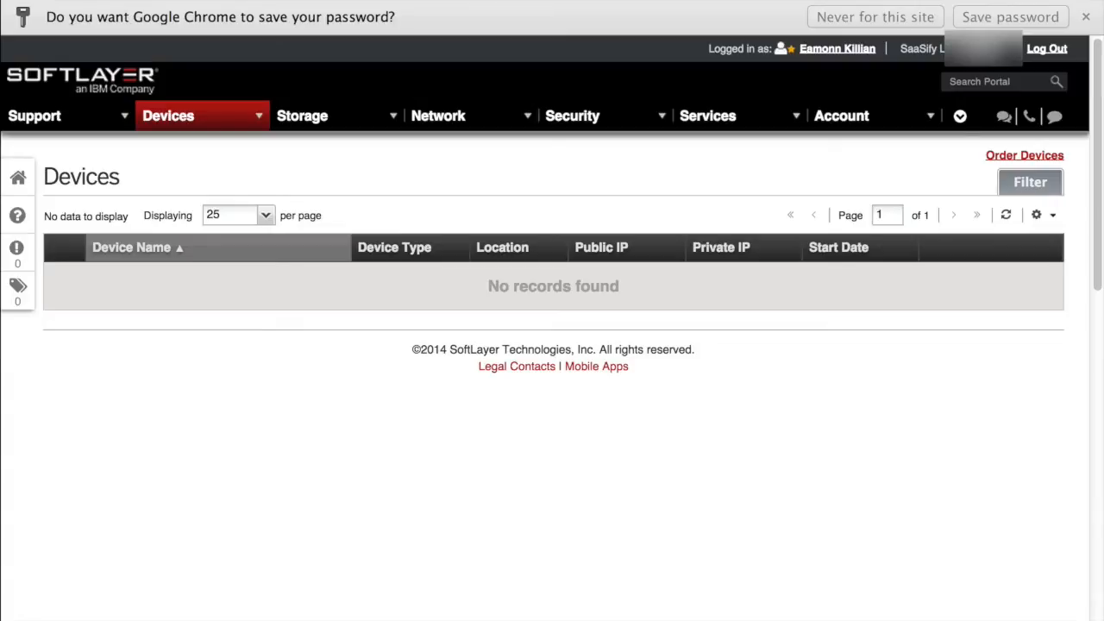
mouse_move(832, 164)
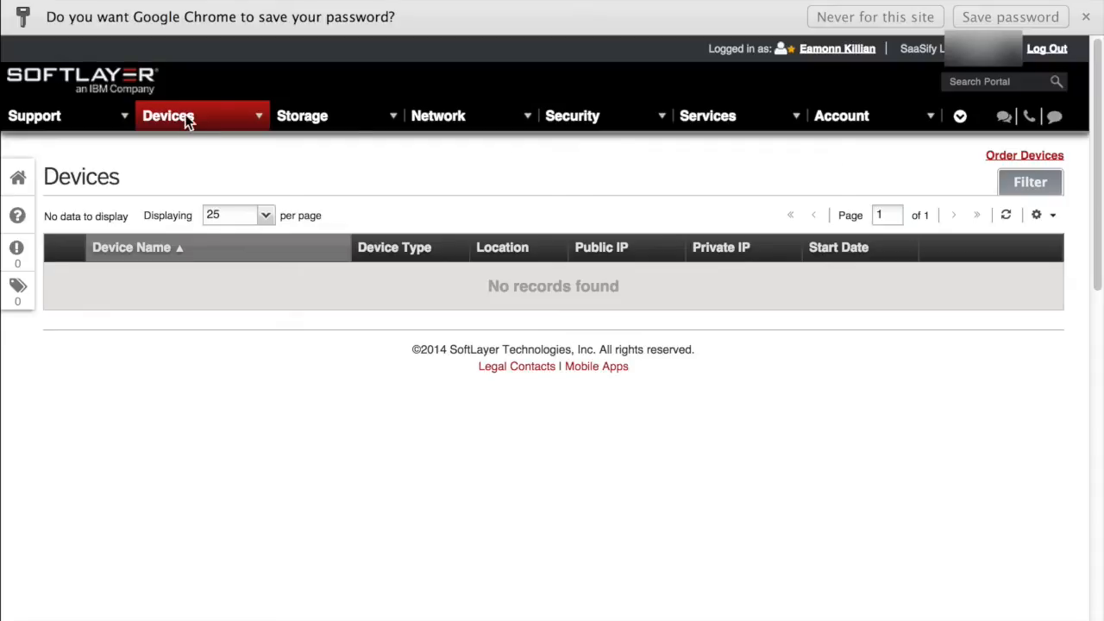
mouse_move(254, 118)
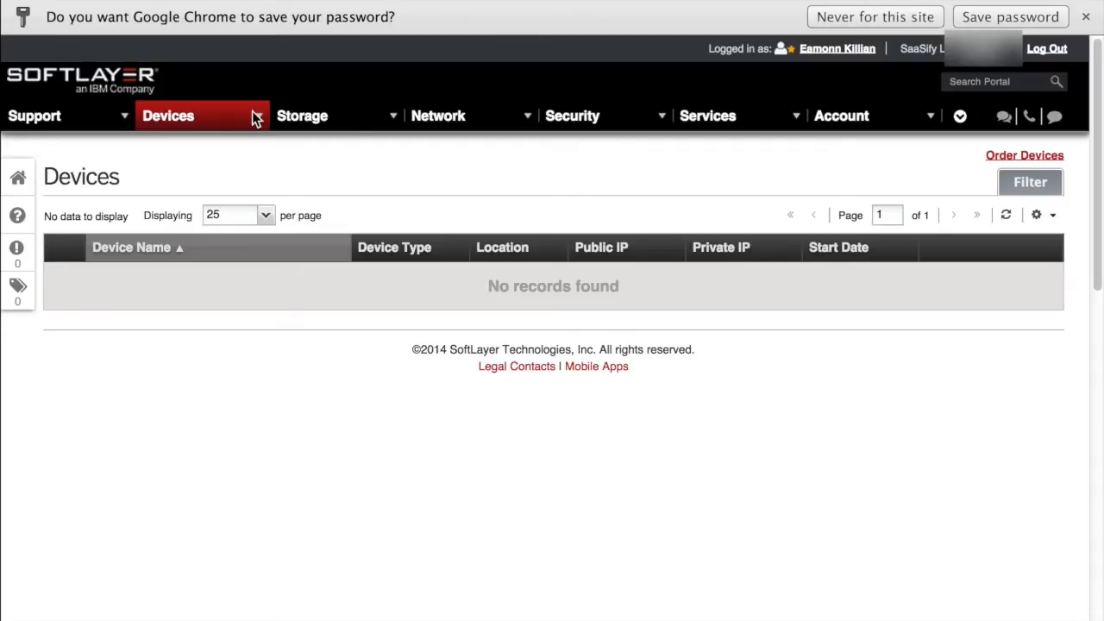
- Under Devices > Manage > Images, order a monthly virtual server from the stdLAMP template
left_click(169, 115)
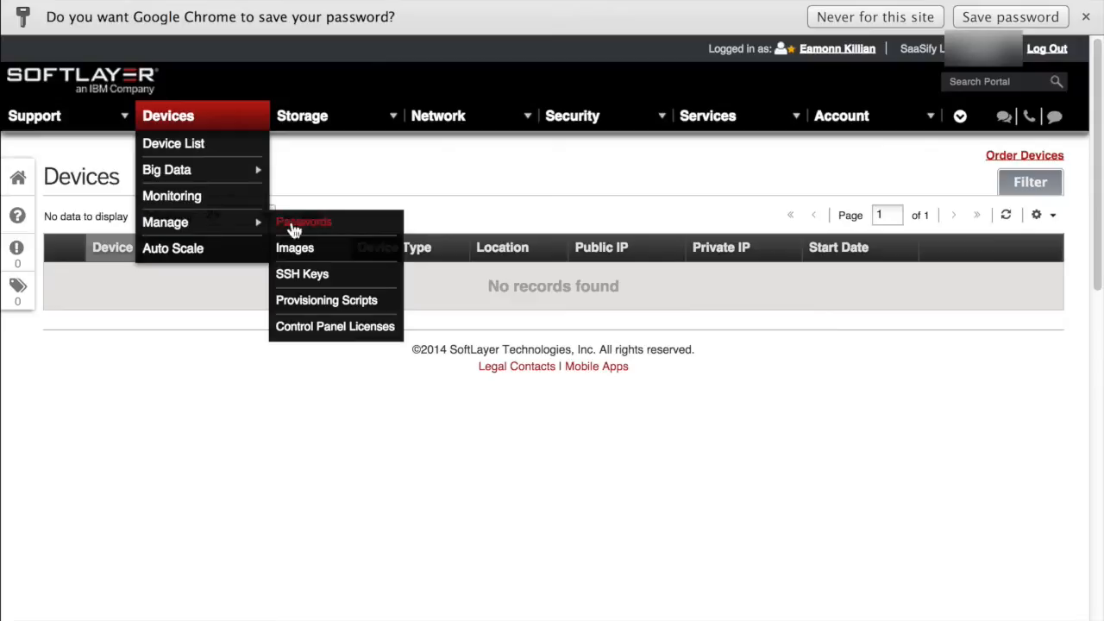
left_click(680, 191)
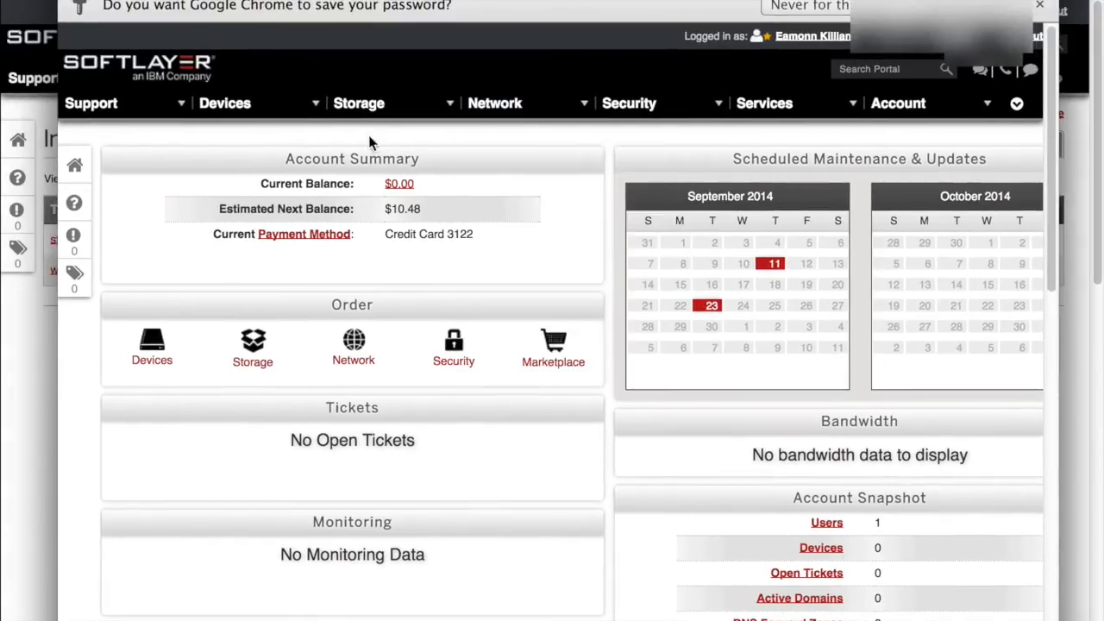
left_click(225, 103)
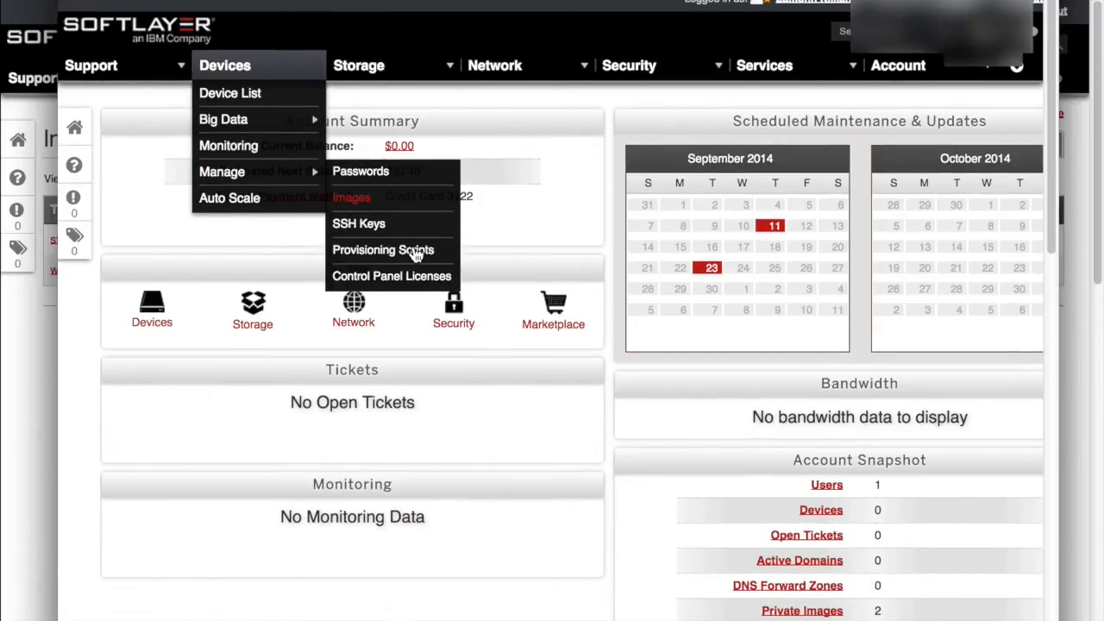
left_click(352, 196)
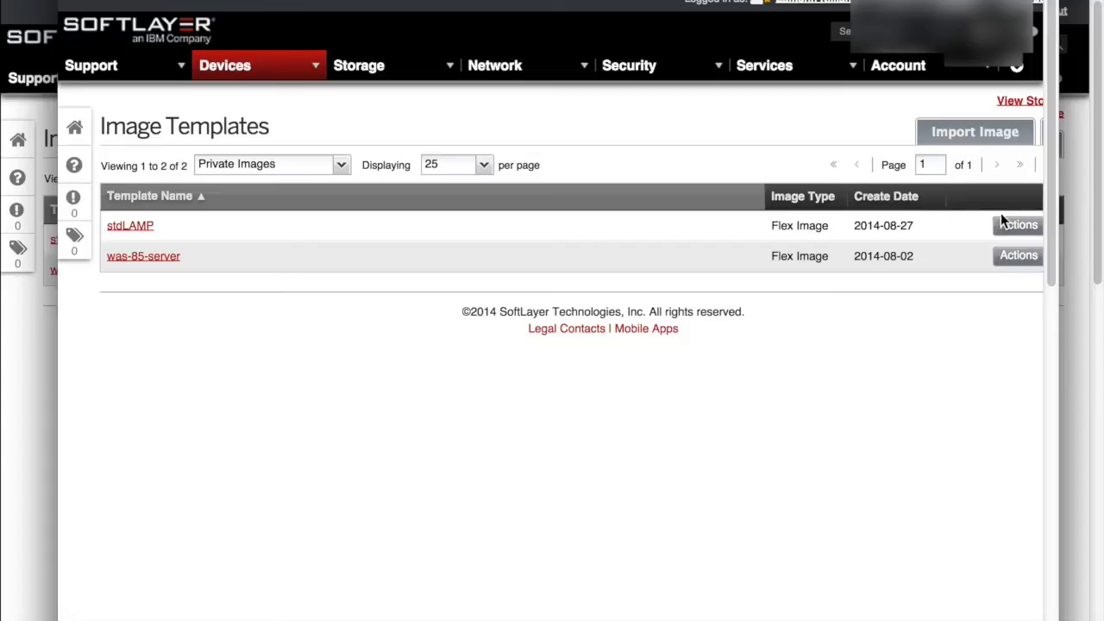
left_click(1019, 225)
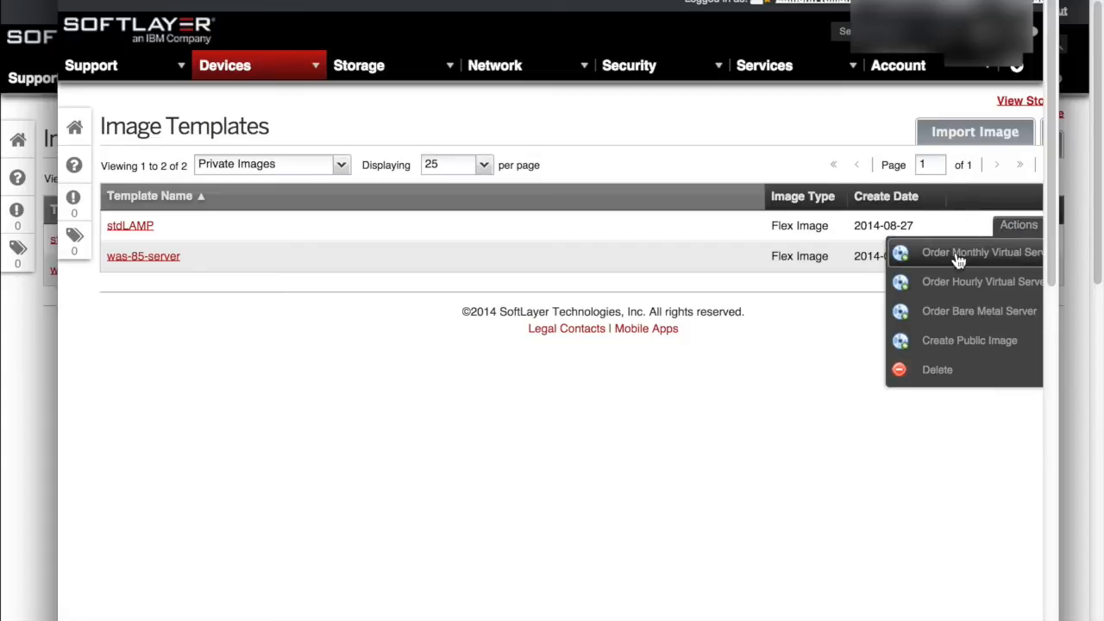
left_click(794, 298)
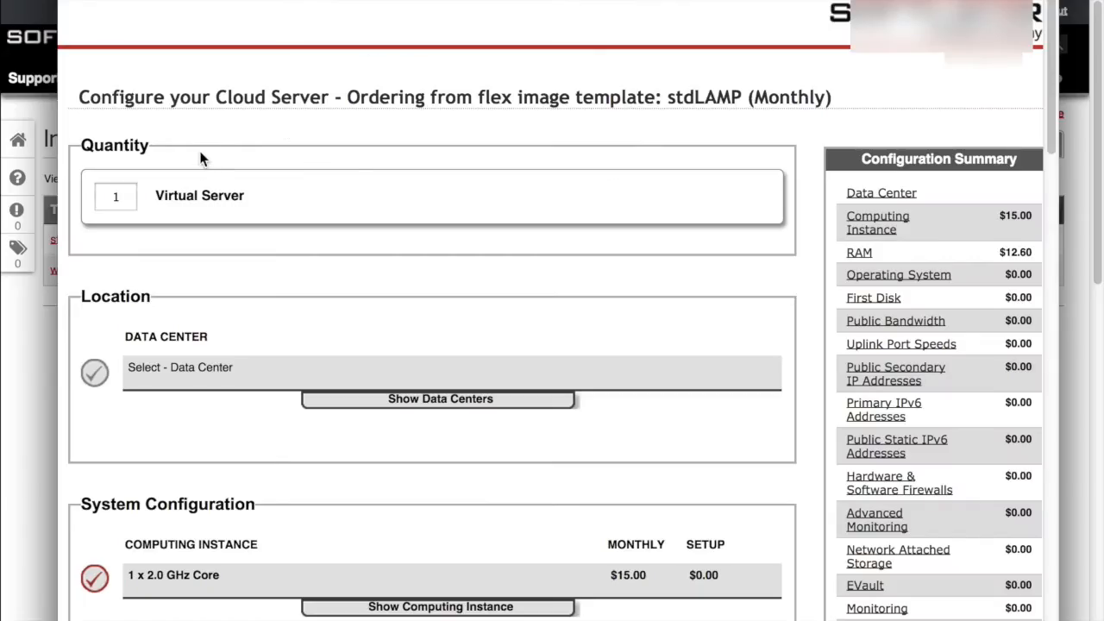
mouse_move(753, 93)
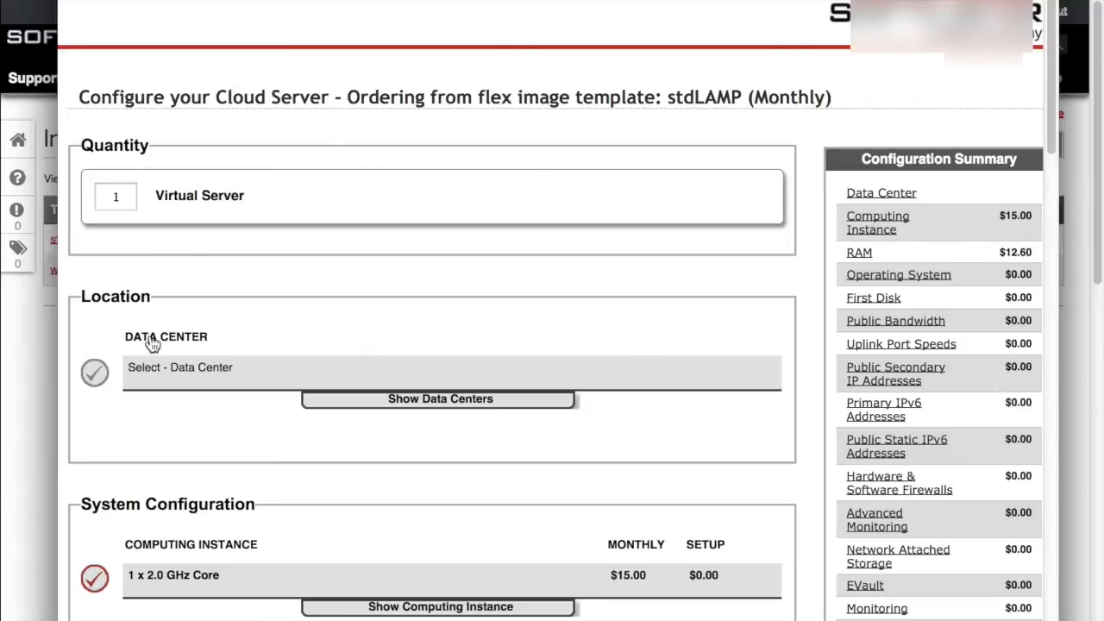
- Pick AMS01 - Amsterdam as the data center, review the options and continue the order
left_click(440, 399)
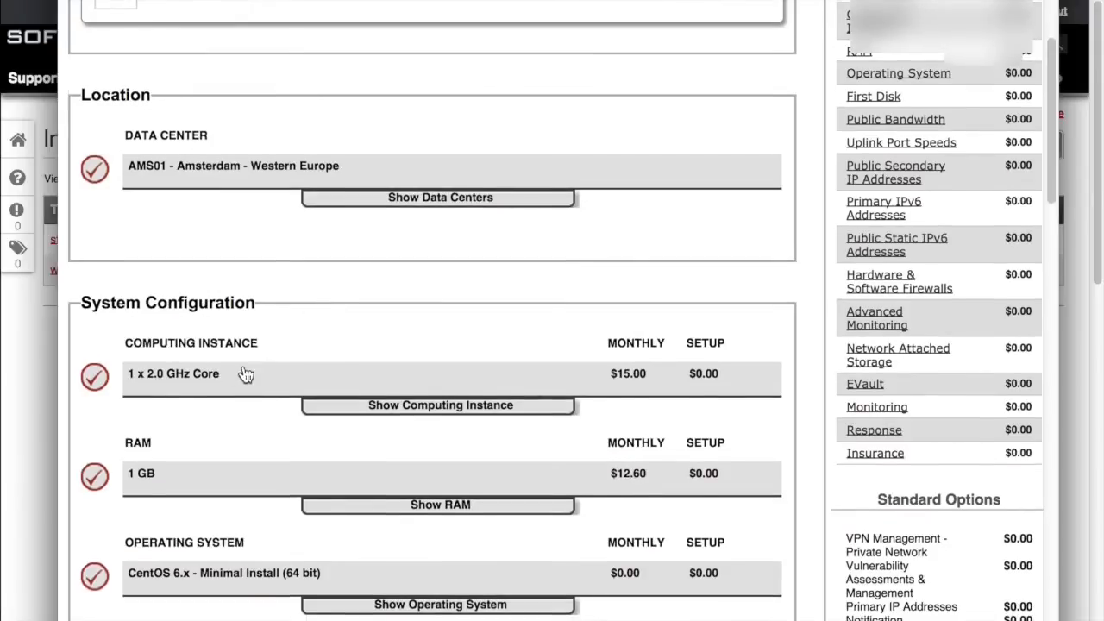
scroll("down", 3)
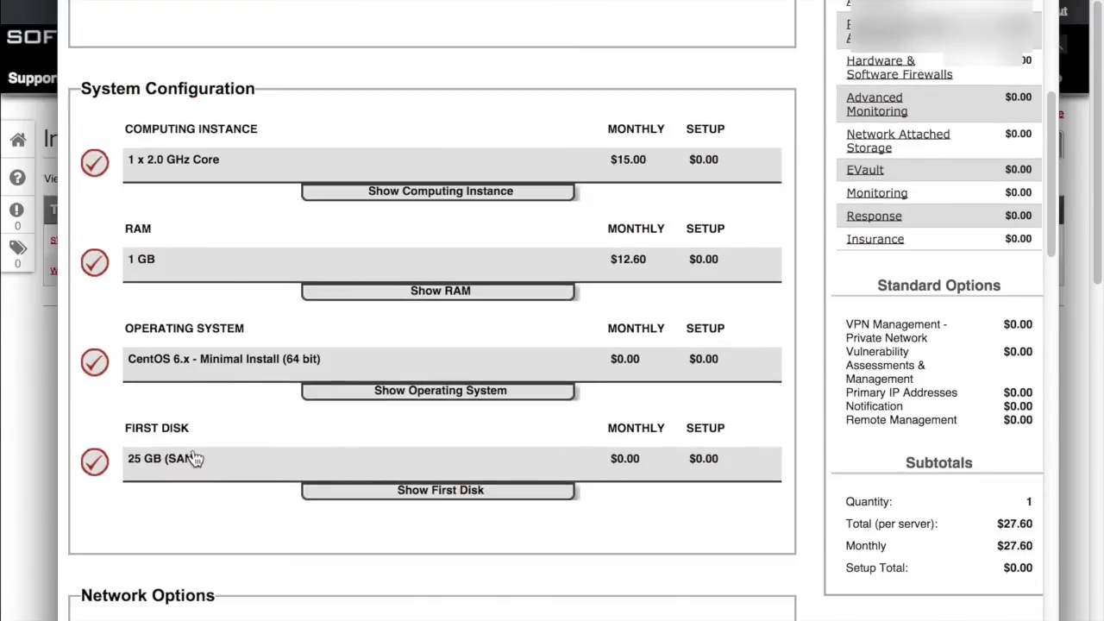
scroll("down", 3)
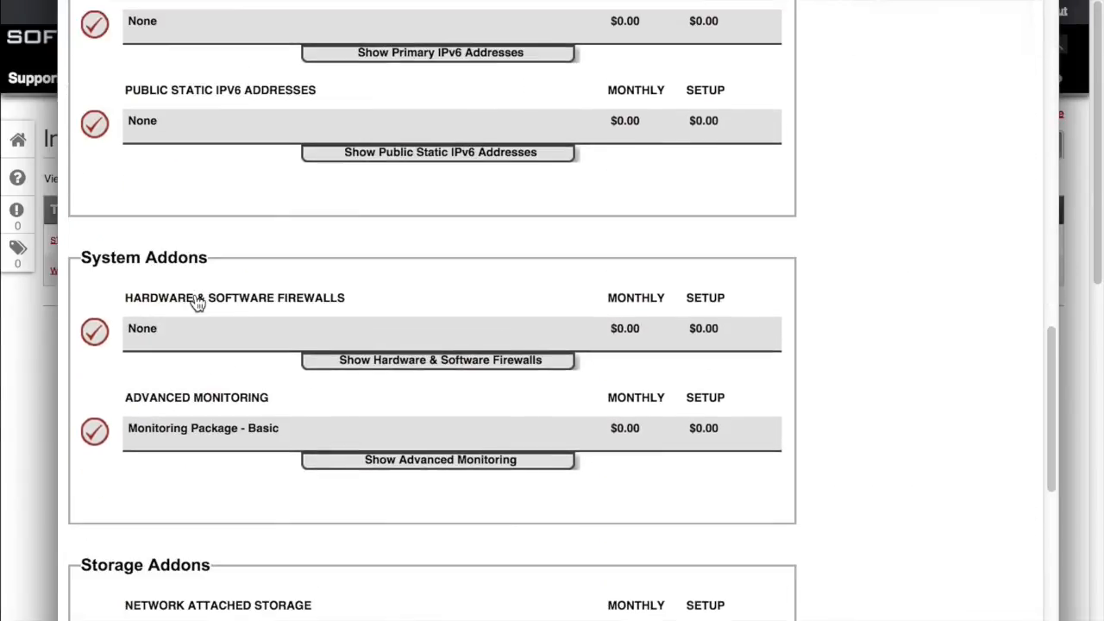
scroll("down", 3)
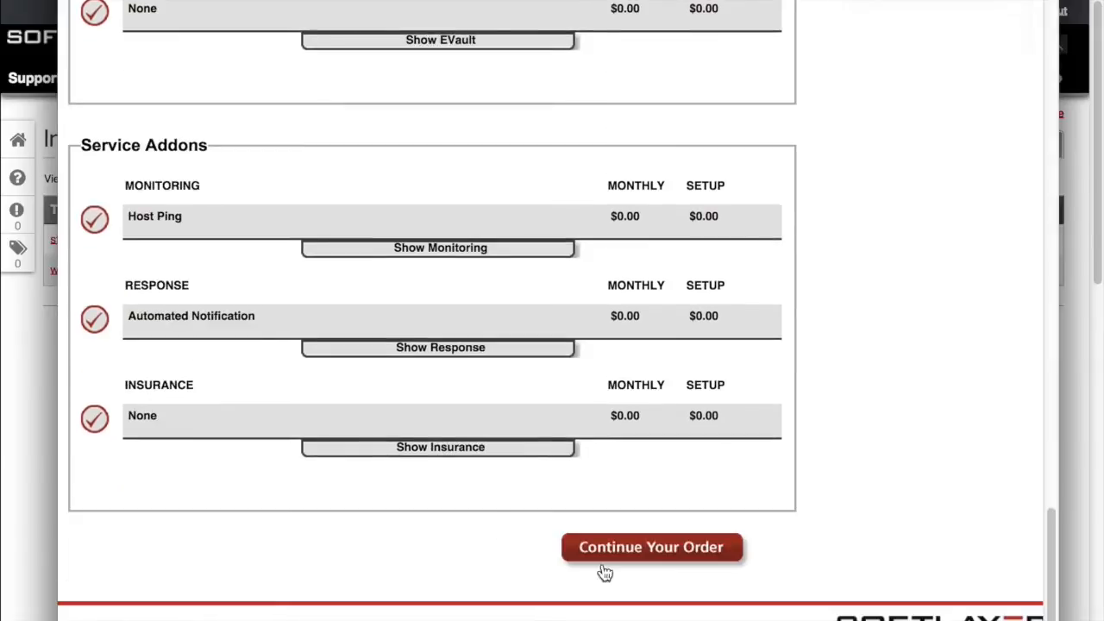
left_click(651, 547)
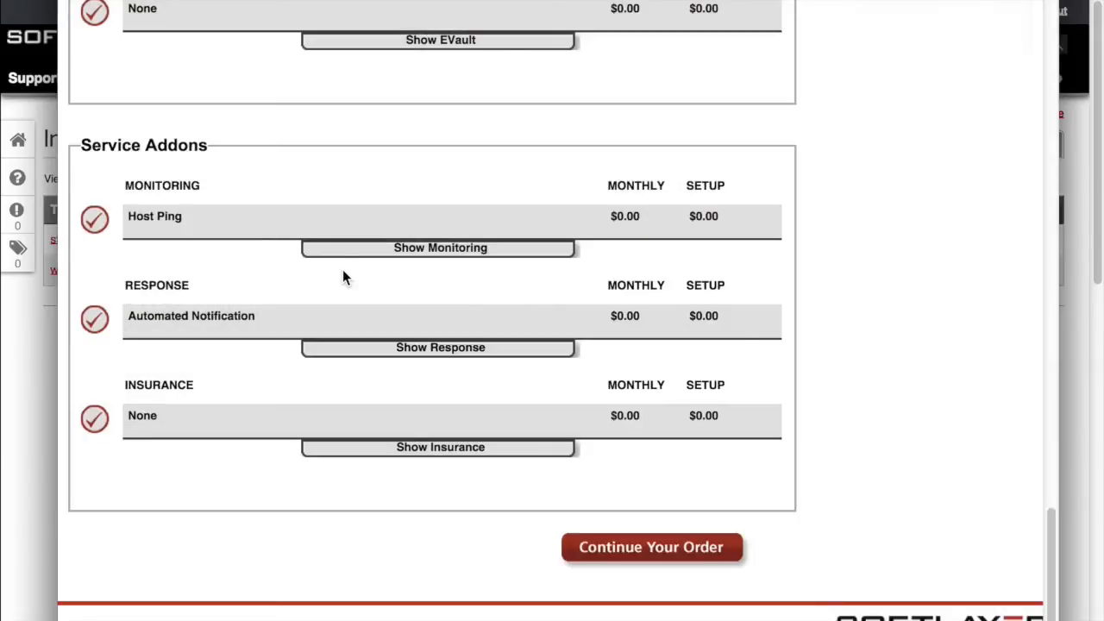
mouse_move(358, 241)
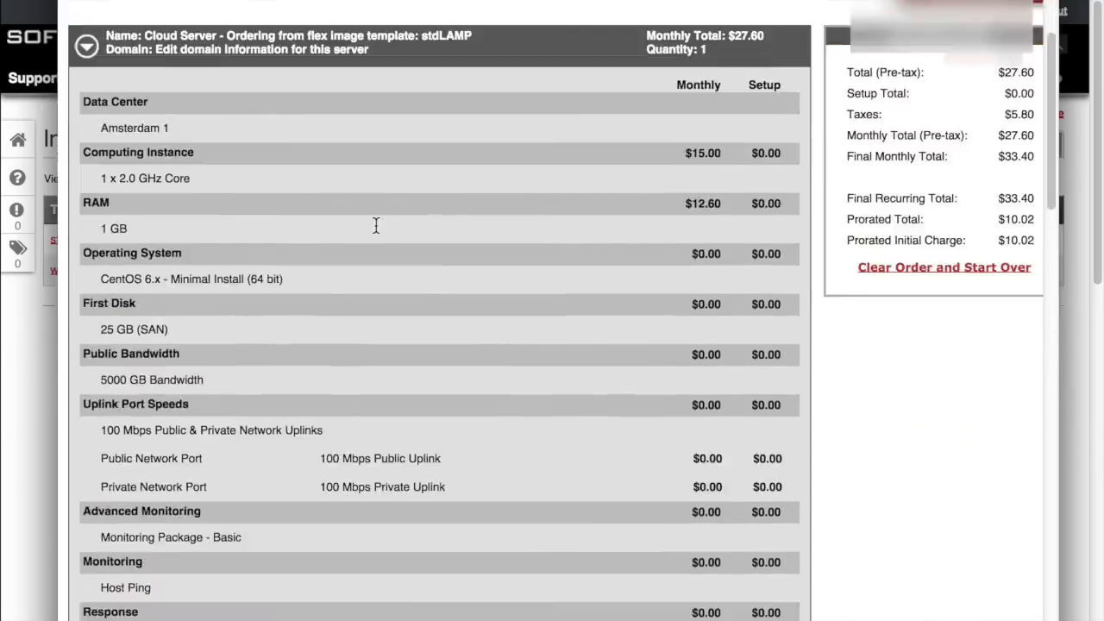
- Enter hostname saasify3 and domain softlayer.com, accept the agreement and finalize the order
scroll("down", 3)
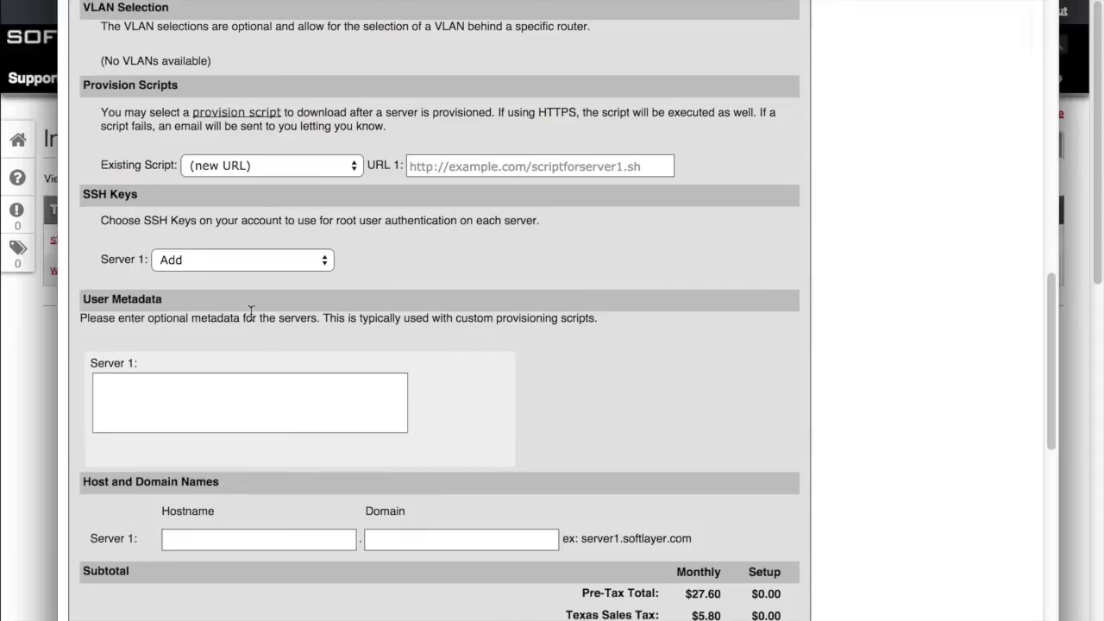
scroll("down", 3)
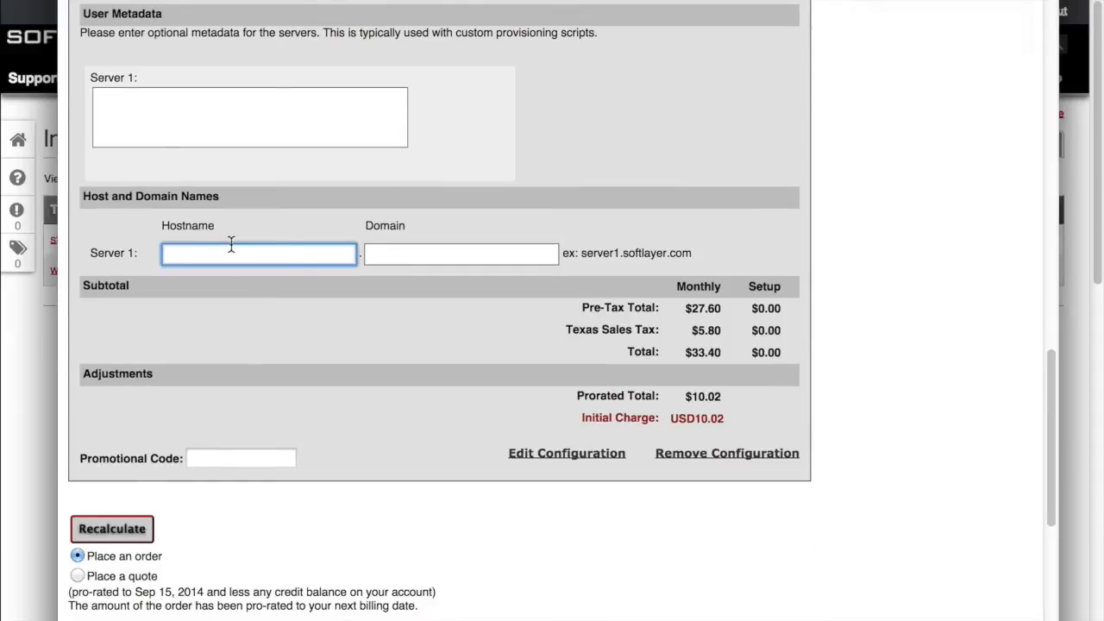
type("saasify3")
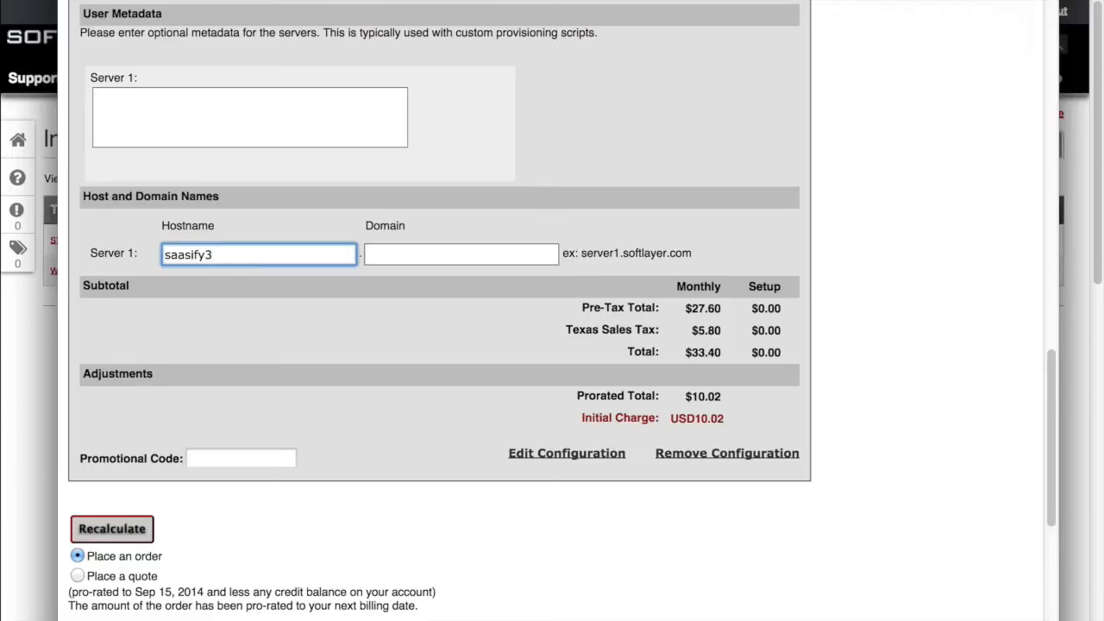
type("softlayer.com")
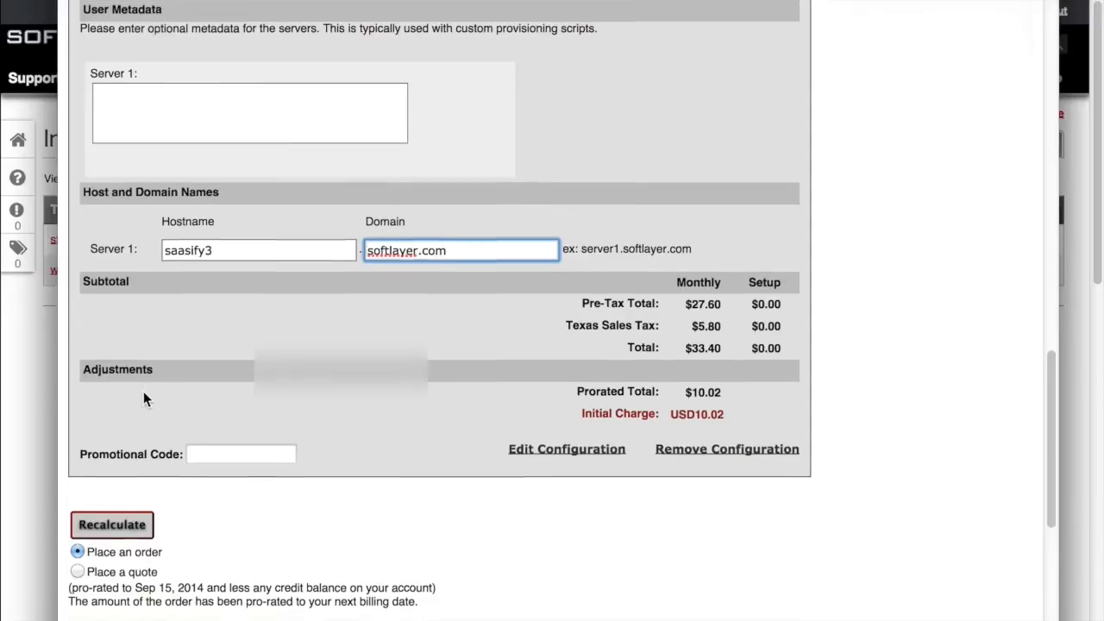
scroll("down", 3)
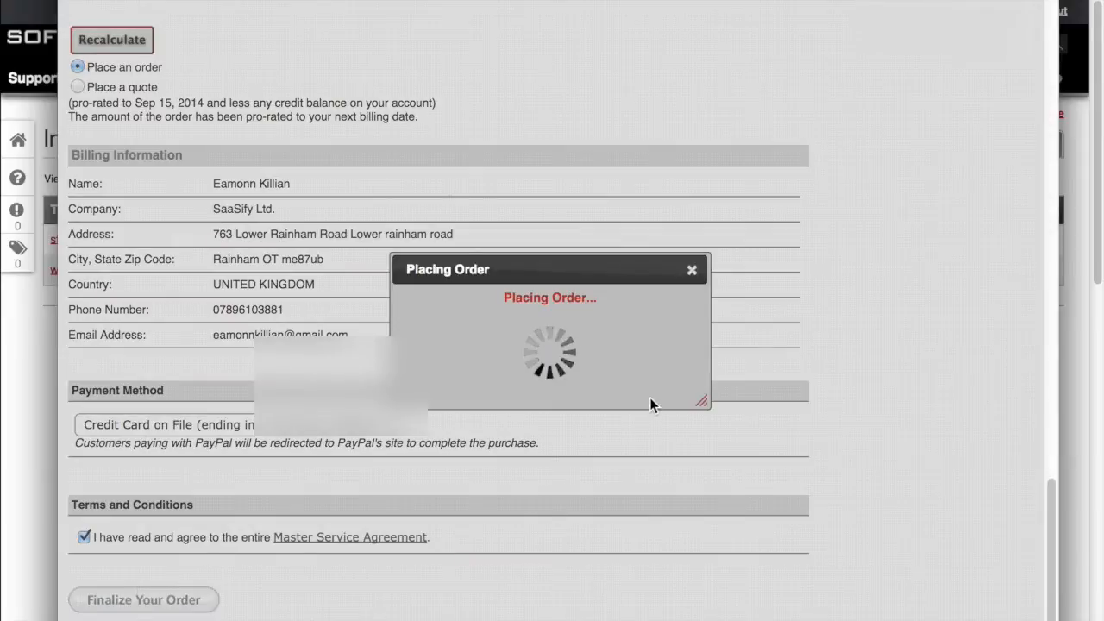
mouse_move(837, 243)
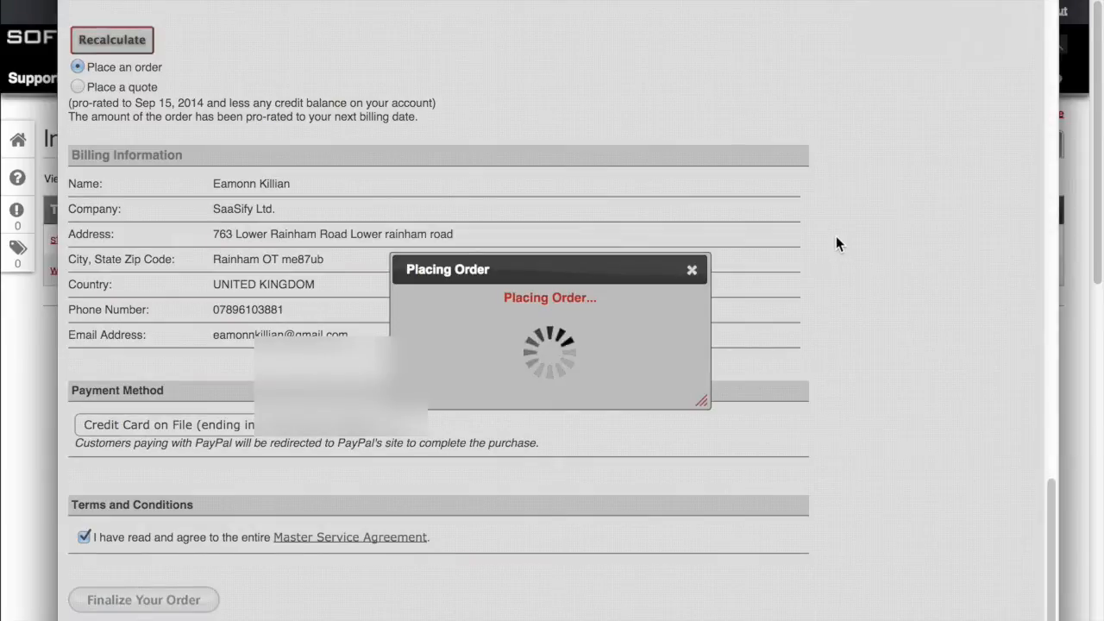
mouse_move(599, 127)
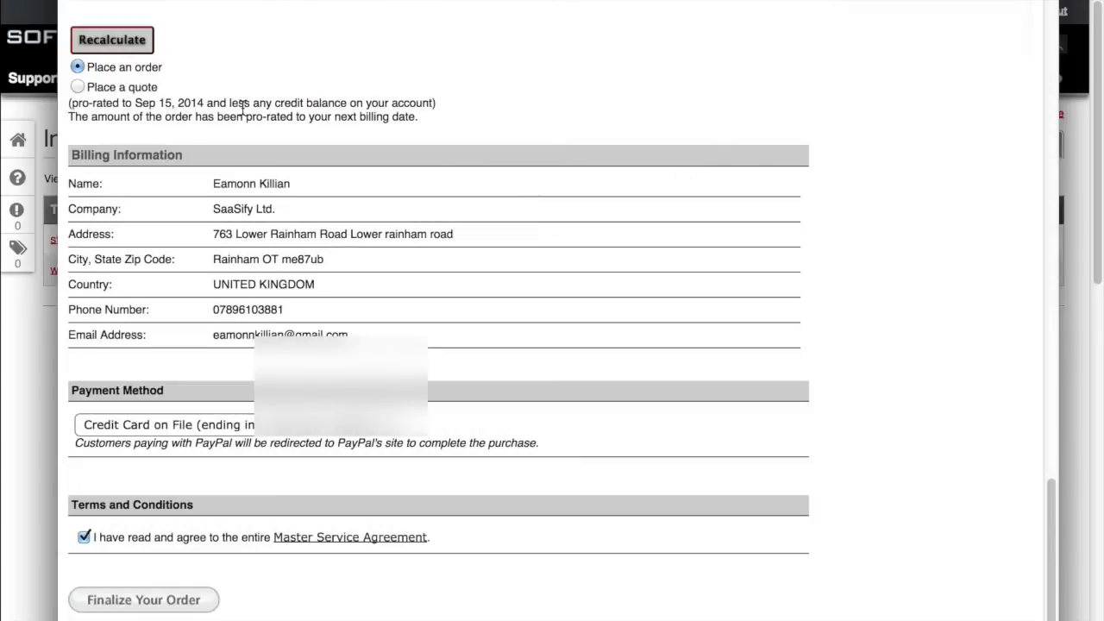
left_click(143, 600)
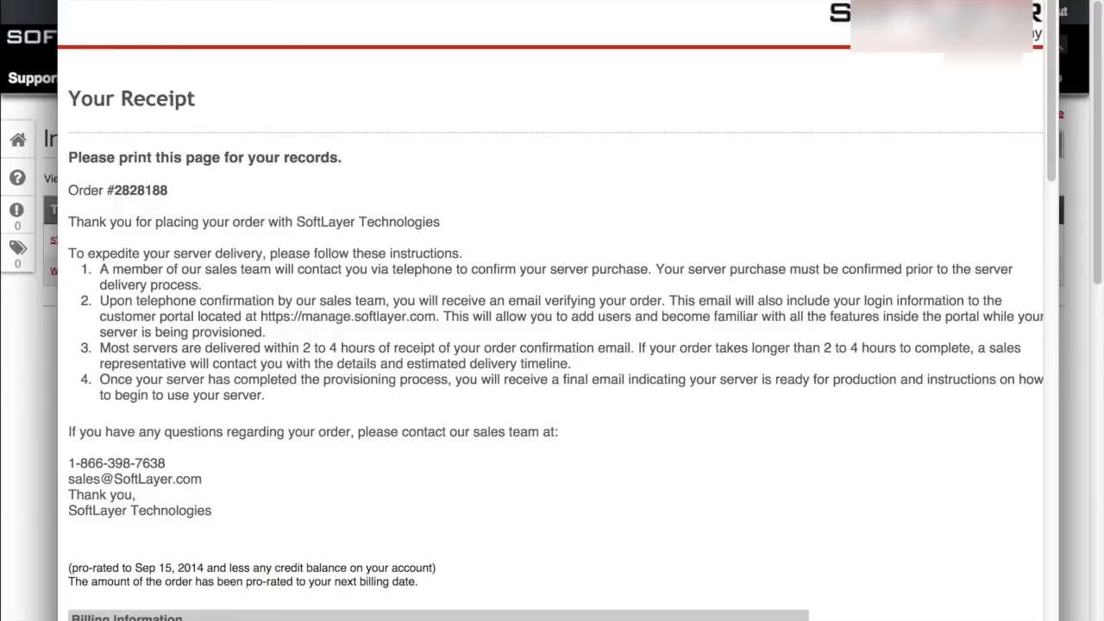
scroll("down", 3)
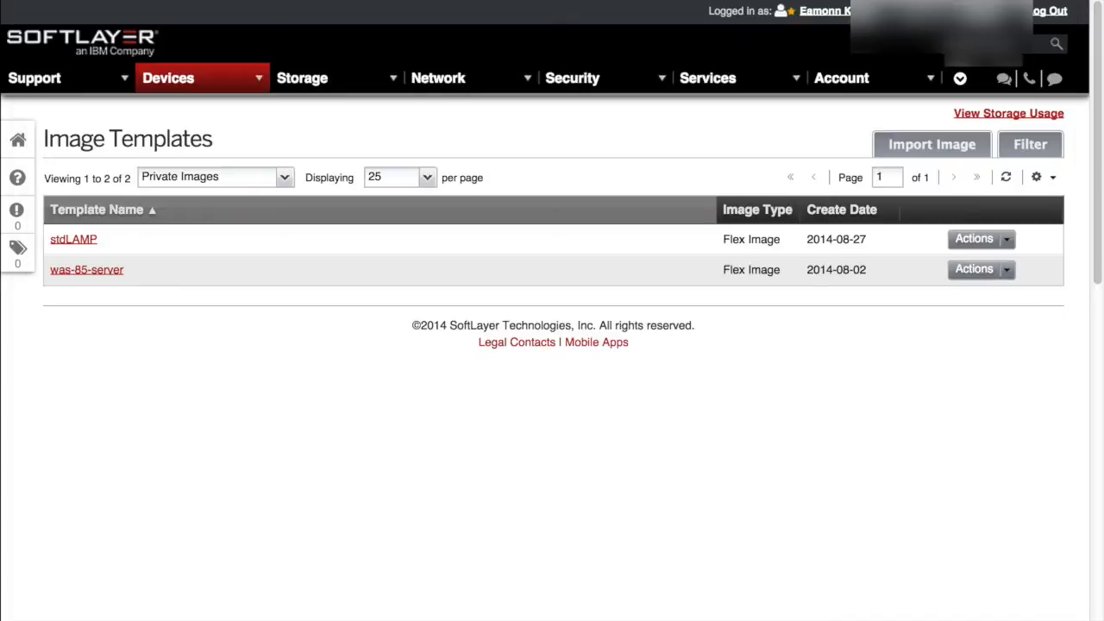
mouse_move(247, 102)
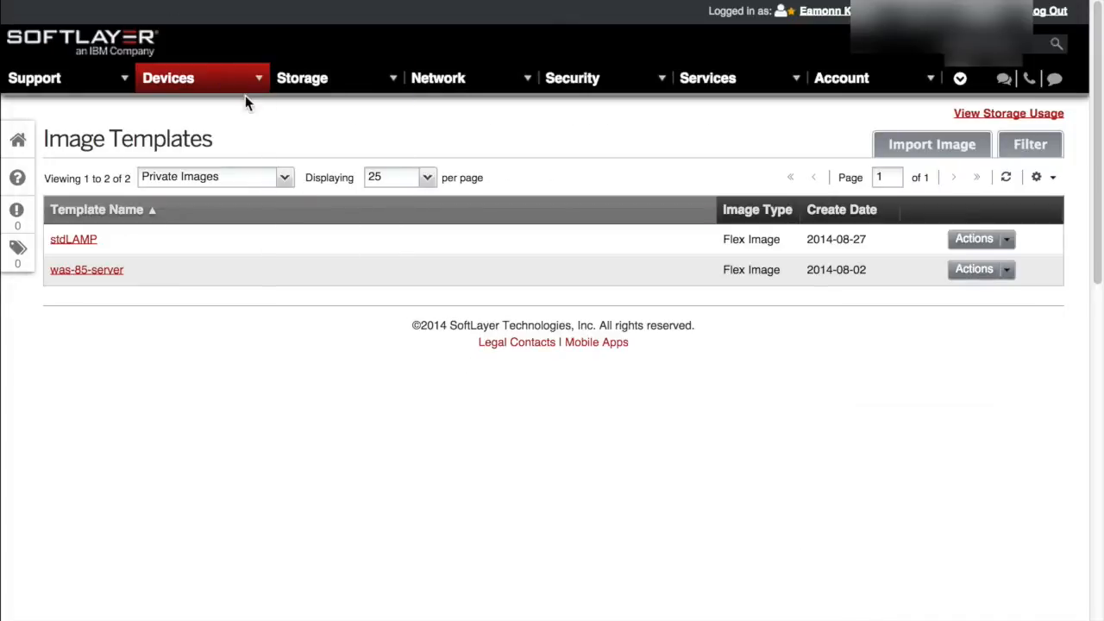
mouse_move(363, 363)
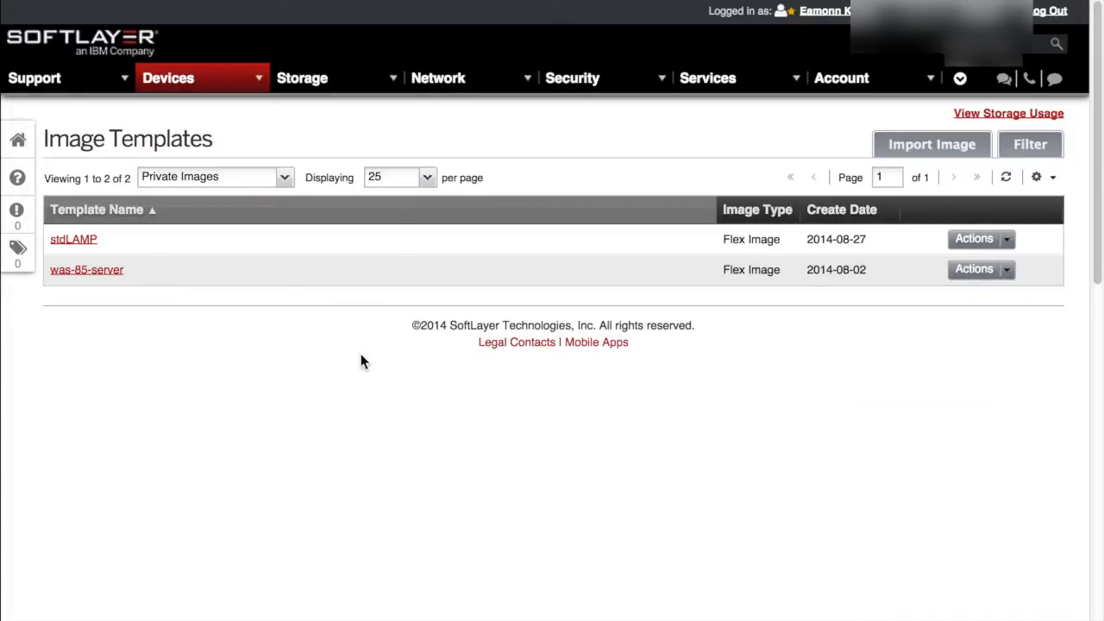
left_click(168, 77)
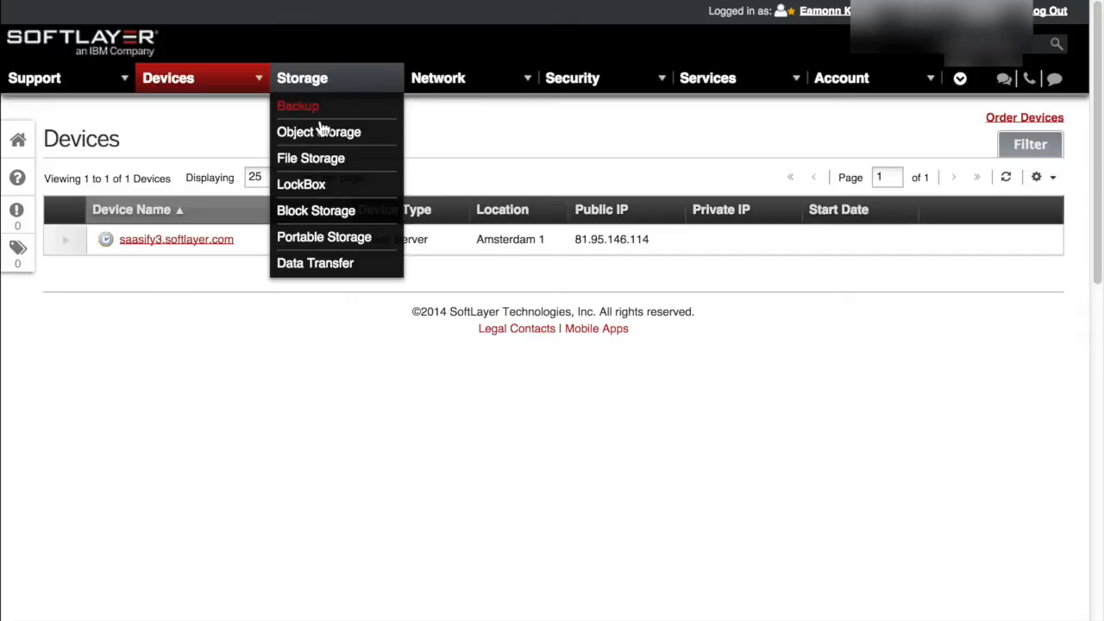
mouse_move(319, 132)
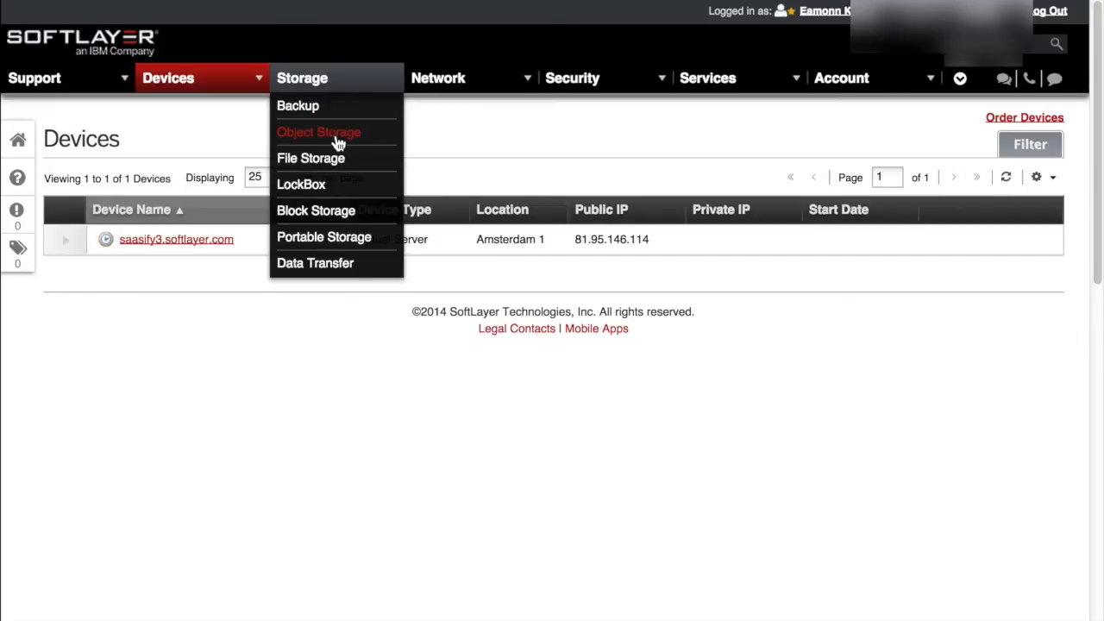
left_click(319, 132)
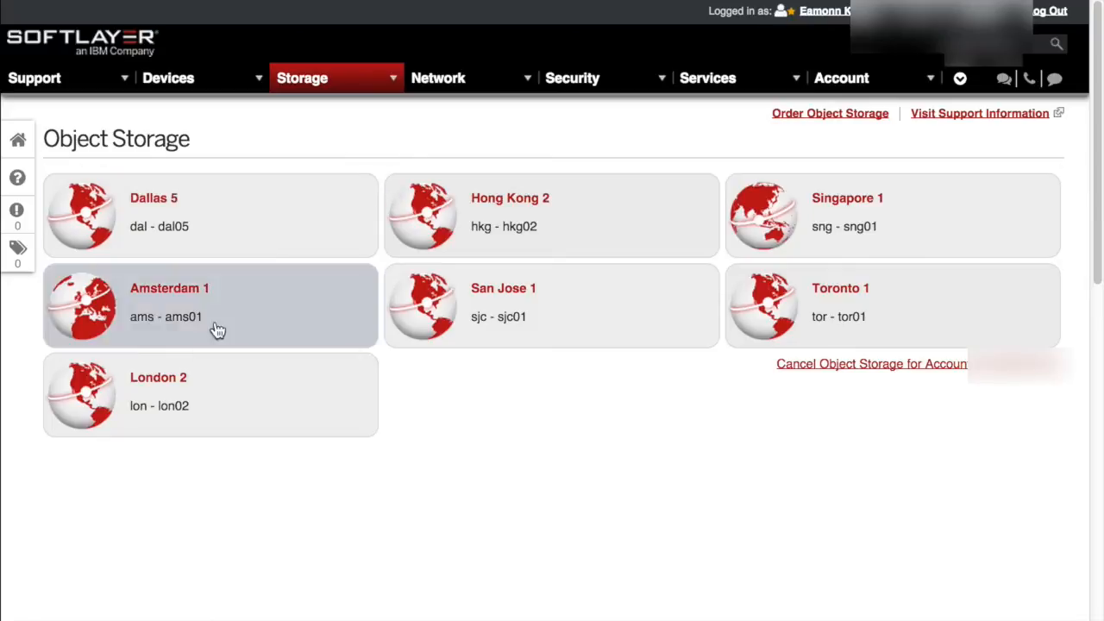
mouse_move(388, 244)
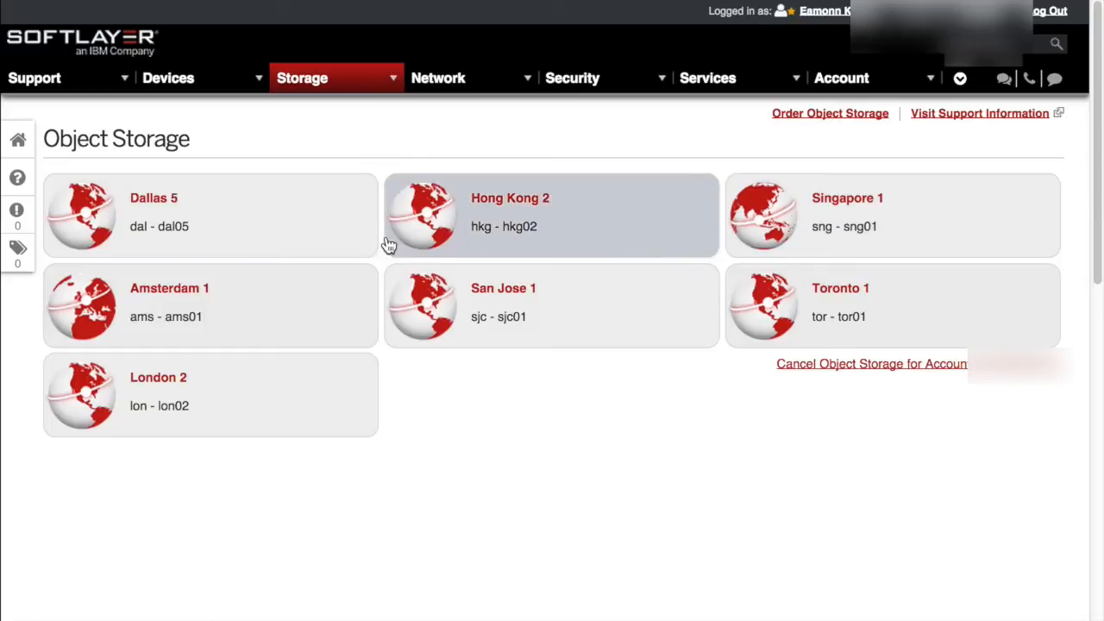
mouse_move(263, 324)
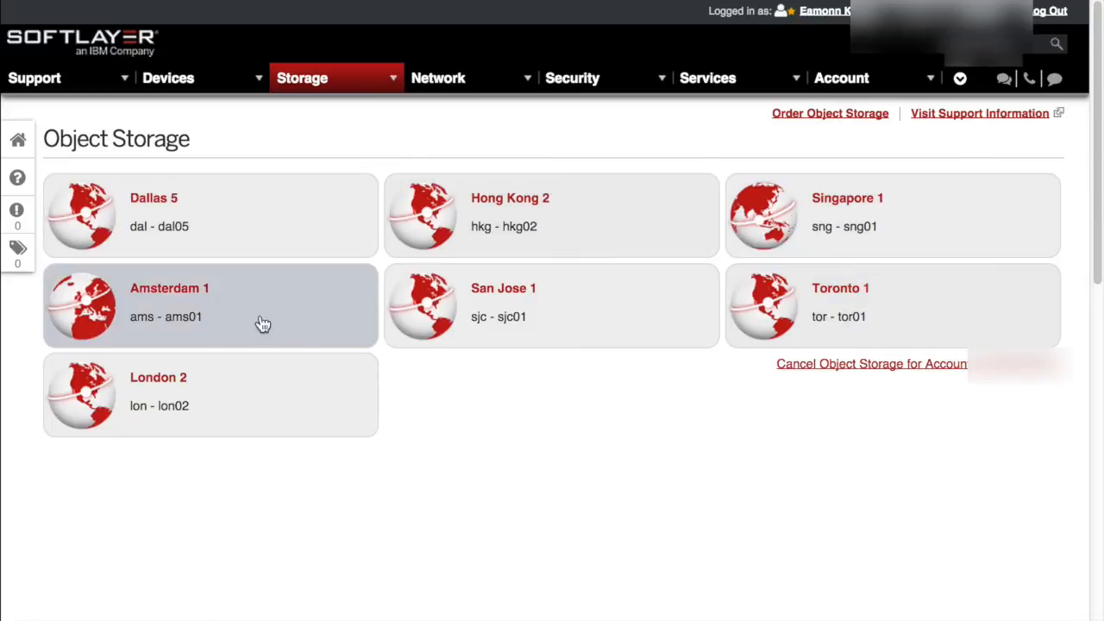
mouse_move(223, 383)
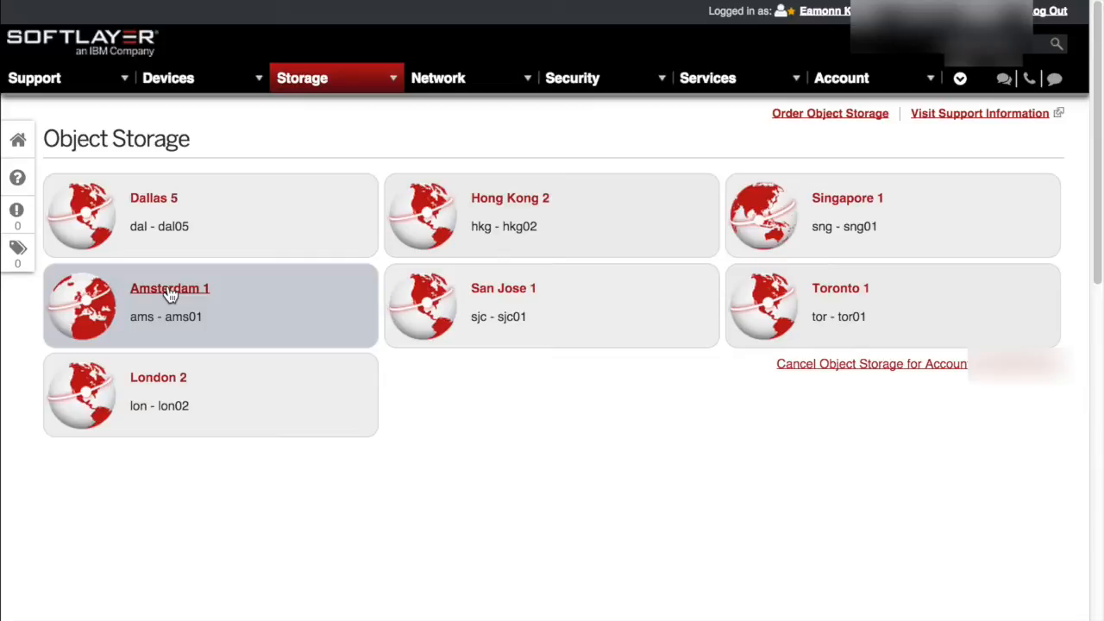
left_click(169, 306)
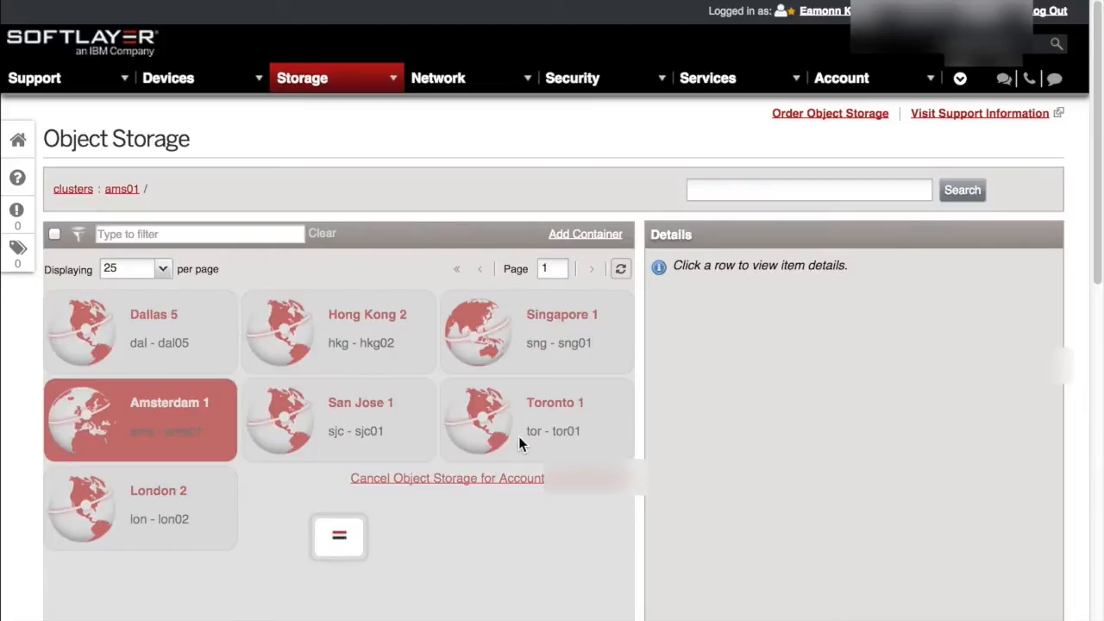
left_click(140, 421)
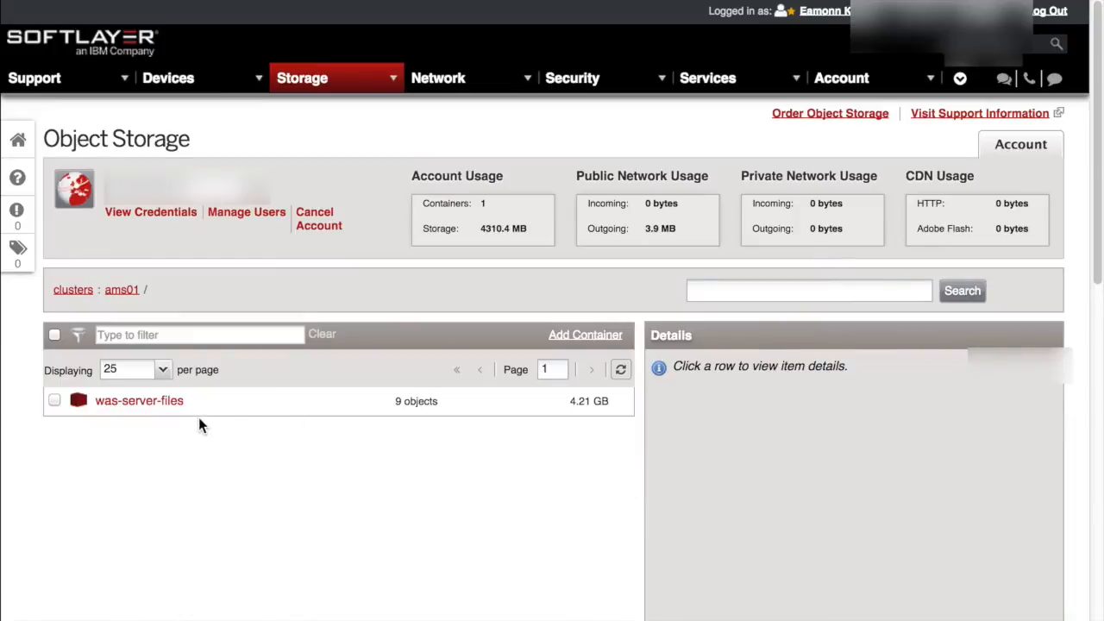
left_click(302, 78)
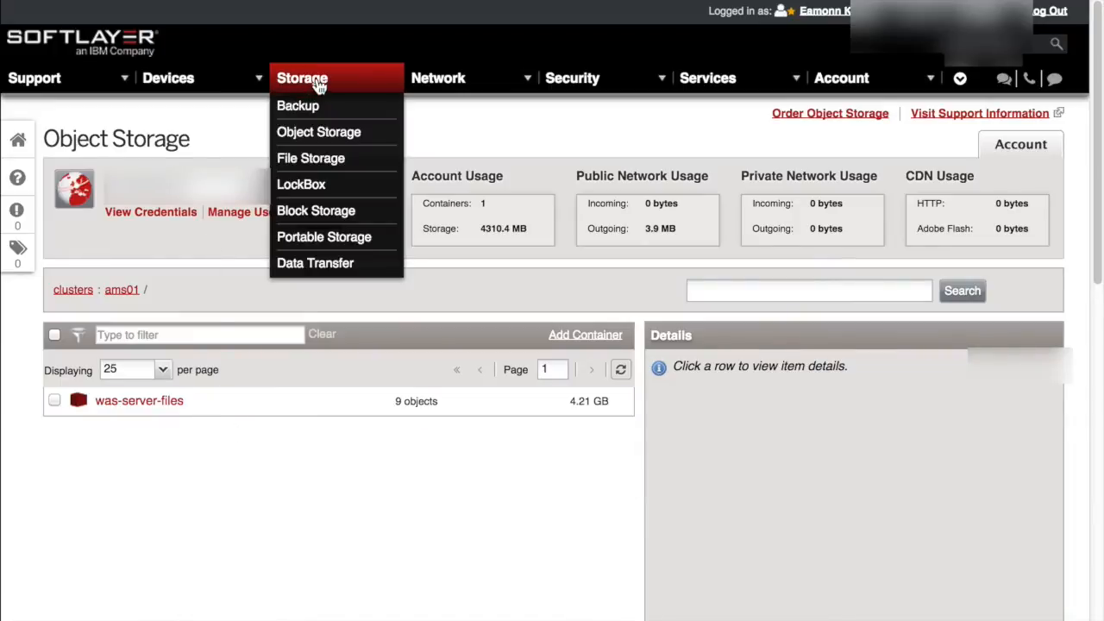
mouse_move(318, 132)
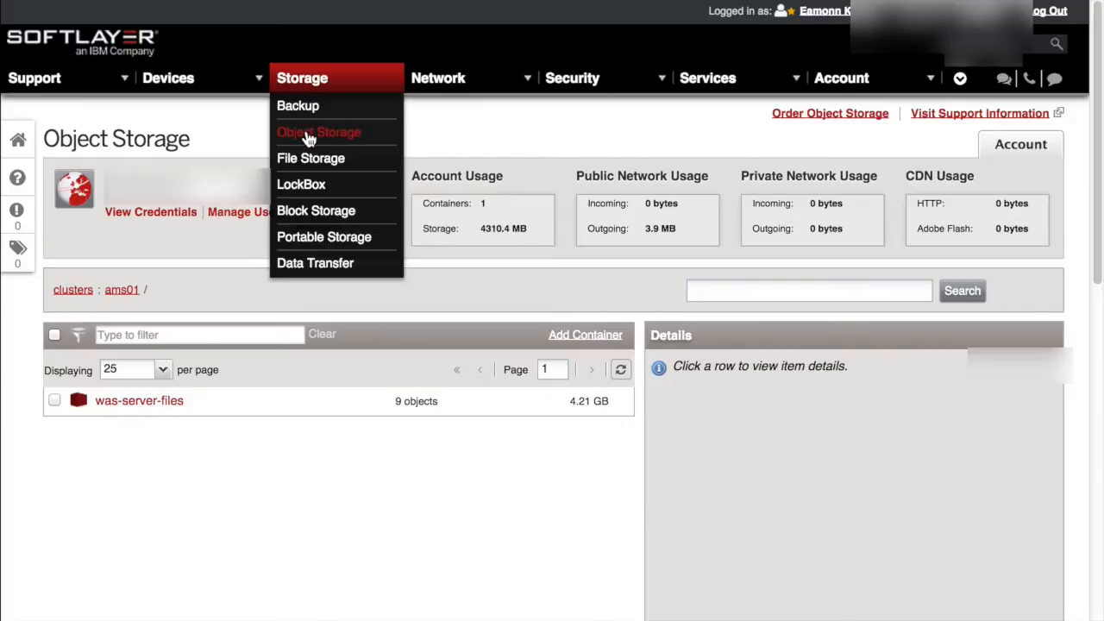
left_click(319, 132)
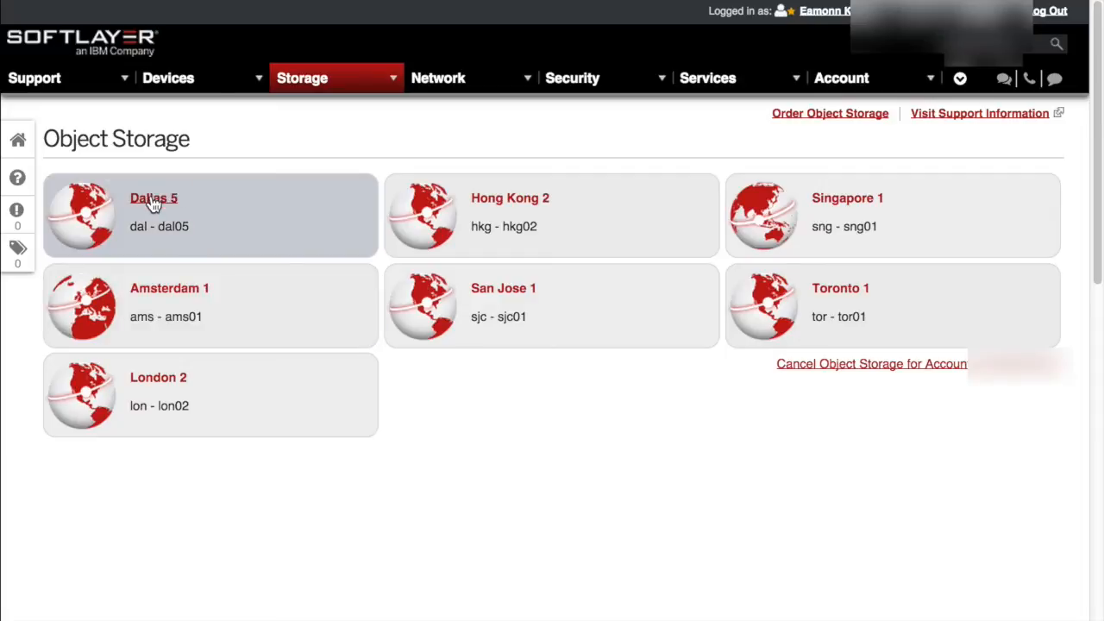
- Add a container named Tutorial6 to the Dallas 5 cluster and open it
left_click(154, 198)
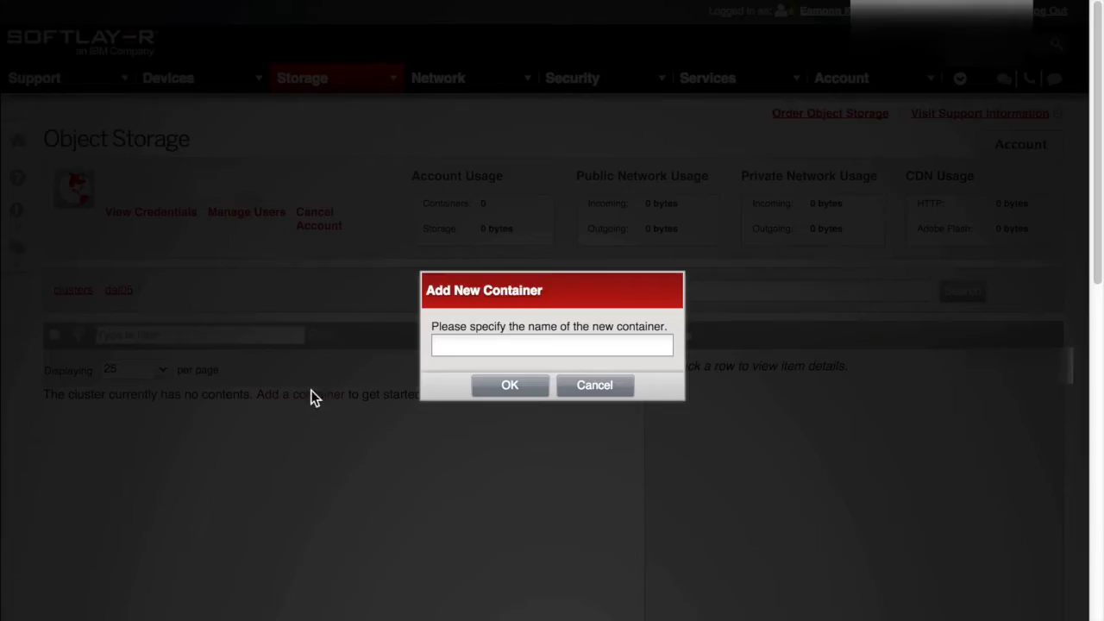
left_click(552, 345)
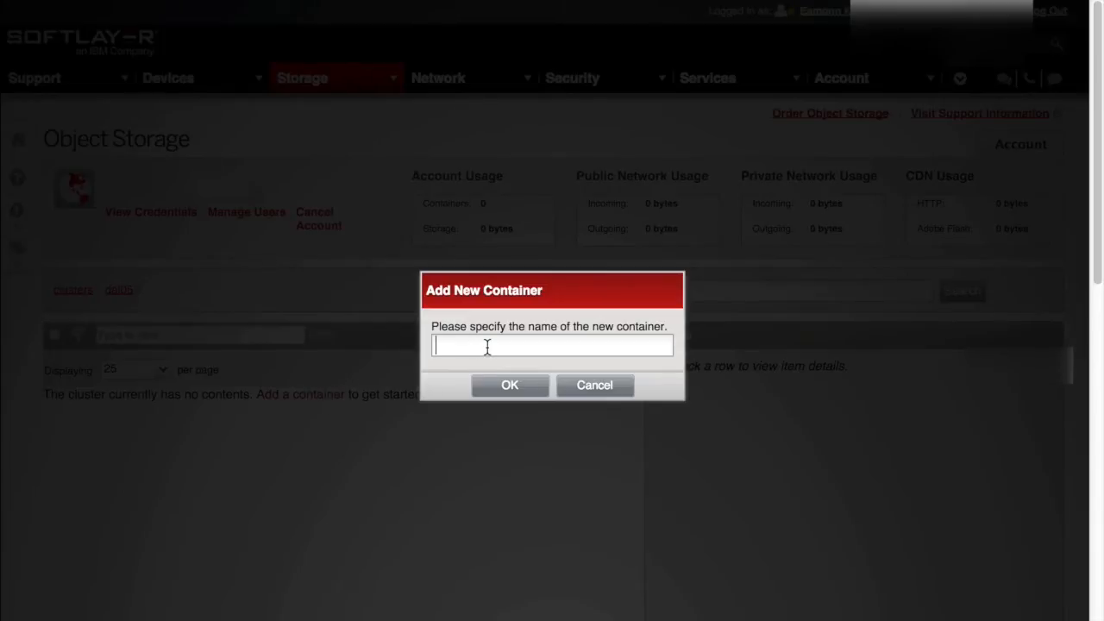
type("Tutorial6")
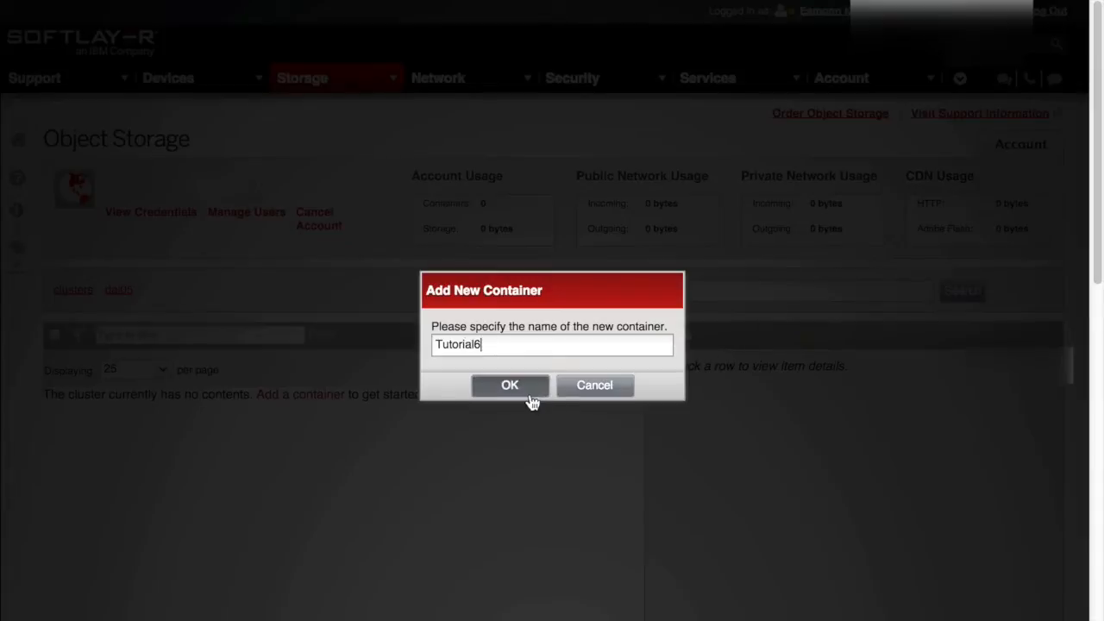
left_click(509, 385)
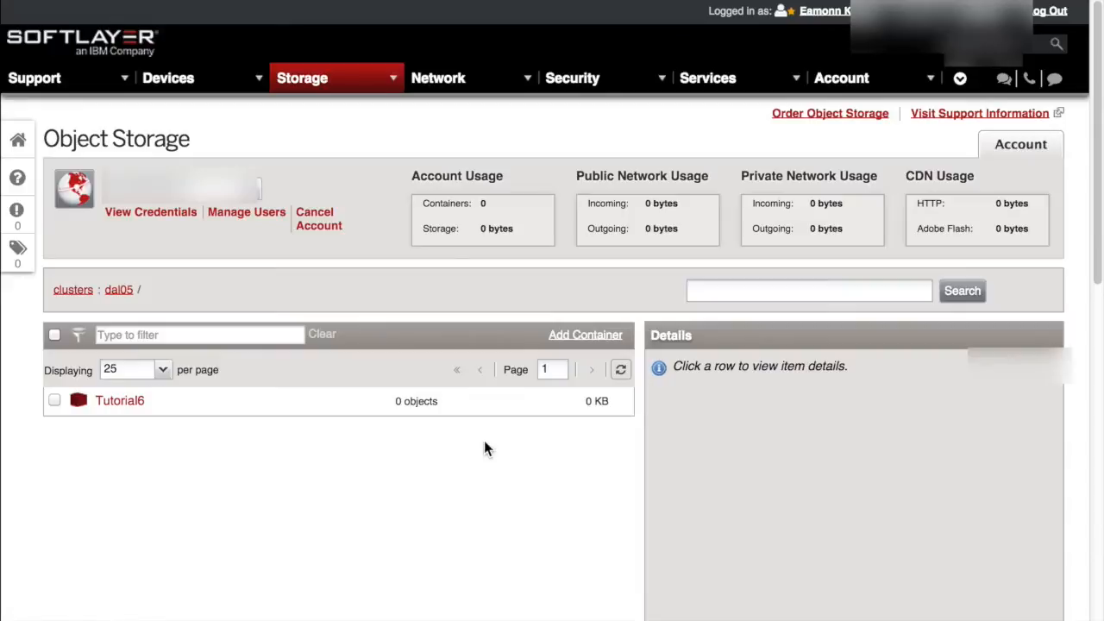
mouse_move(435, 520)
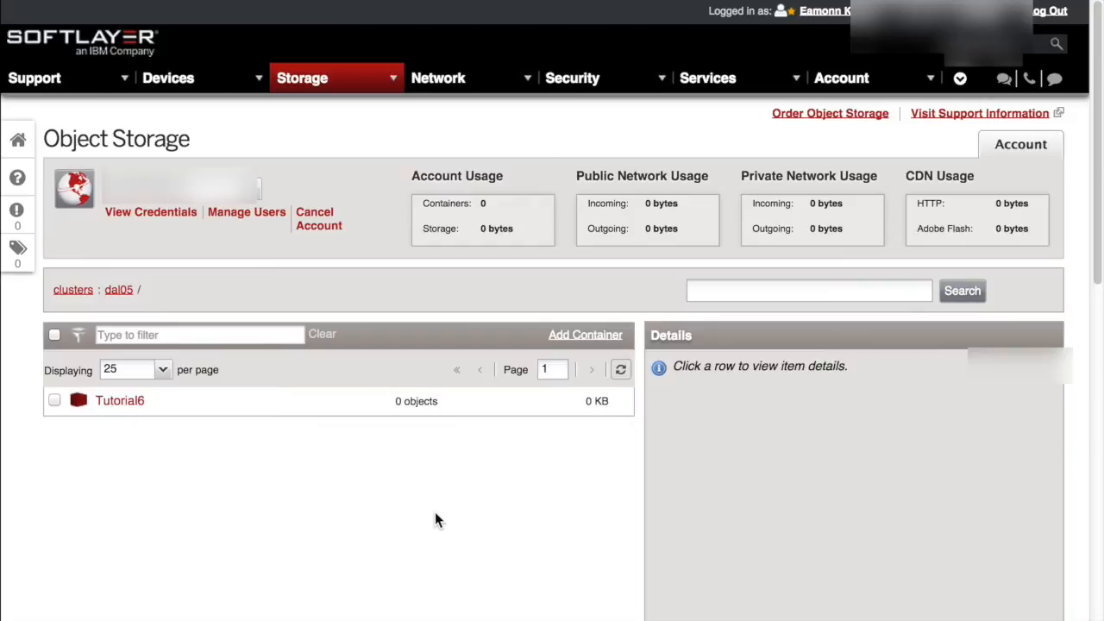
mouse_move(437, 516)
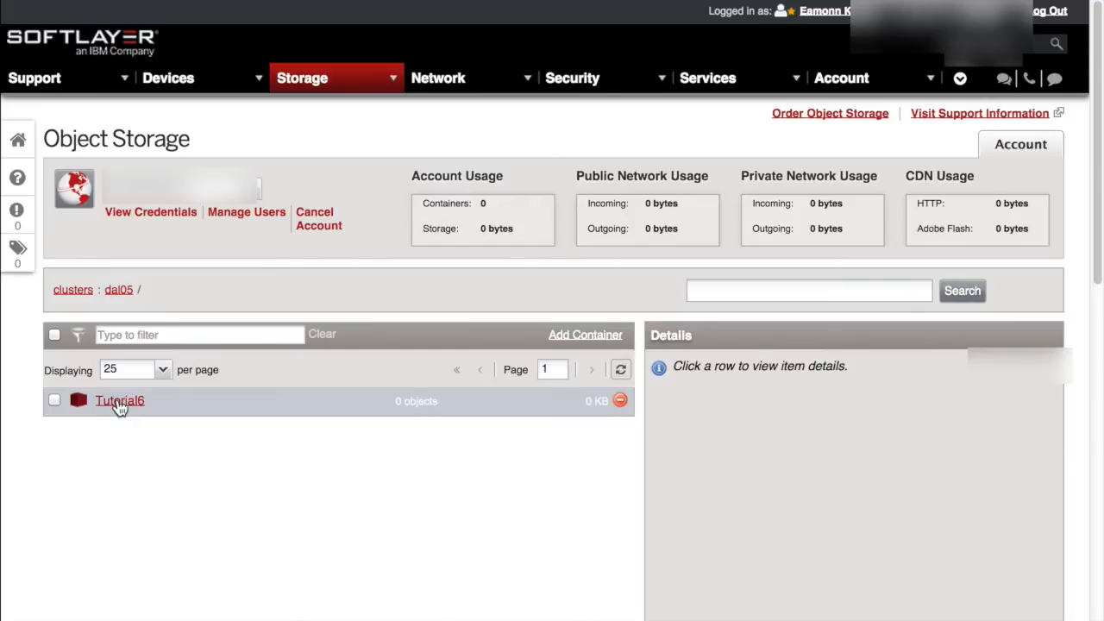
left_click(120, 400)
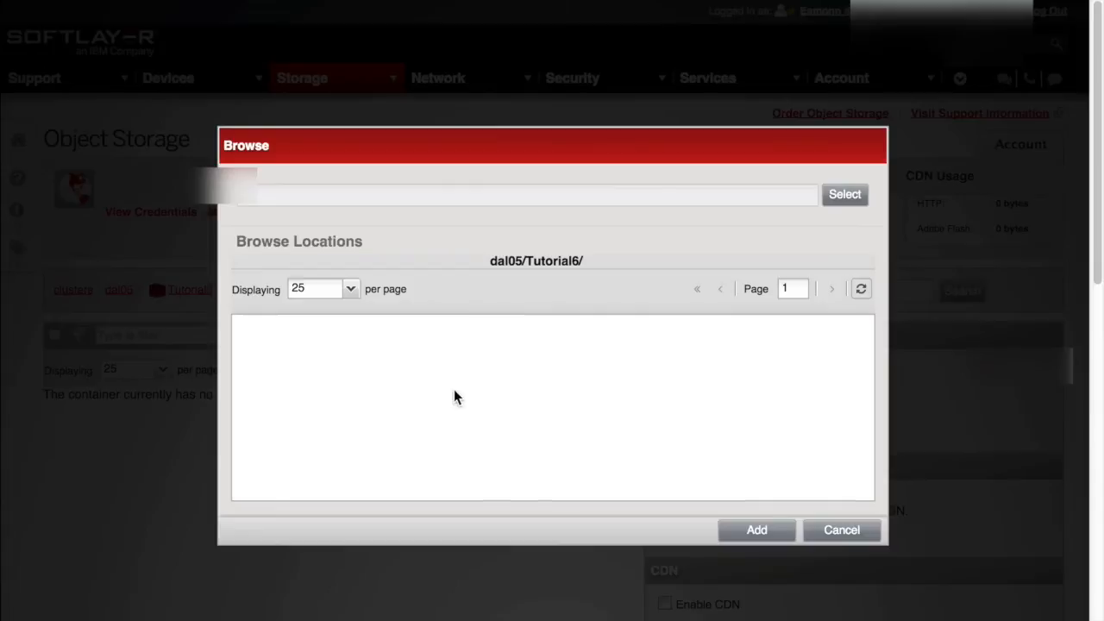
mouse_move(845, 194)
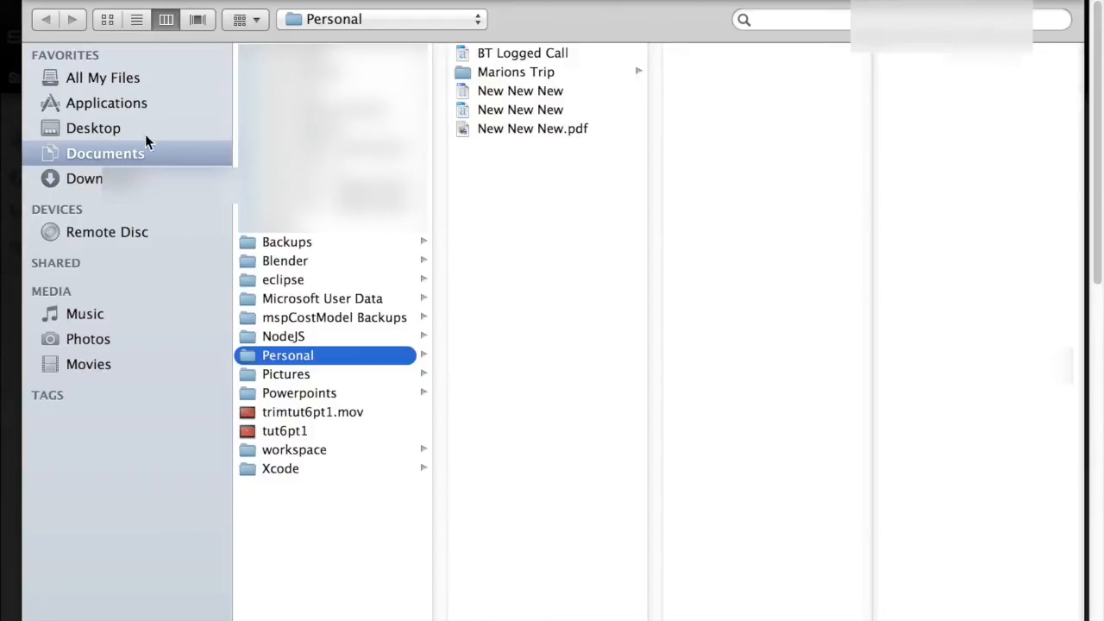
- Select the cyberduck icon PNG from the Downloads folder for upload
left_click(85, 179)
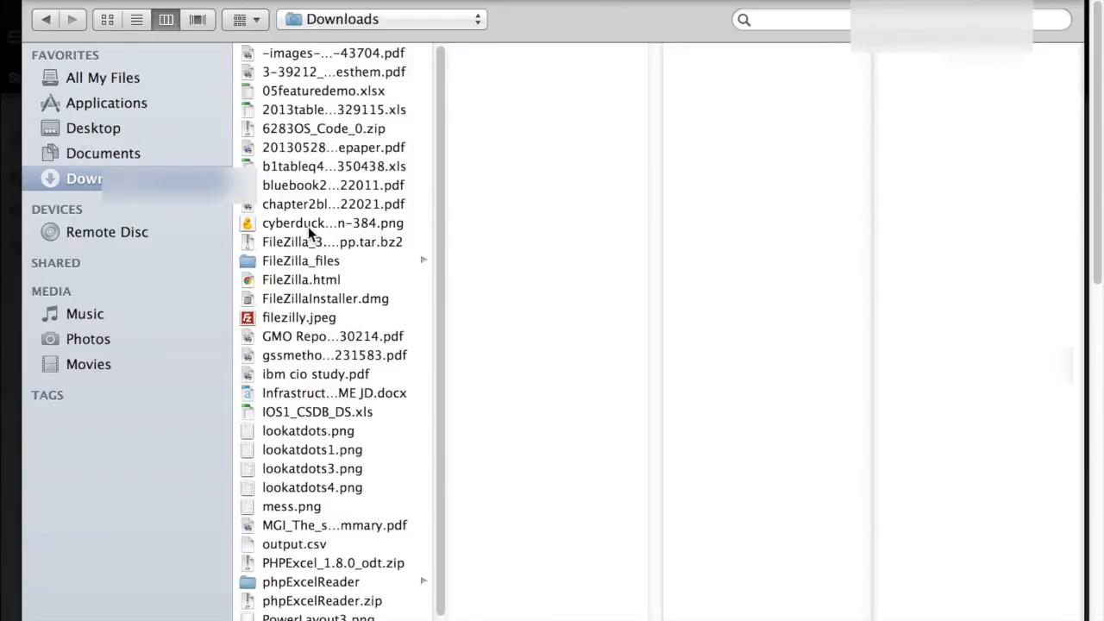
left_click(333, 223)
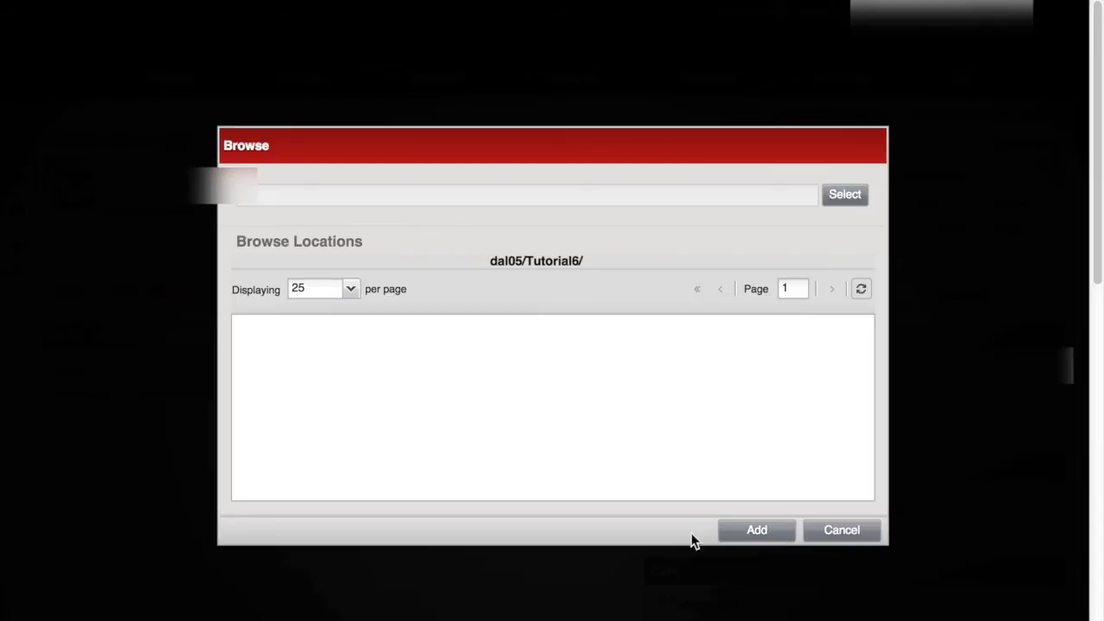
mouse_move(598, 533)
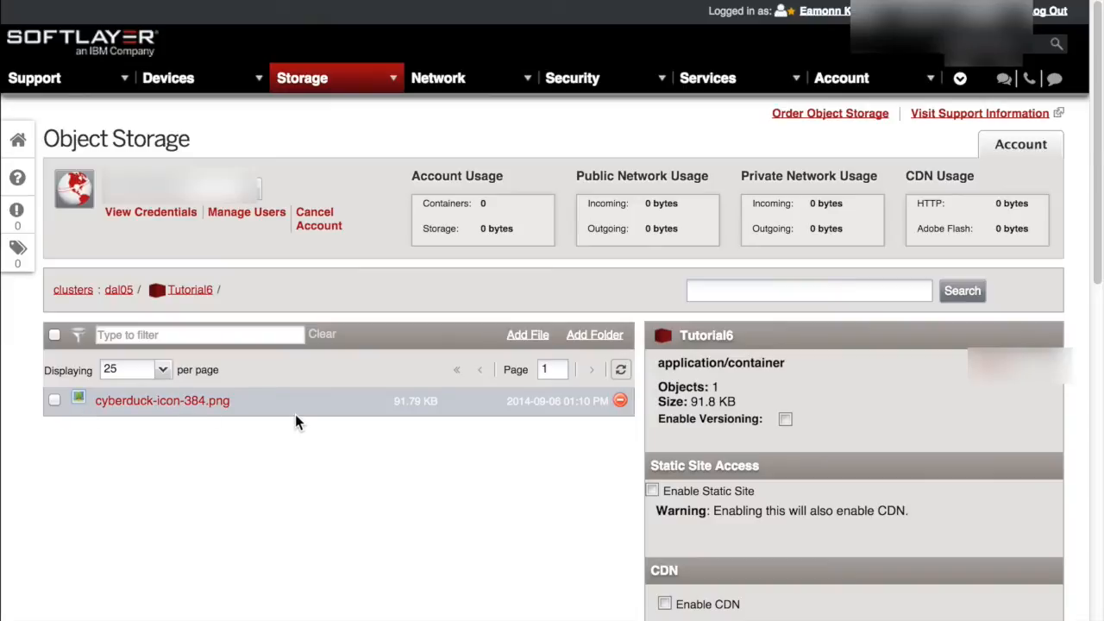
mouse_move(285, 441)
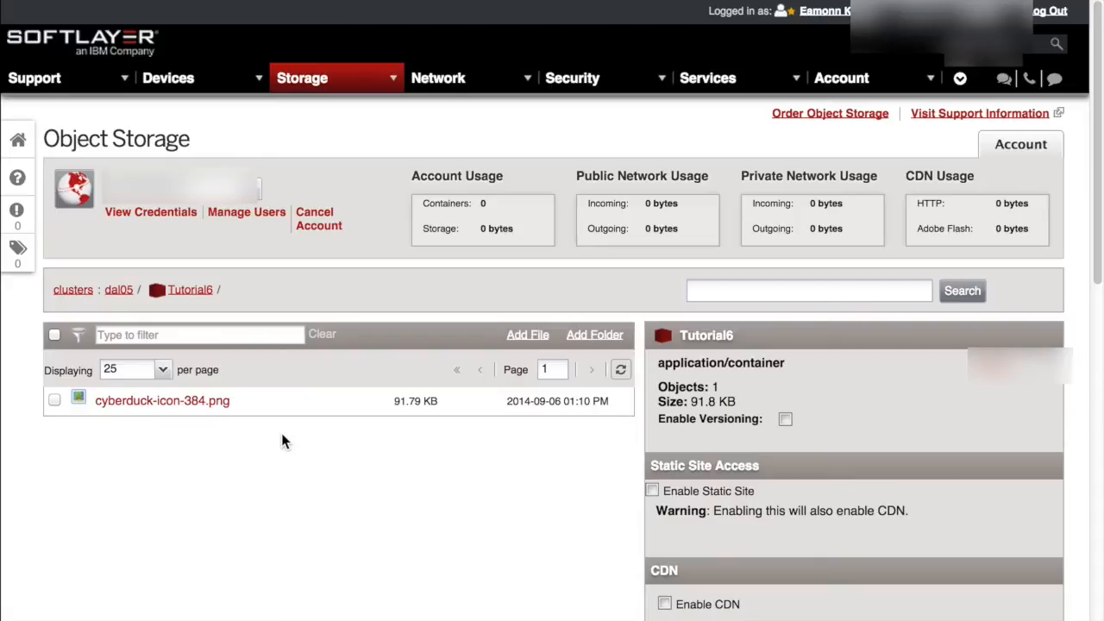
- Upload cyberduck-icon-384.png (91.79 KB) into Tutorial6, then move to the Devices menu
left_click(167, 78)
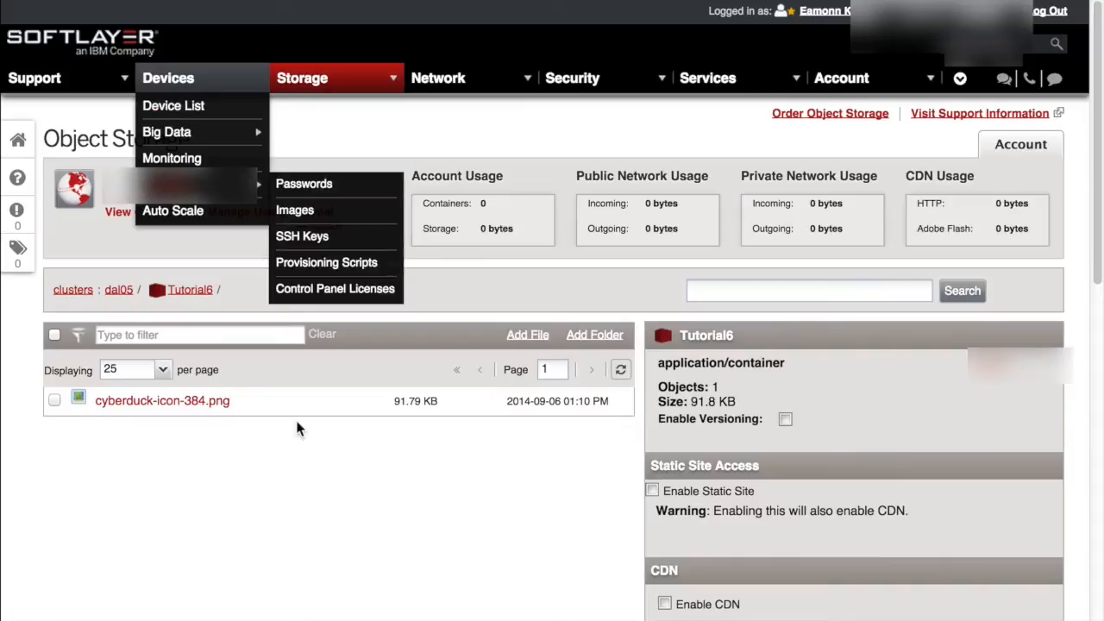
- Open the Device List and check saasify3's pending provisioning transactions
left_click(167, 78)
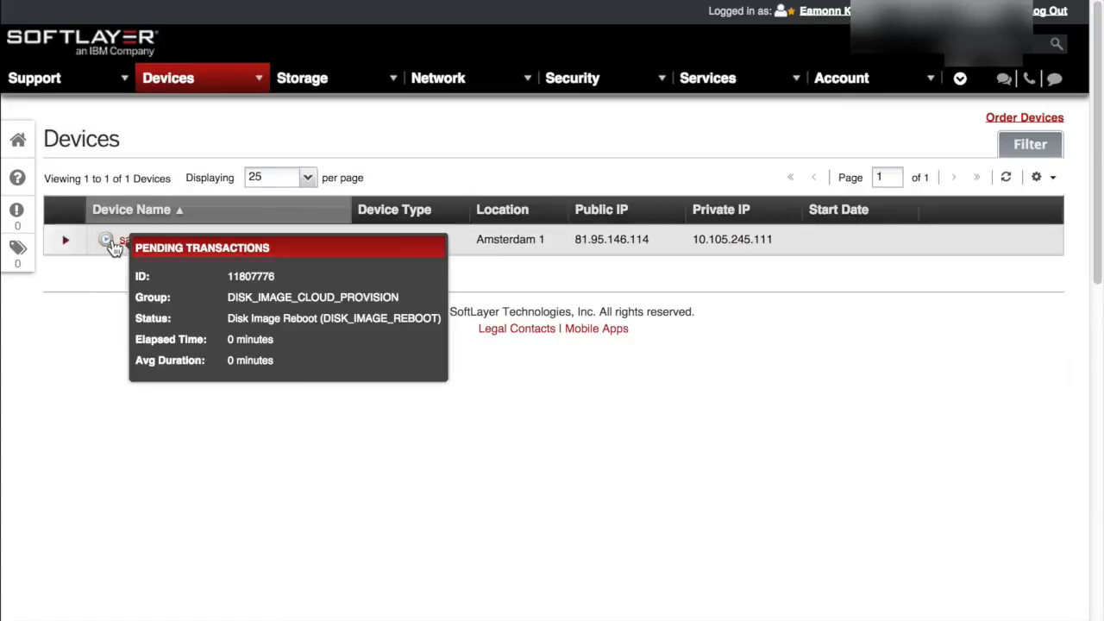
mouse_move(543, 397)
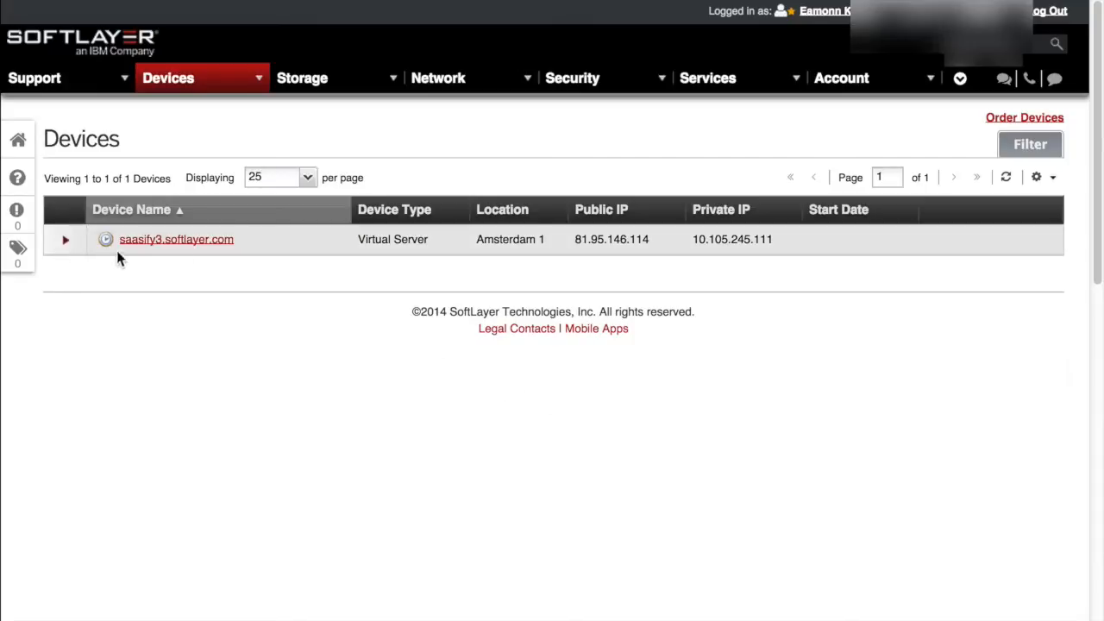
mouse_move(481, 356)
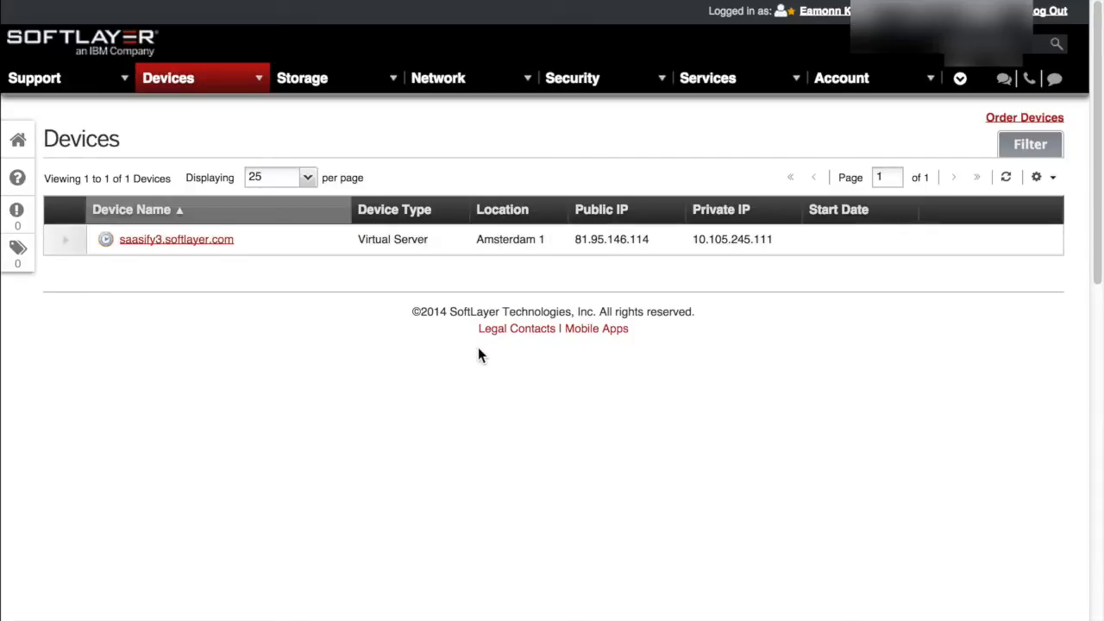
mouse_move(471, 368)
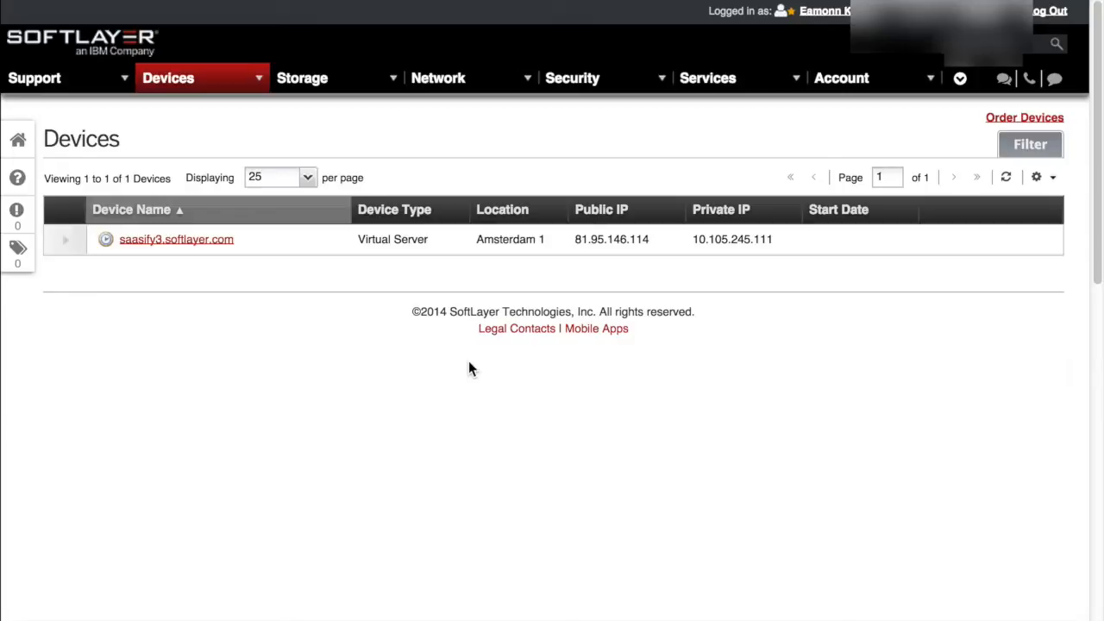
mouse_move(303, 315)
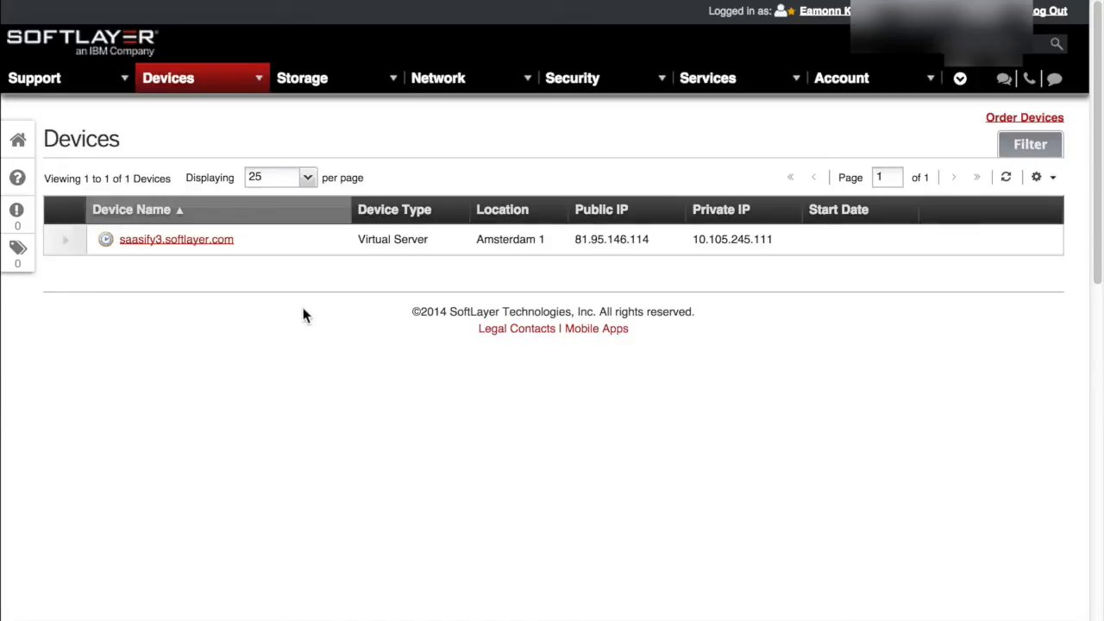
mouse_move(244, 302)
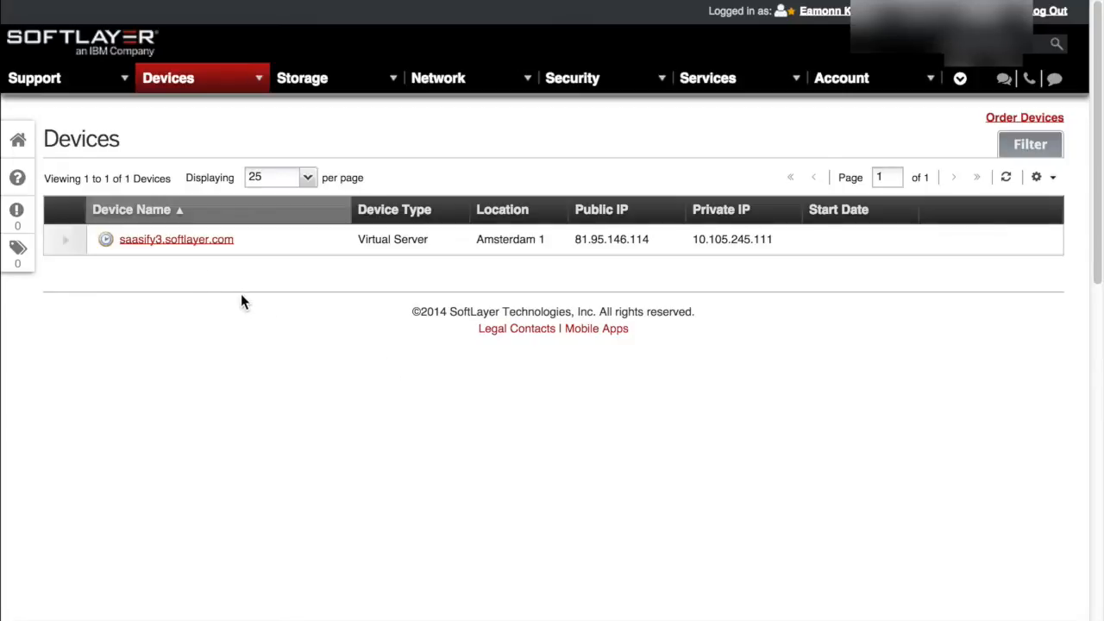
mouse_move(530, 371)
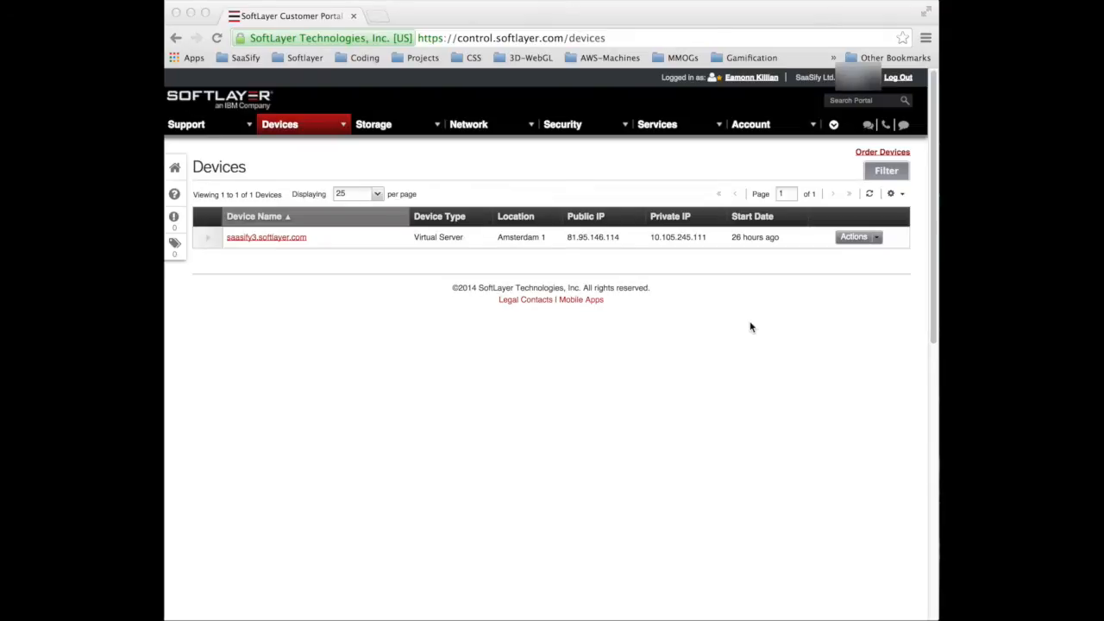
mouse_move(781, 267)
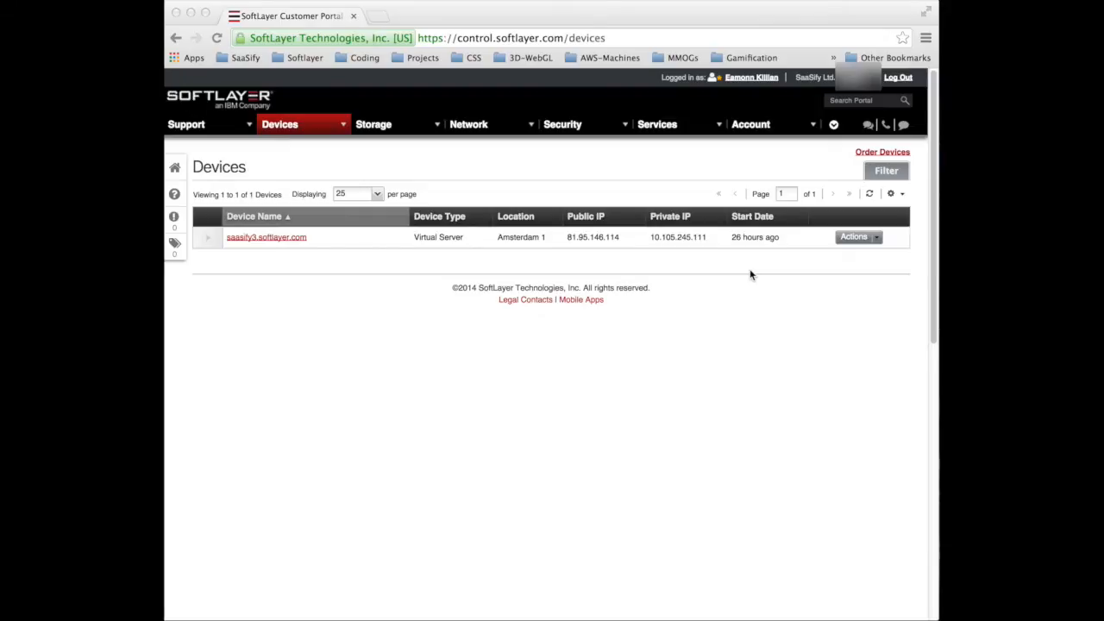
mouse_move(751, 274)
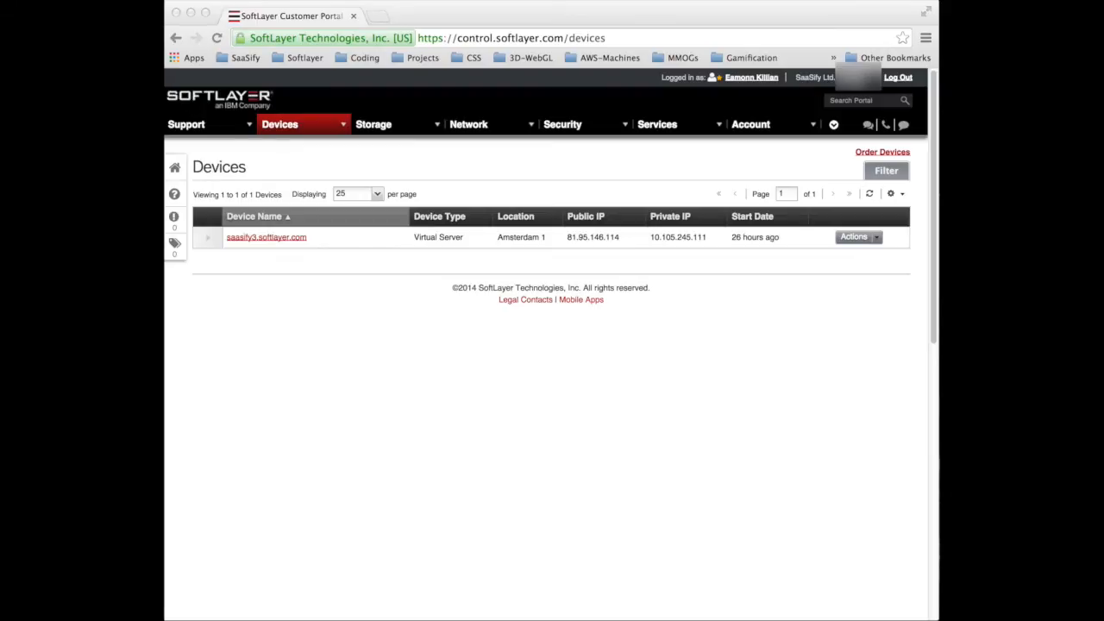
mouse_move(541, 460)
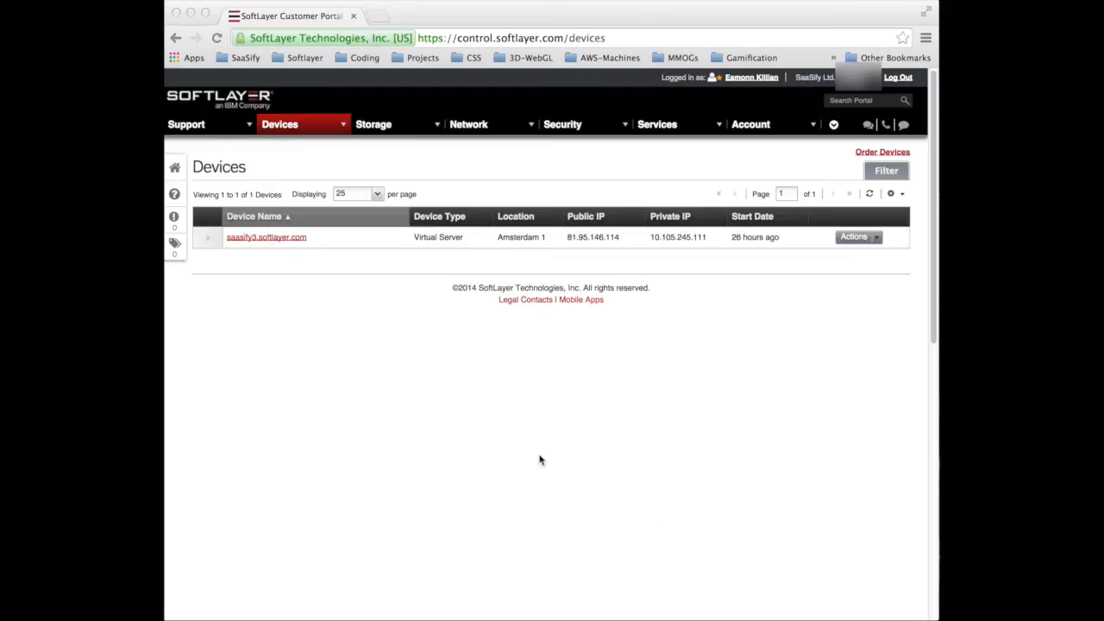
mouse_move(510, 369)
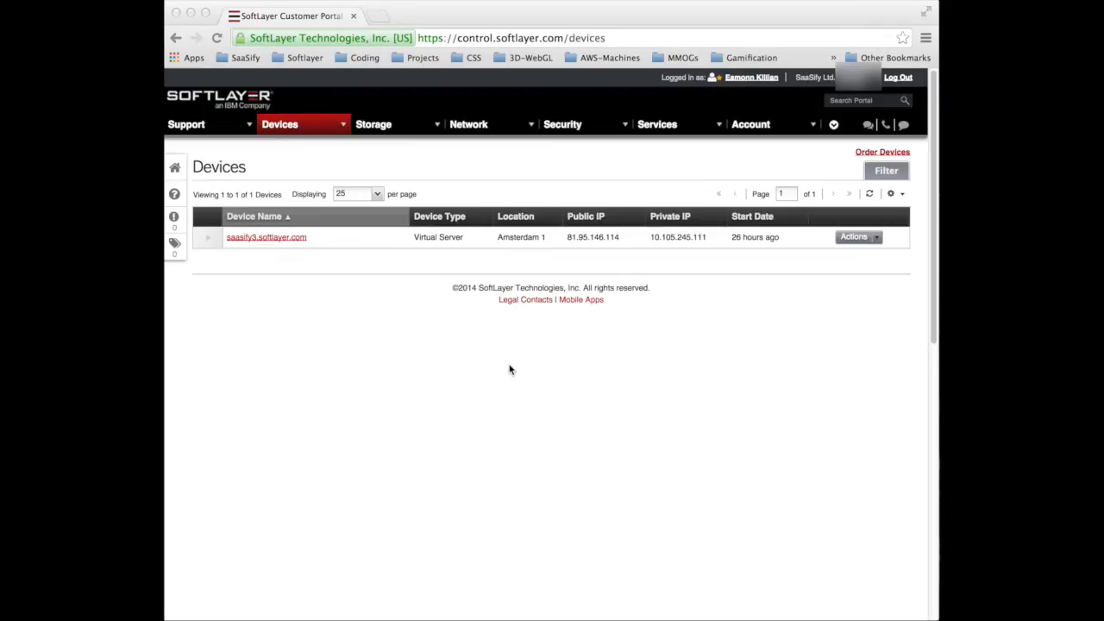
mouse_move(264, 218)
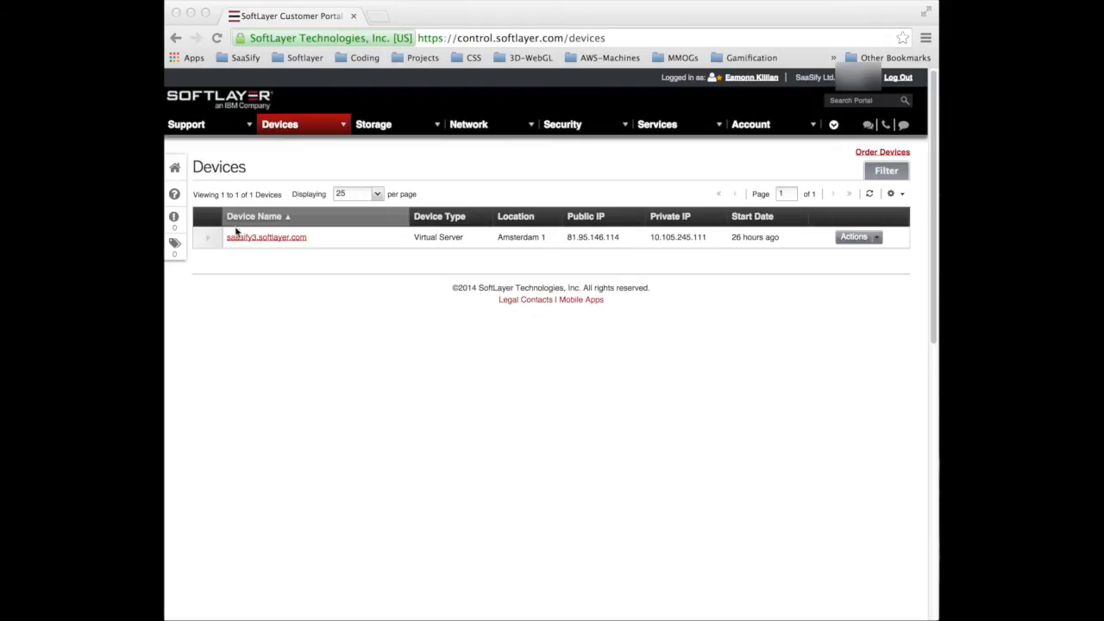
mouse_move(287, 276)
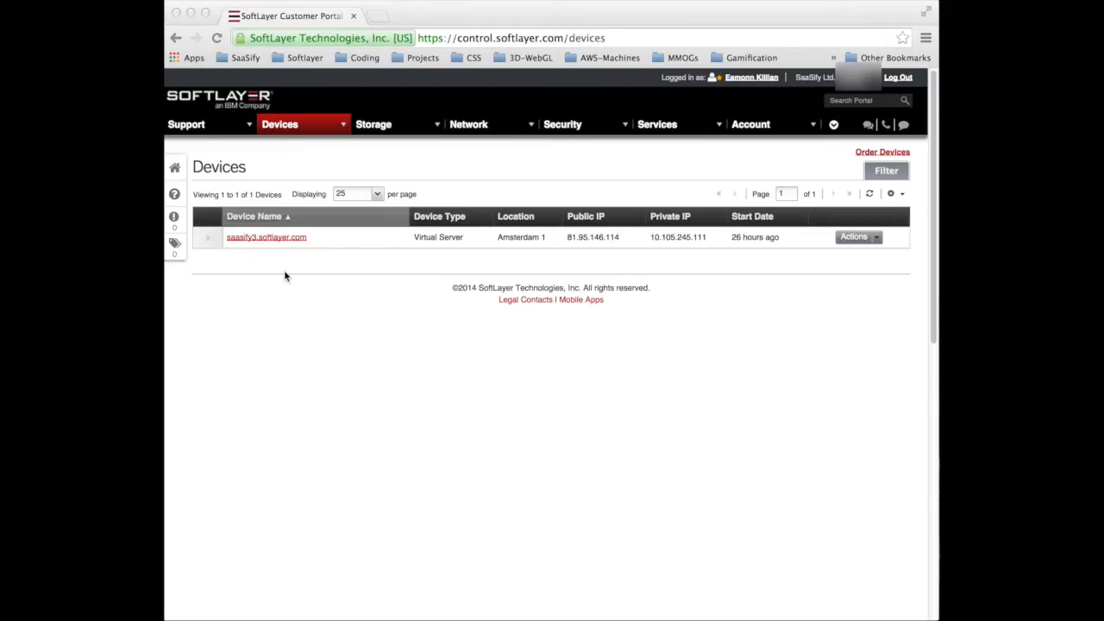
mouse_move(296, 271)
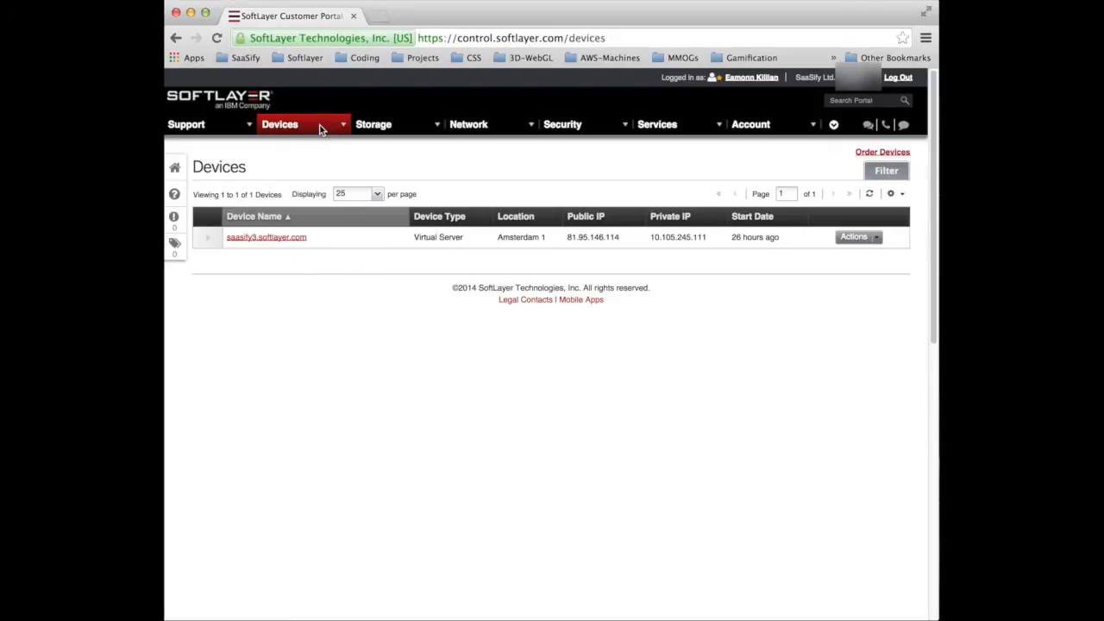
- Open Devices > Manage > Passwords to see saasify3's root credentials
left_click(280, 123)
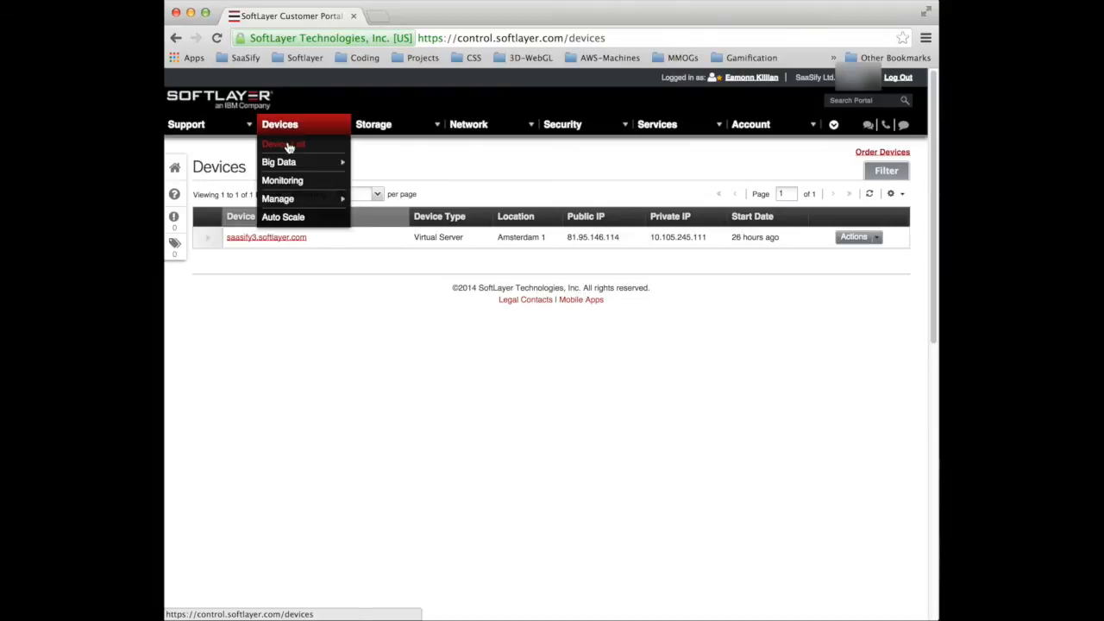
mouse_move(278, 198)
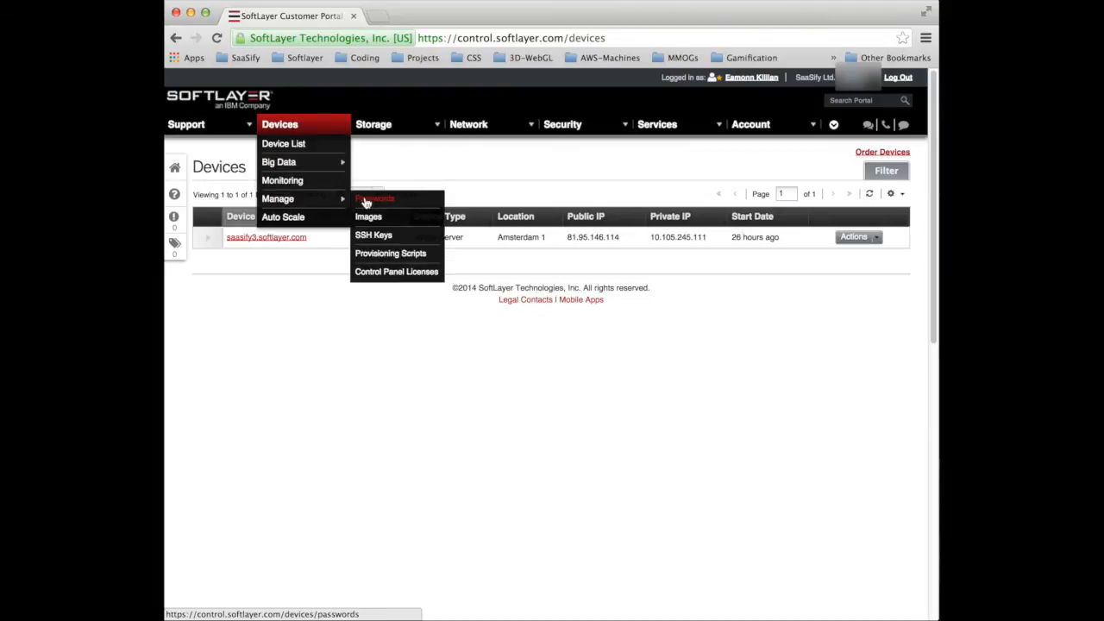
mouse_move(390, 203)
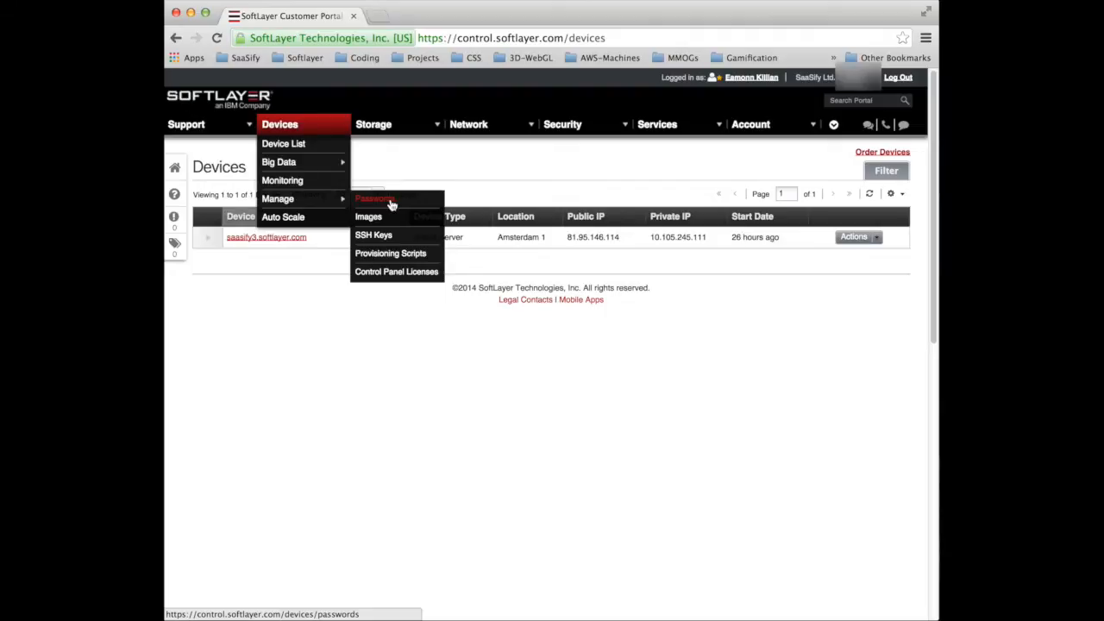
left_click(376, 198)
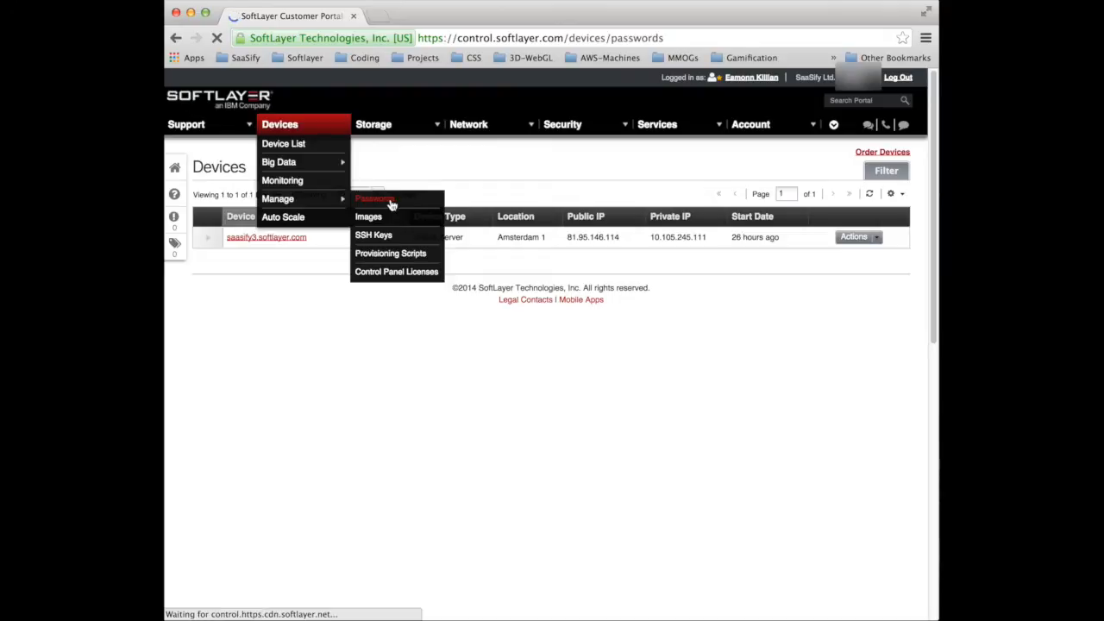
left_click(372, 199)
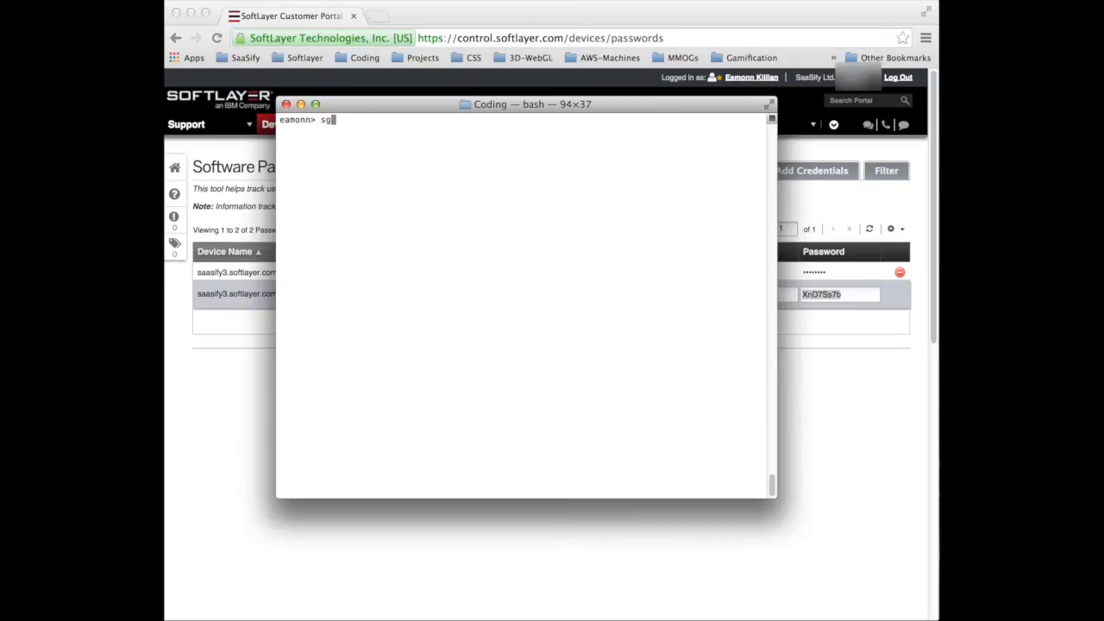
- Run ssh 81.95.146.114, accept the host key and attempt the password login
type("ssh")
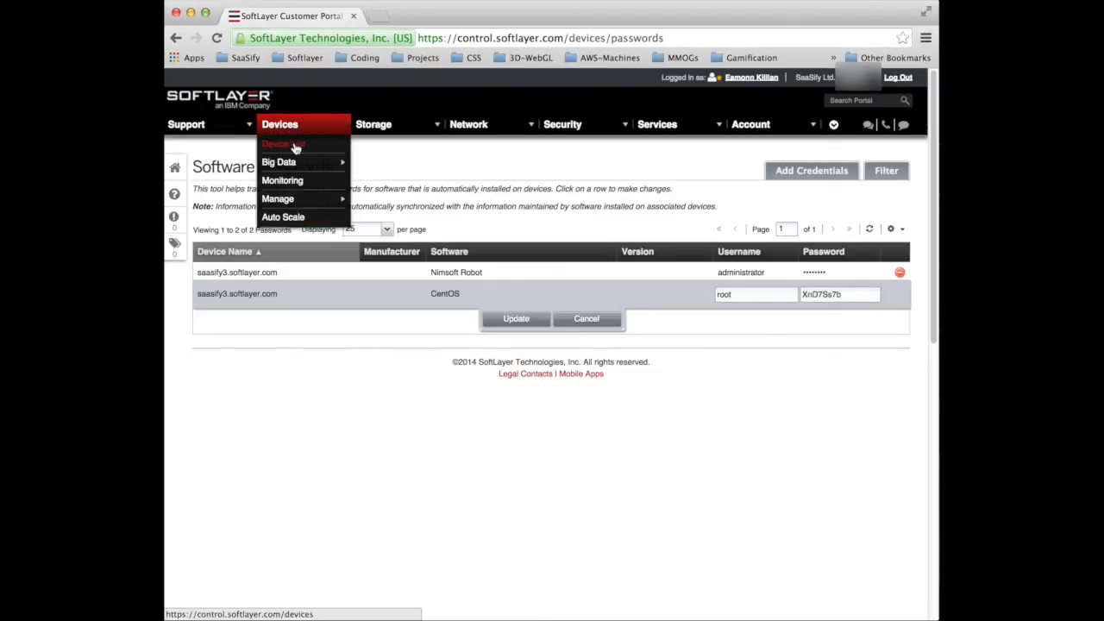
left_click(283, 144)
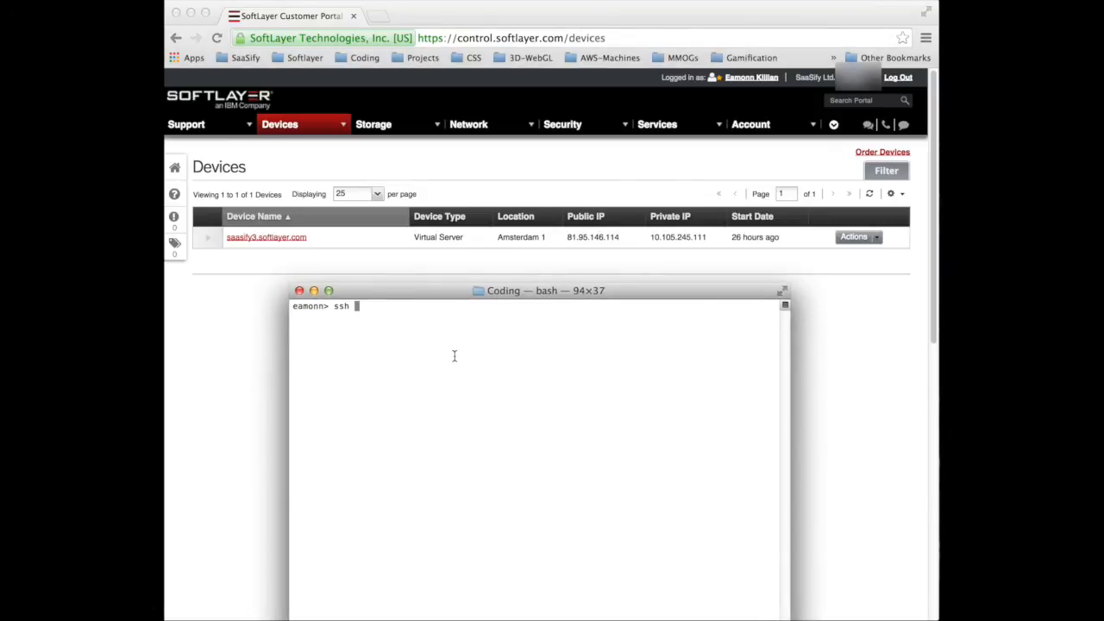
type("81")
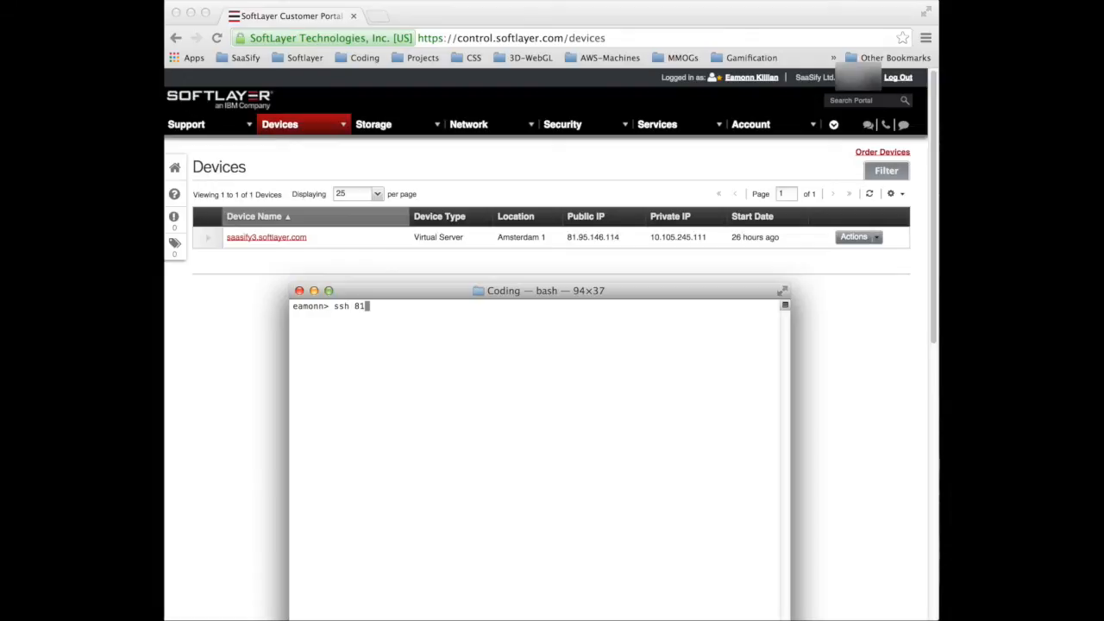
type(".95.146.")
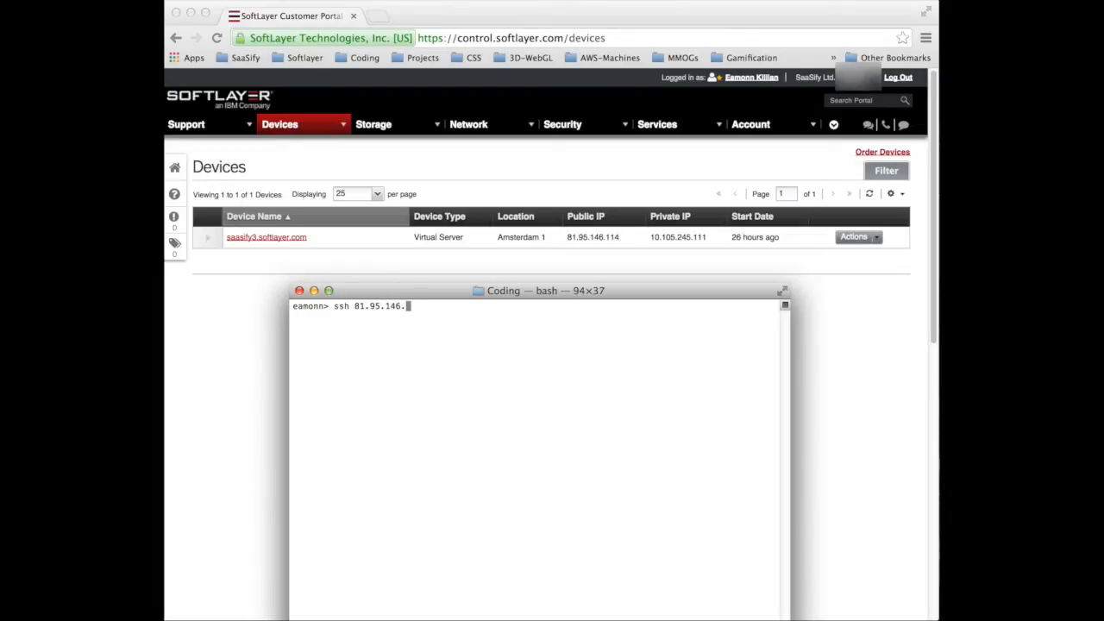
key("Return")
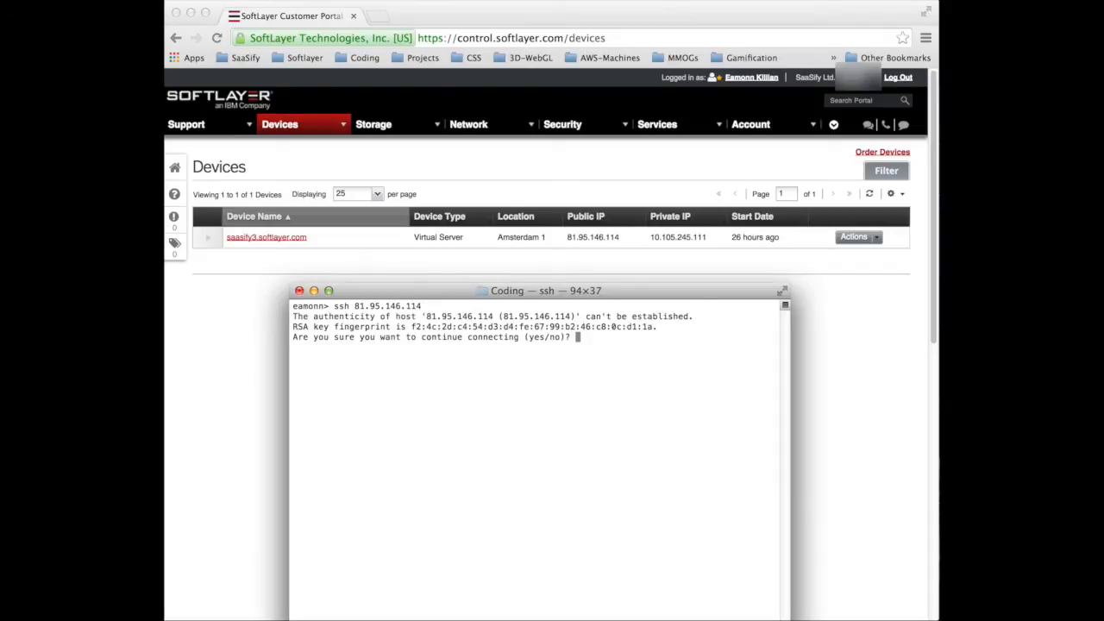
type("yes")
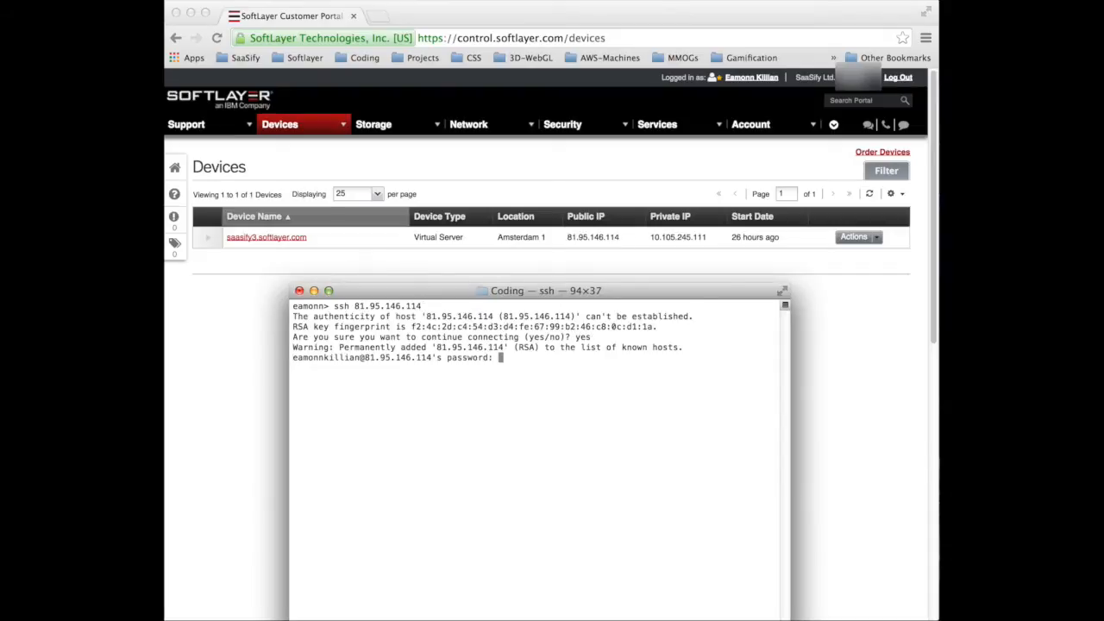
key("enter")
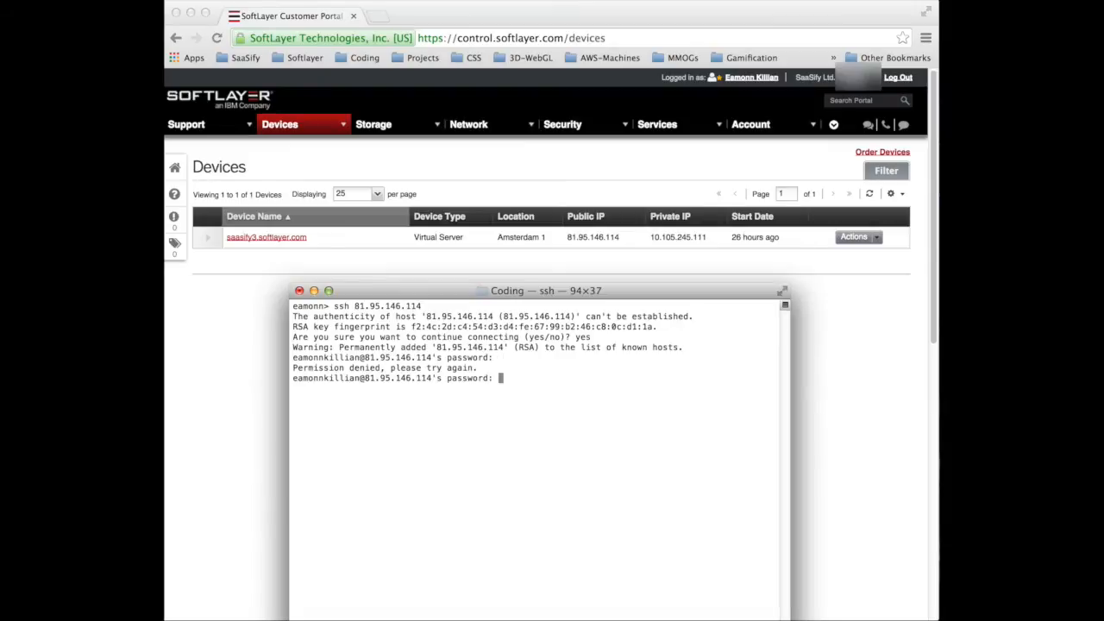
type("s")
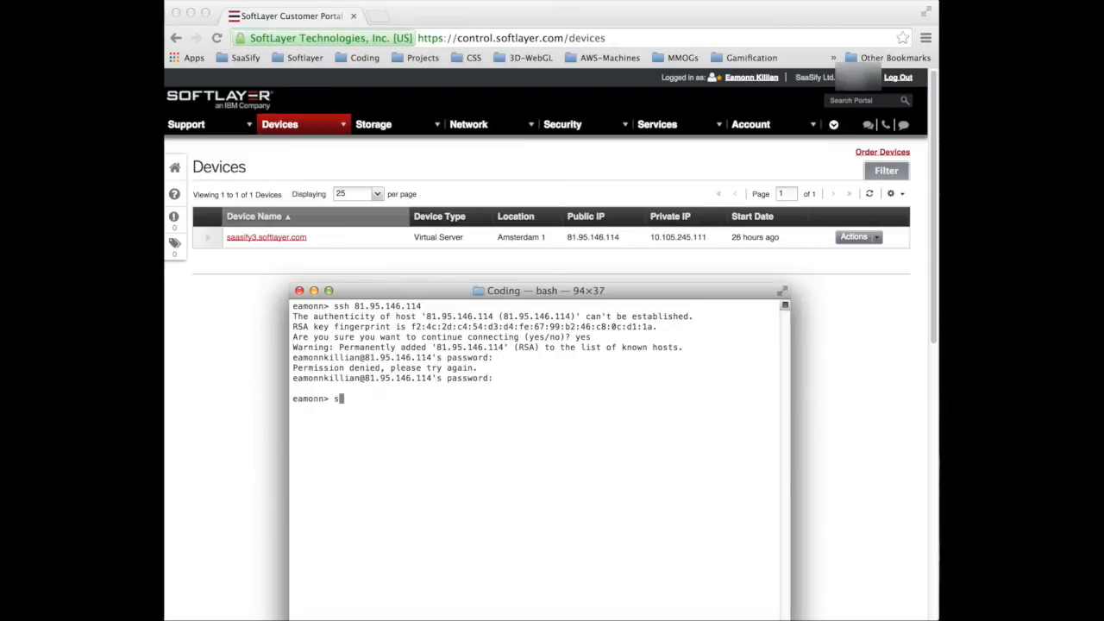
type("sh")
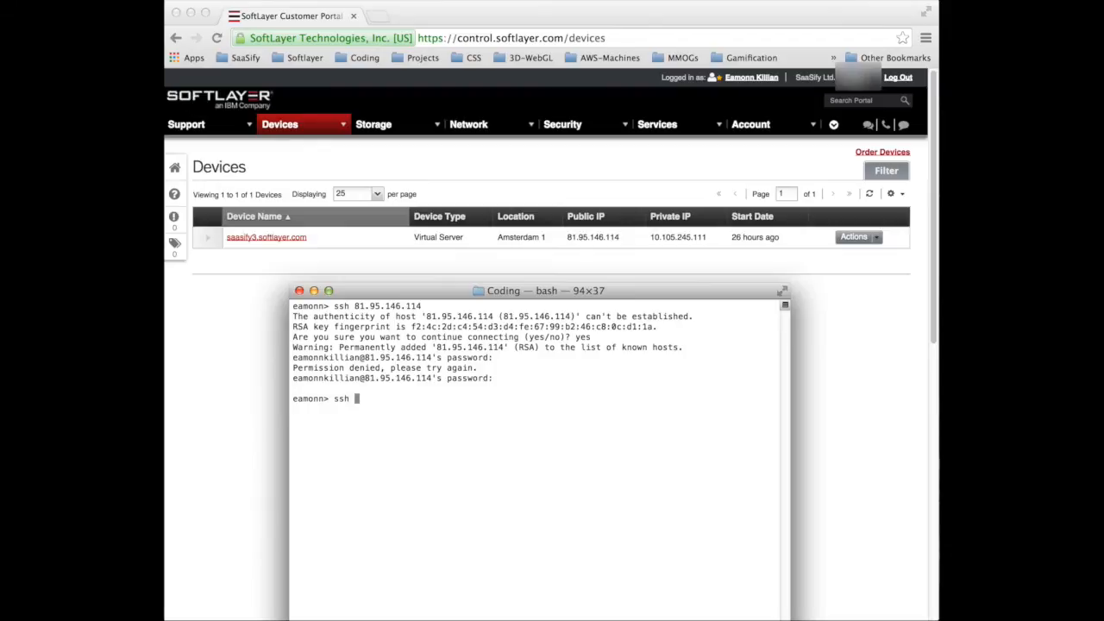
type("root@")
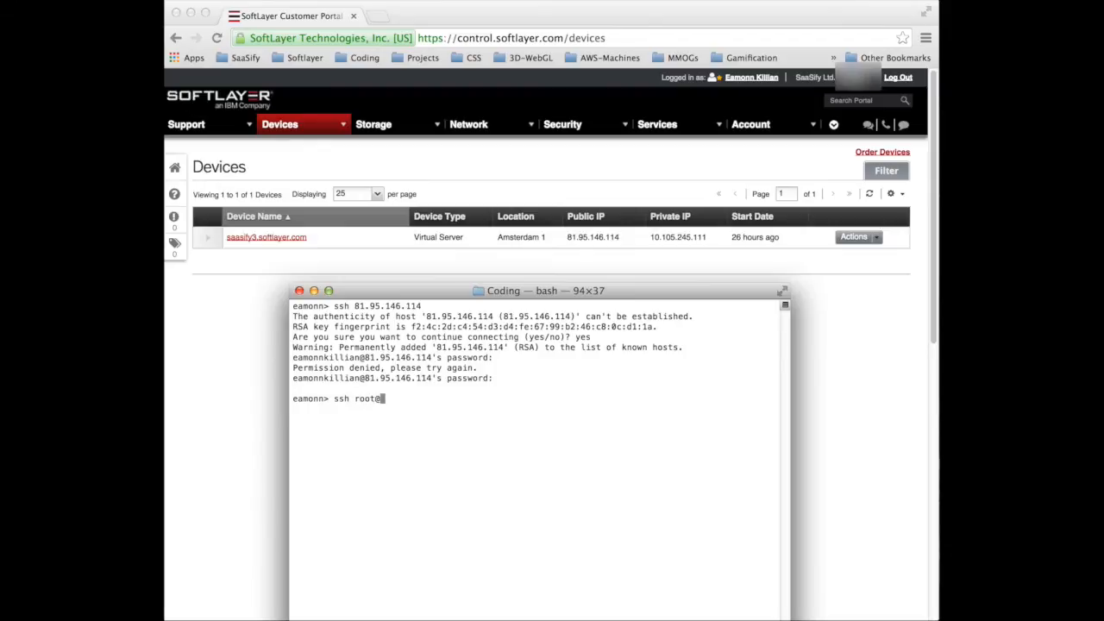
type("81.95.146.114")
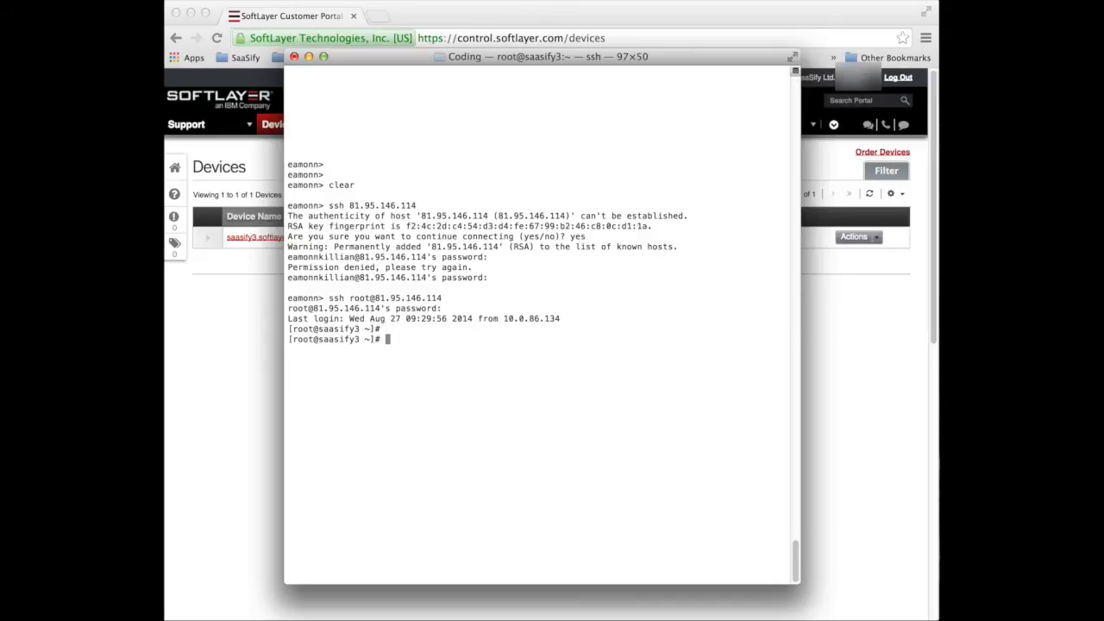
- Run yum update, then install libcurl-devel, answering y to the prompt
type("yum")
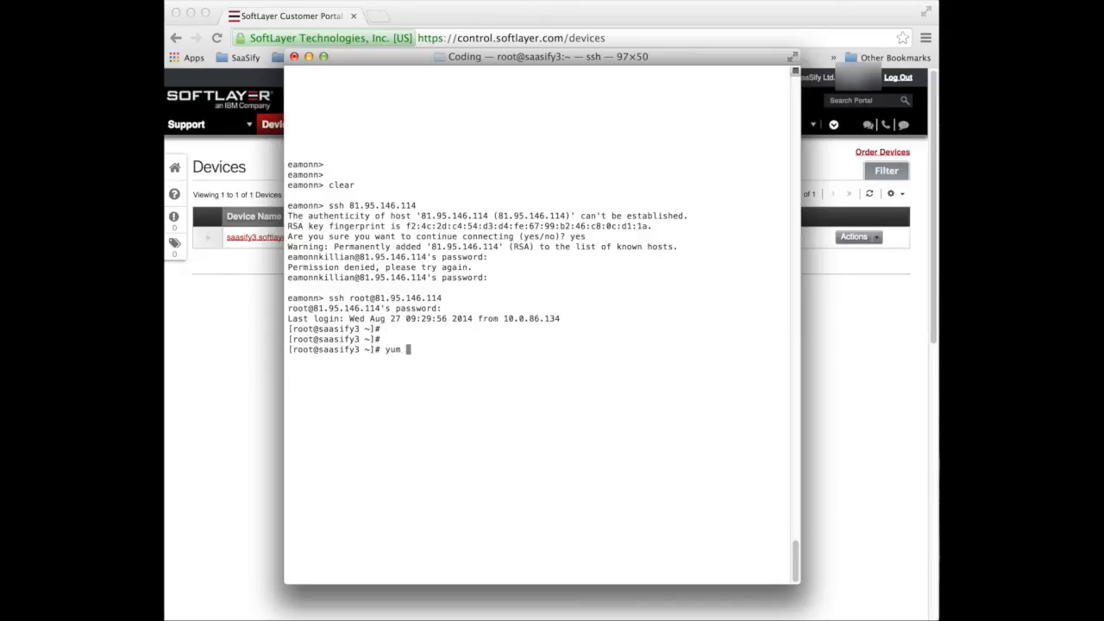
type("update")
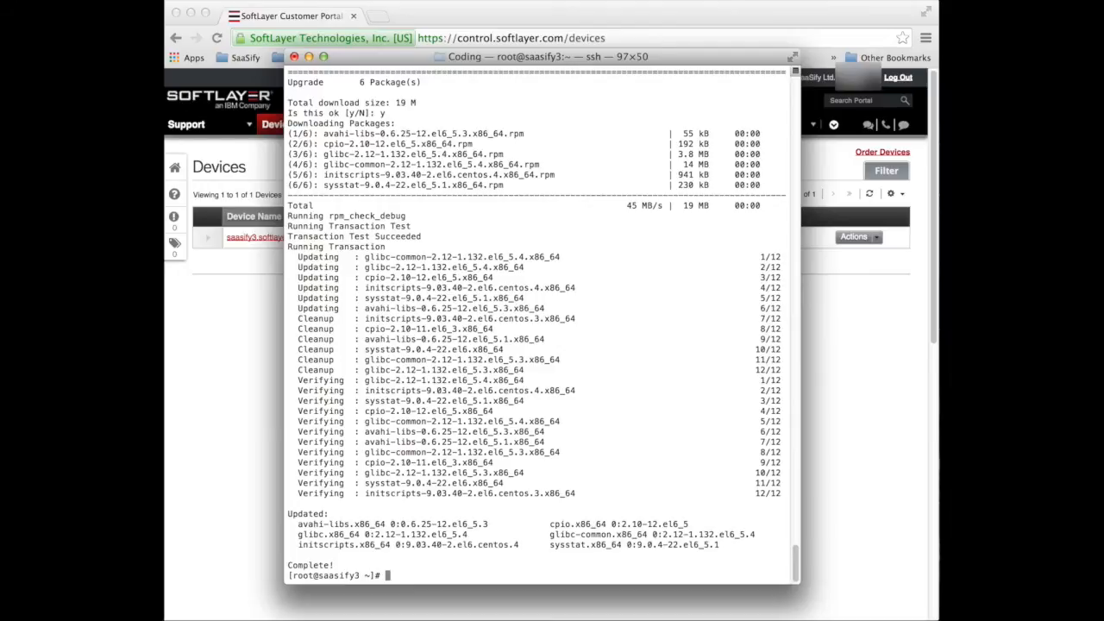
type("yum")
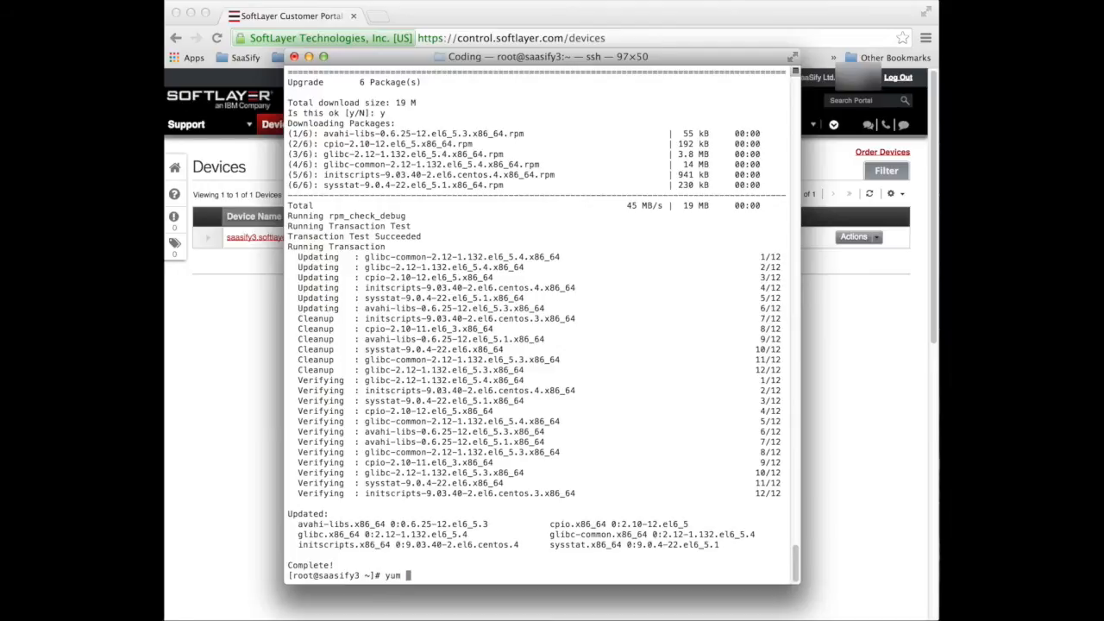
type("install wget")
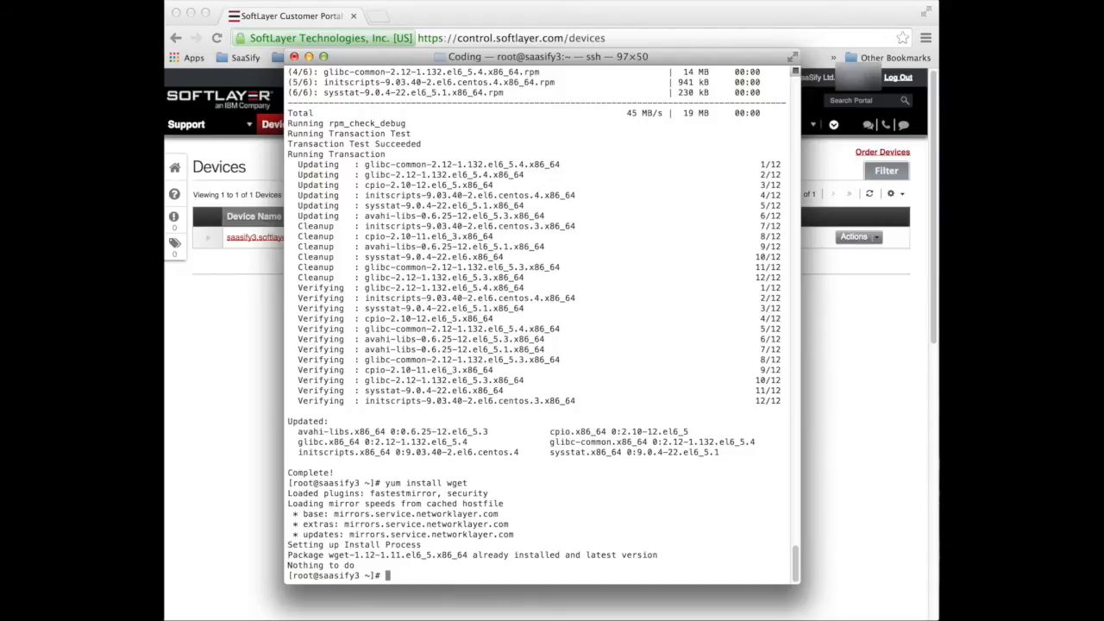
type("yum")
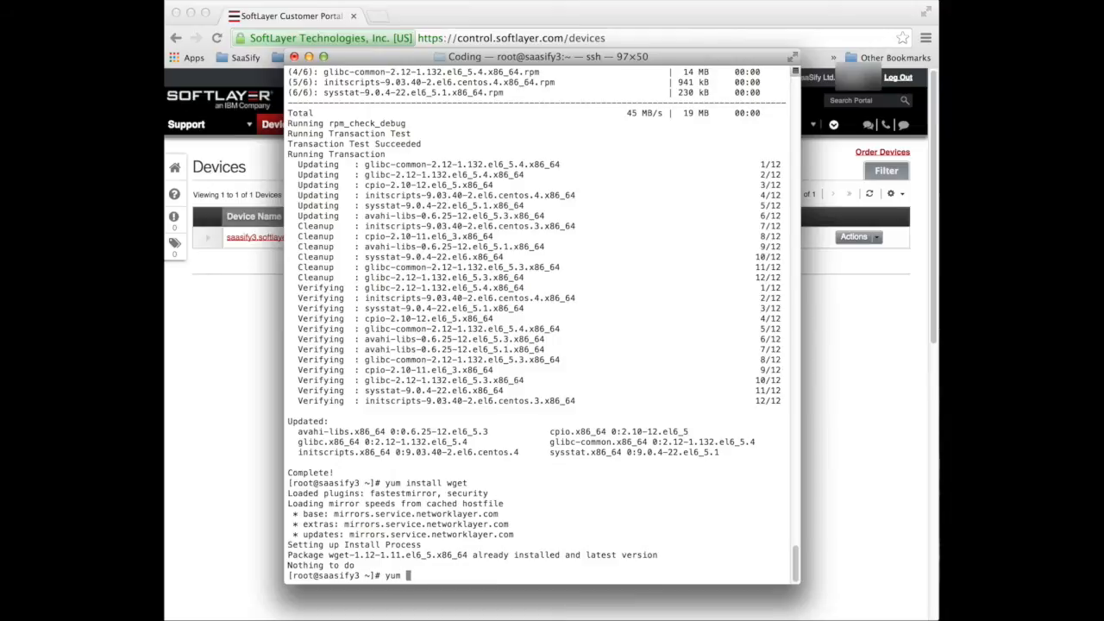
type("install")
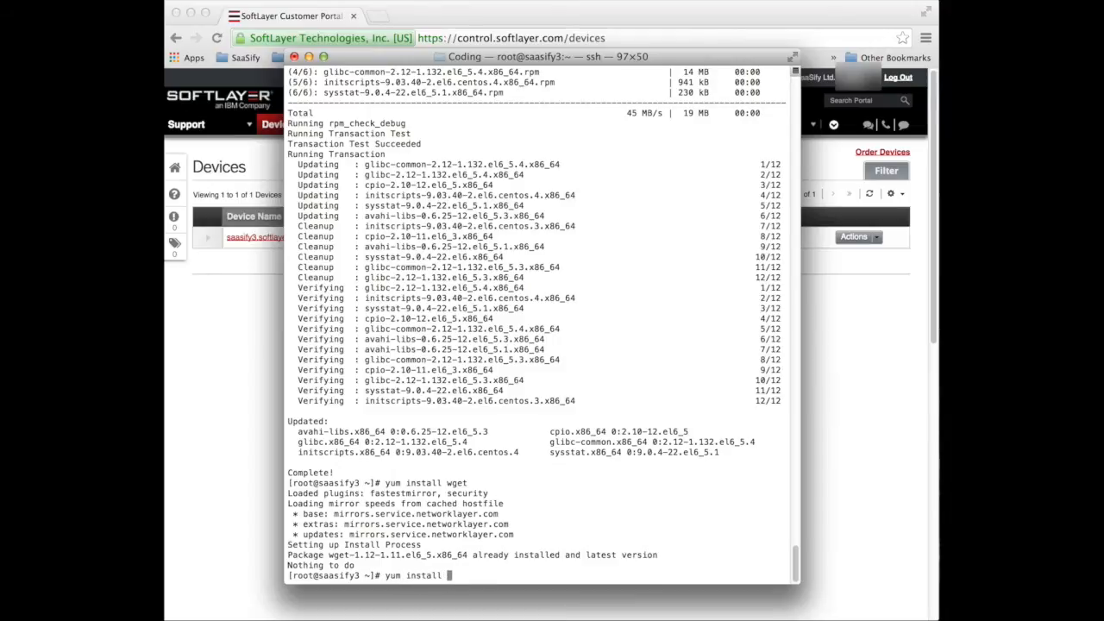
type("libcurl")
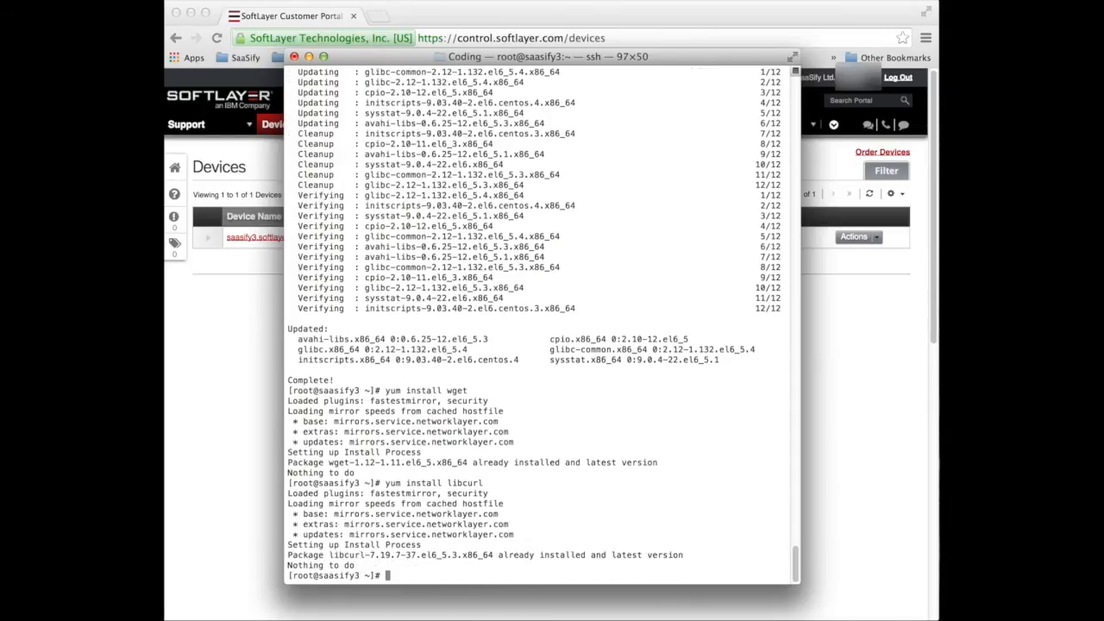
type("yum install libcurl")
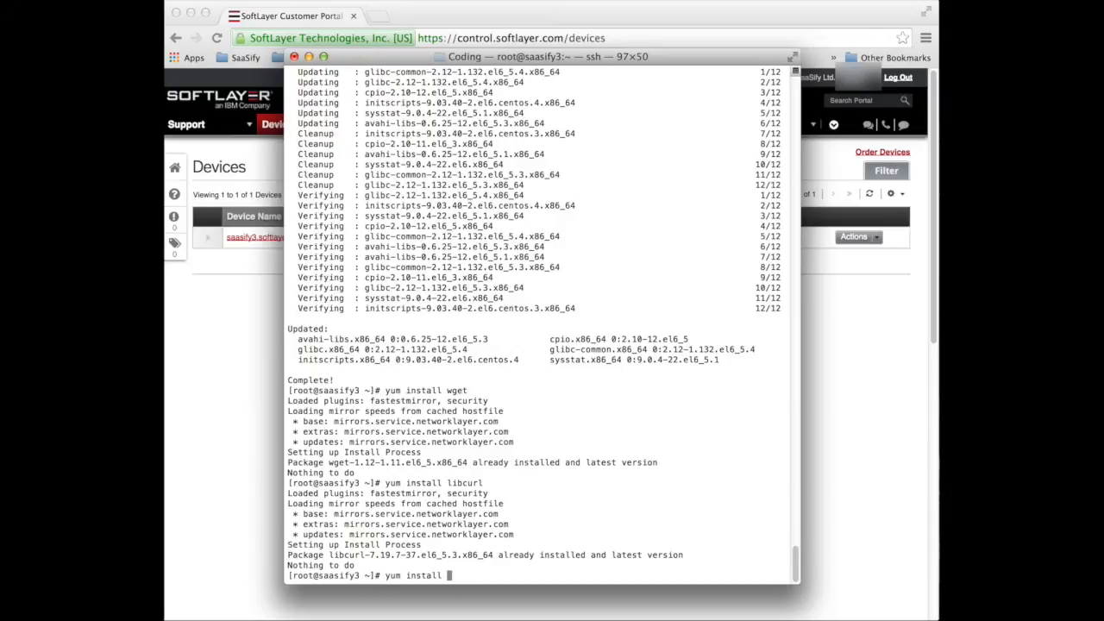
type("libcurl")
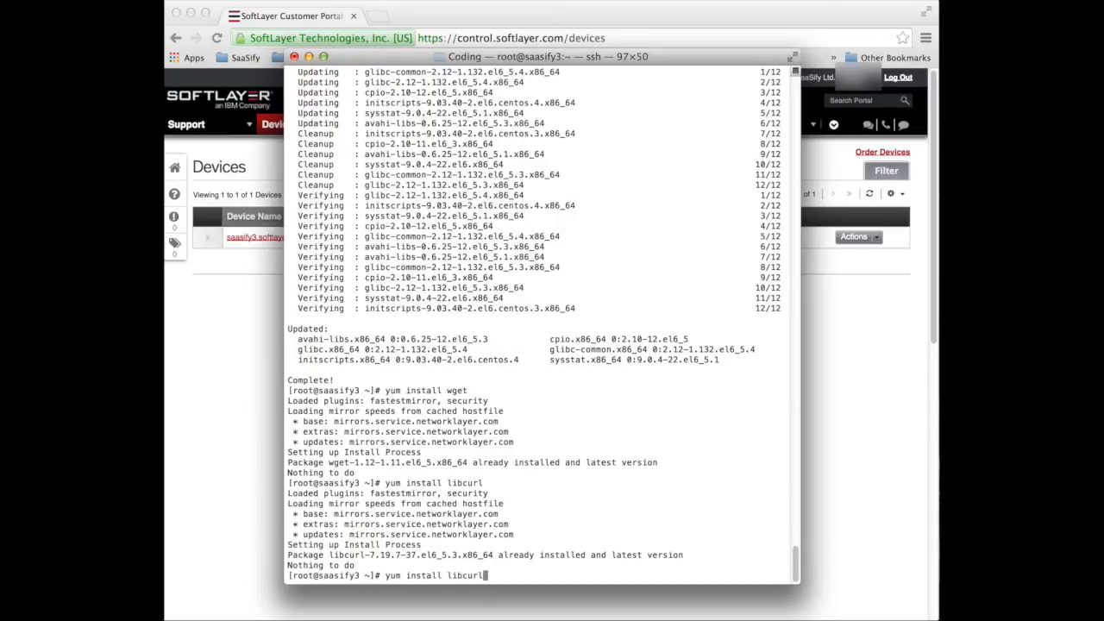
type("-devel")
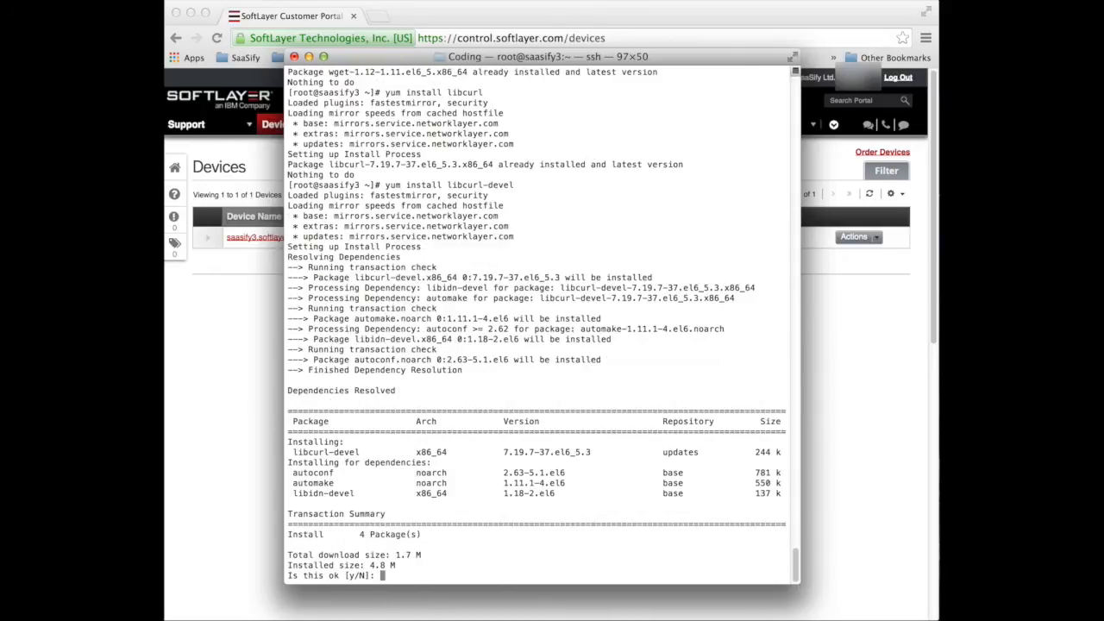
type("y")
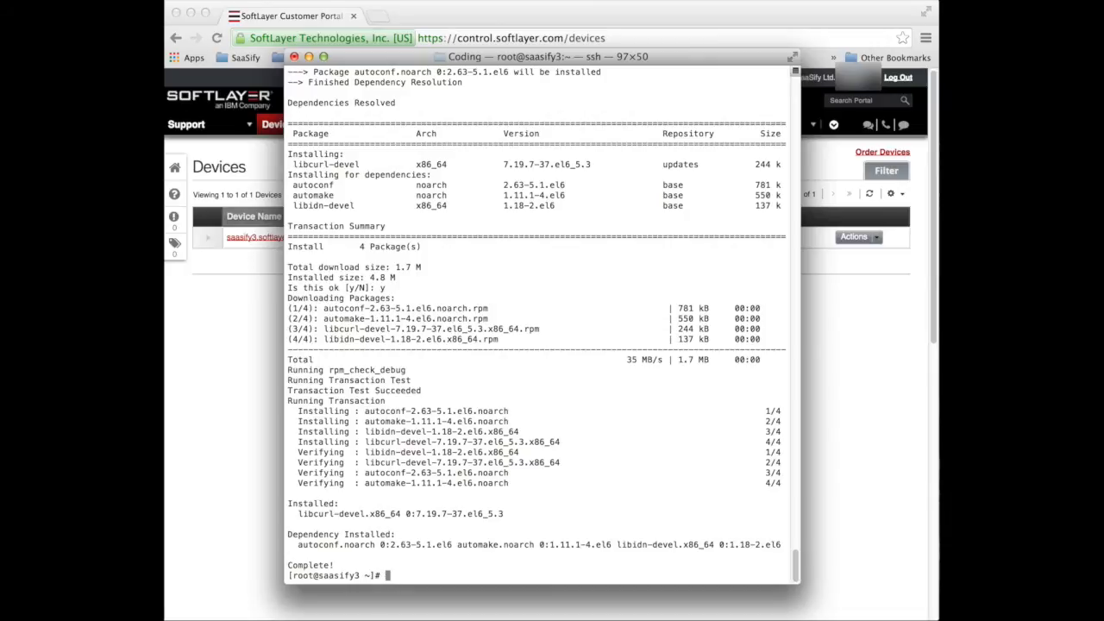
- Install fuse, fuse-devel, libxml2-devel and openssl packages with yum, confirming with y
type("yum install fuse")
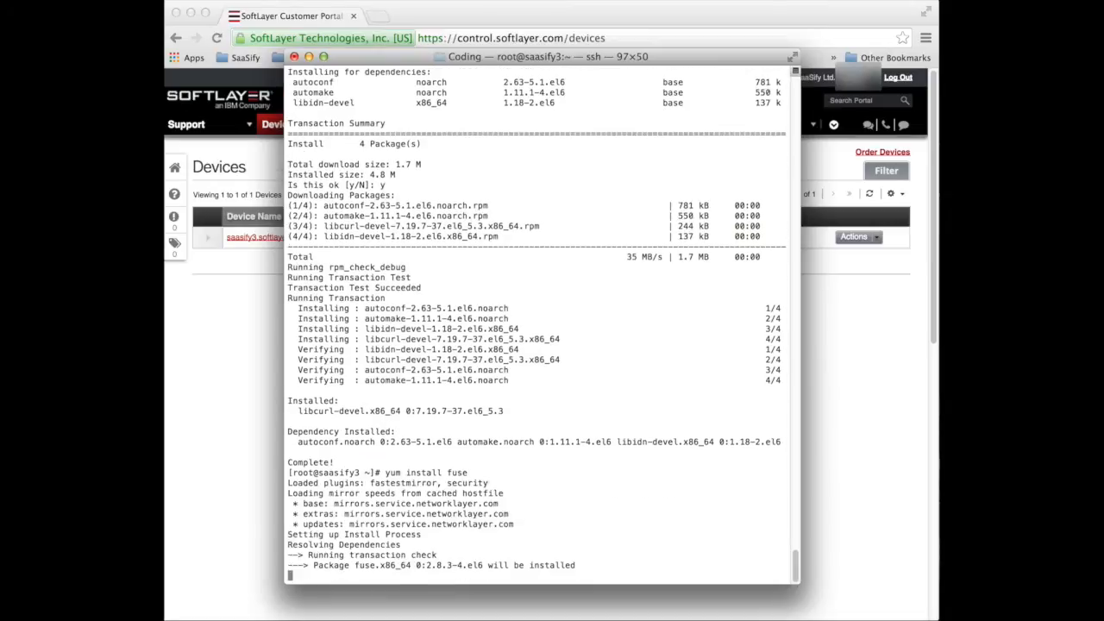
scroll("down", 3)
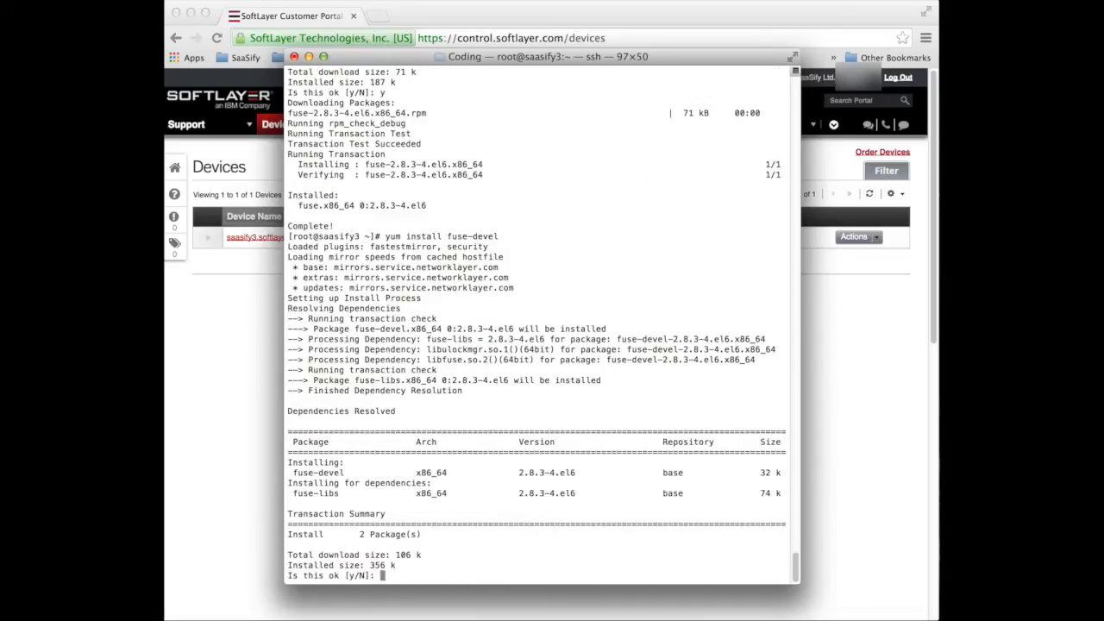
type("y")
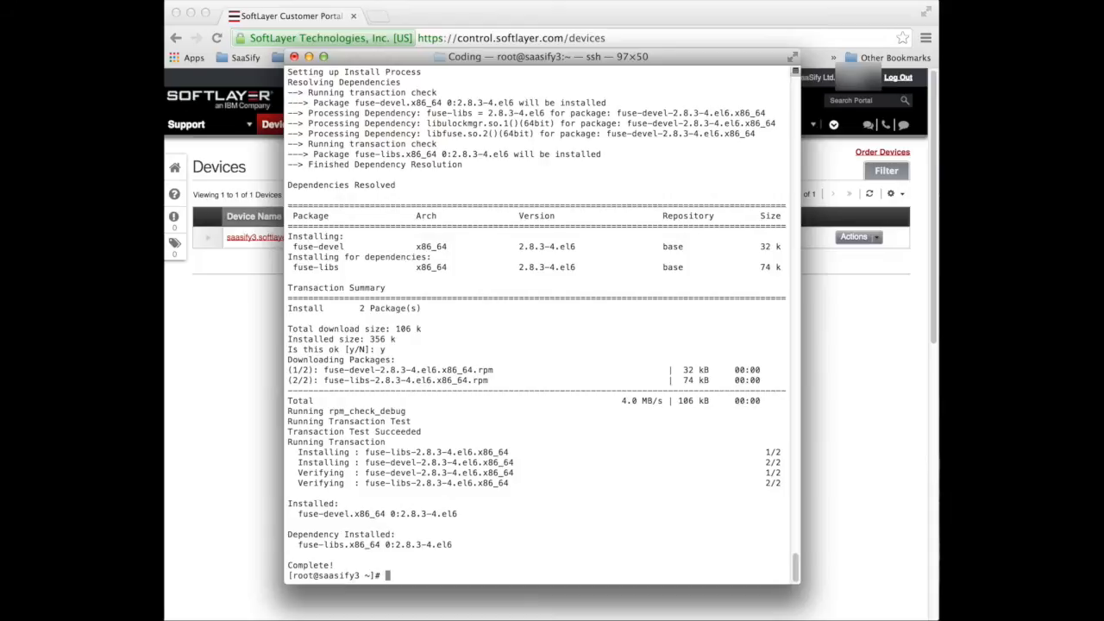
type("yum install fuse-")
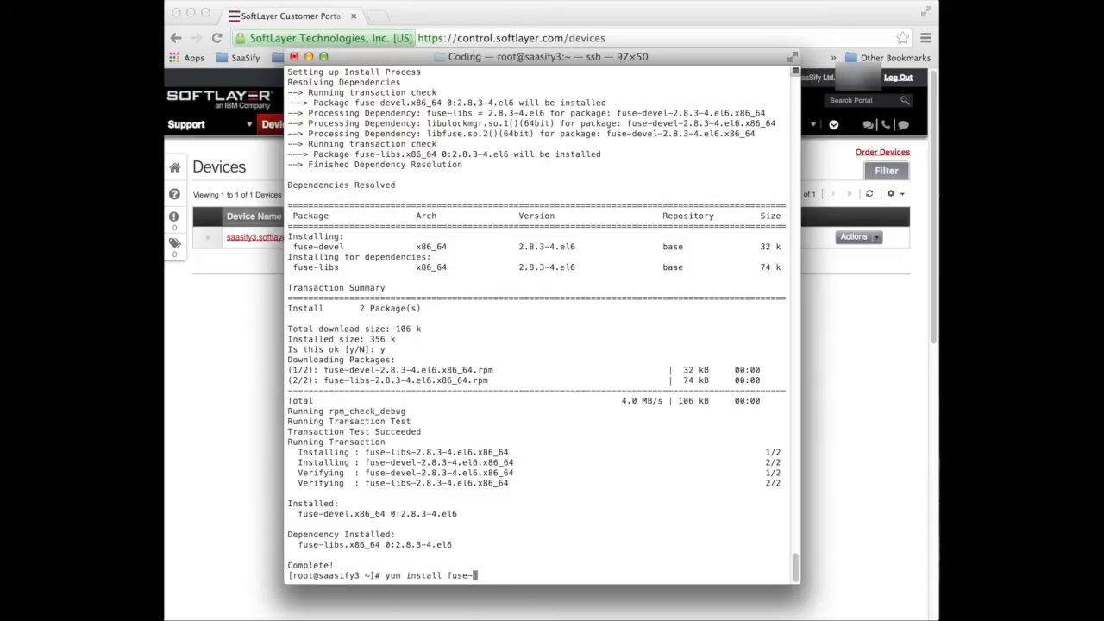
type("libxml")
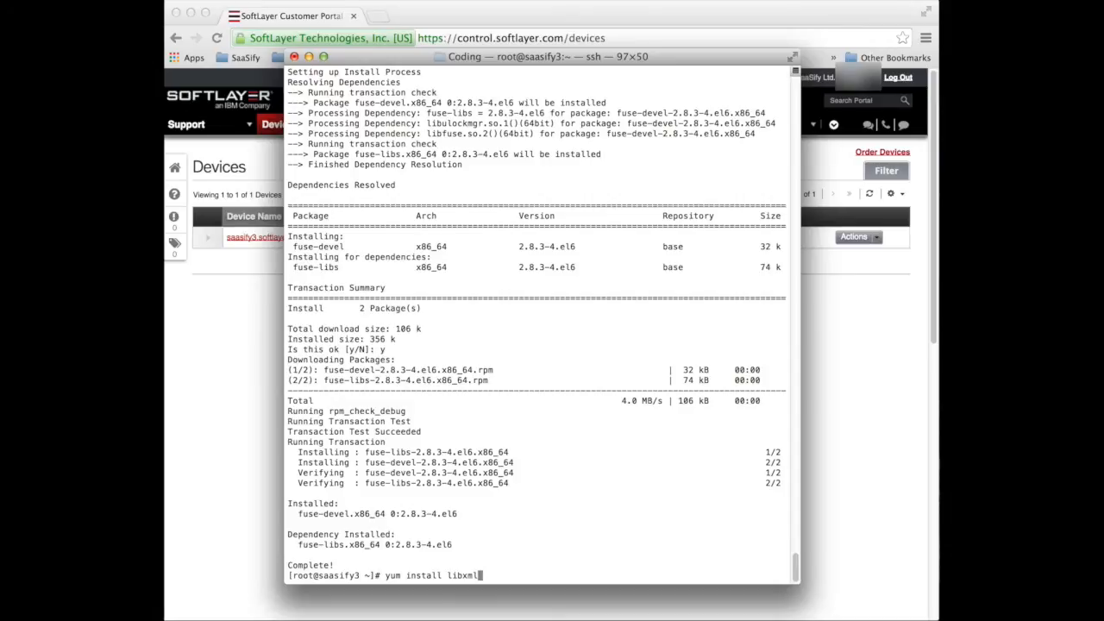
type("2")
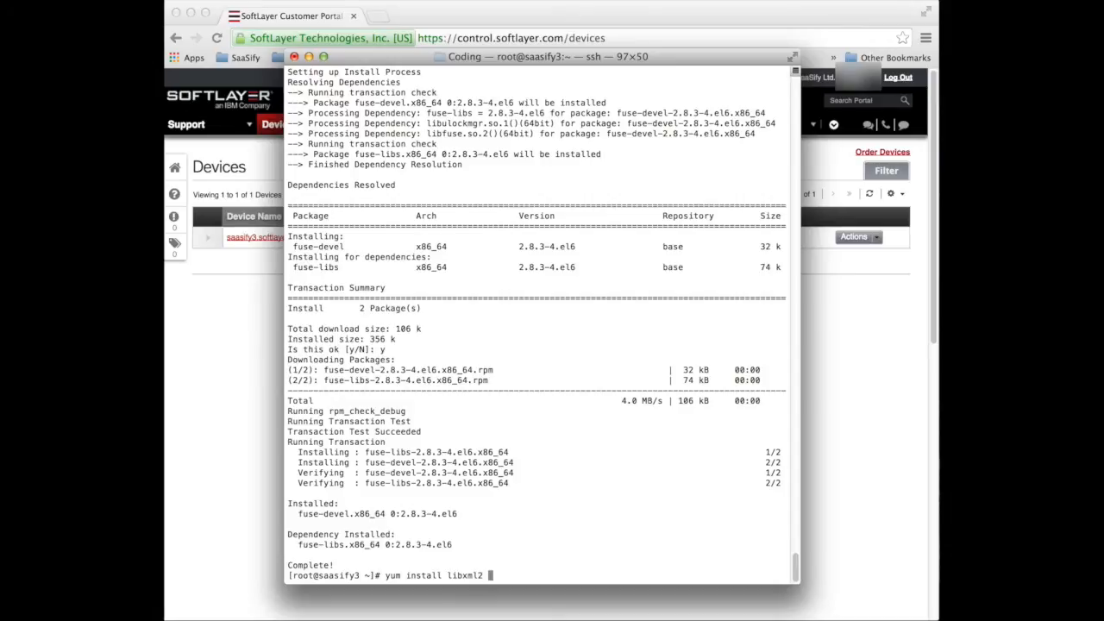
type("libxm")
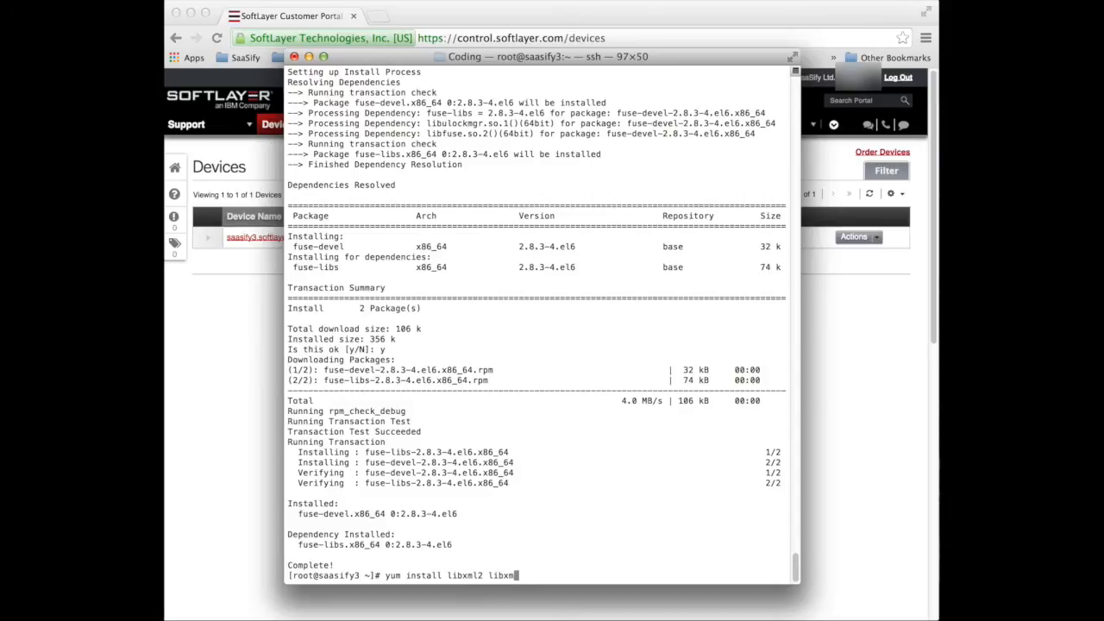
type("2-")
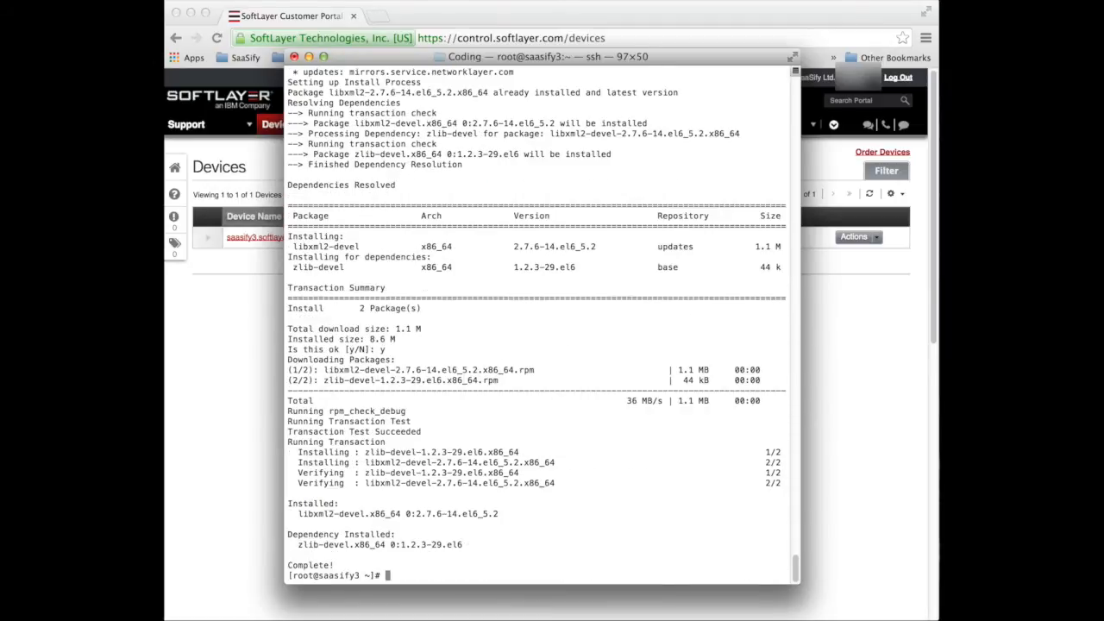
type("yum install libxml2 libxml2-")
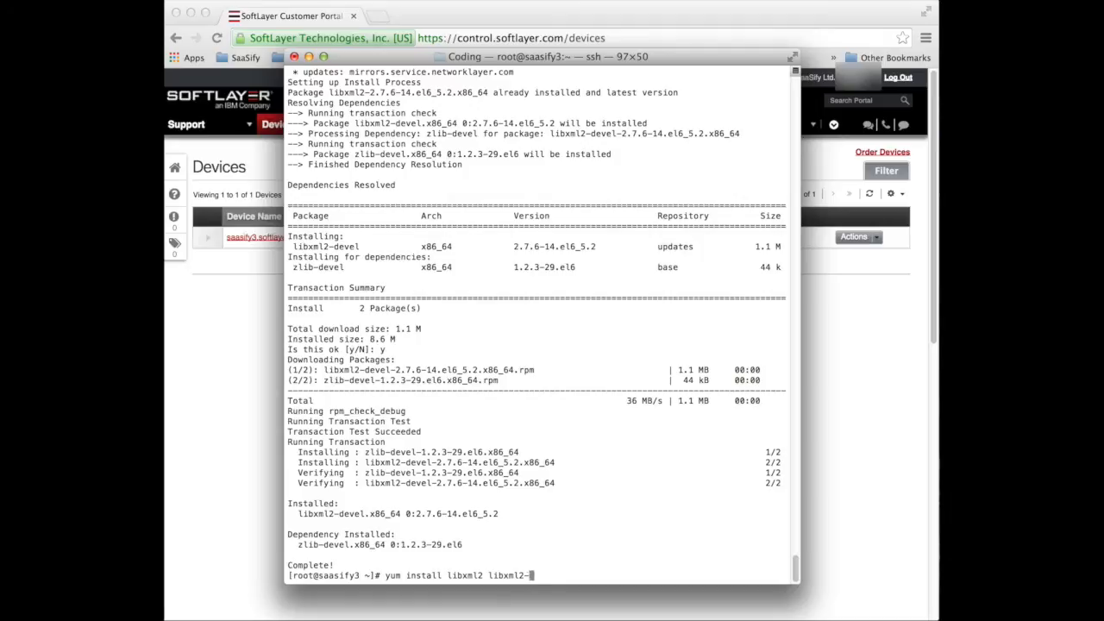
key("Backspace")
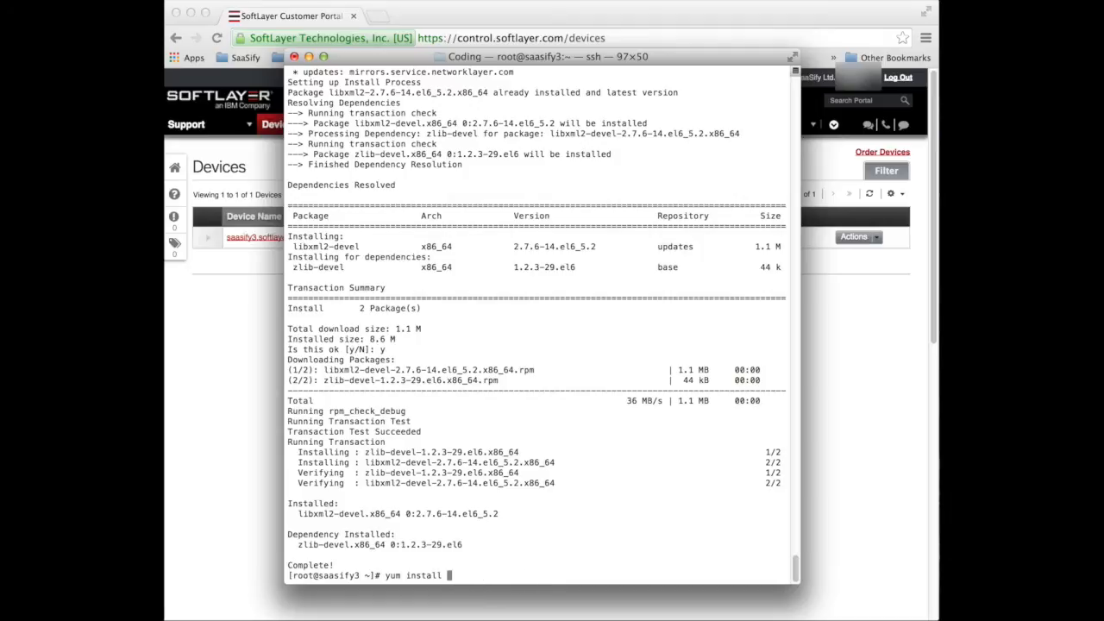
type("openssl")
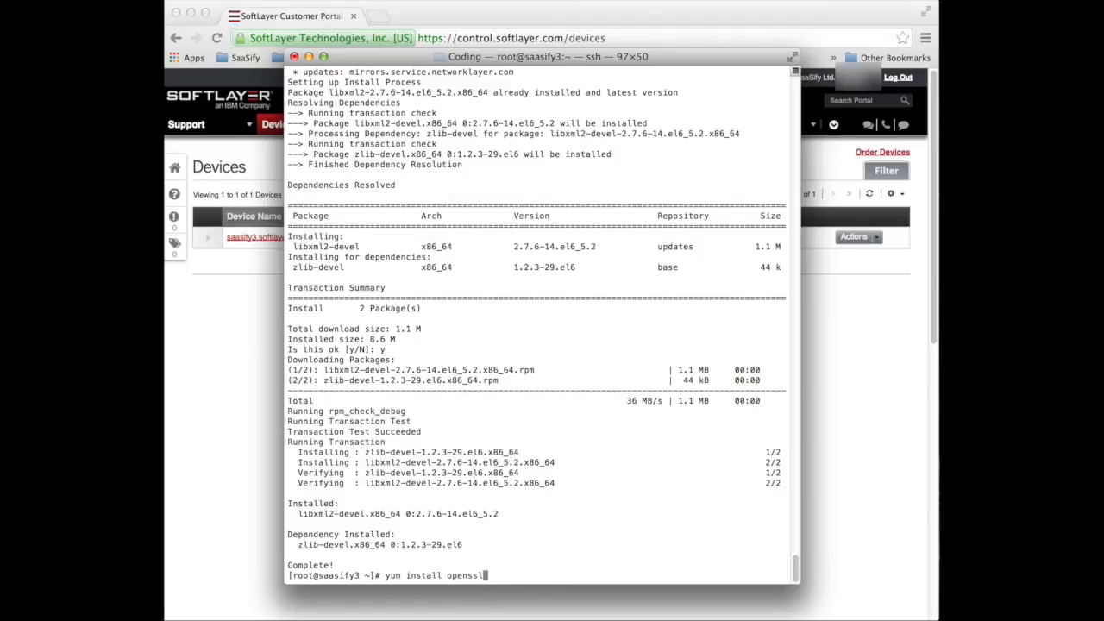
key("Return")
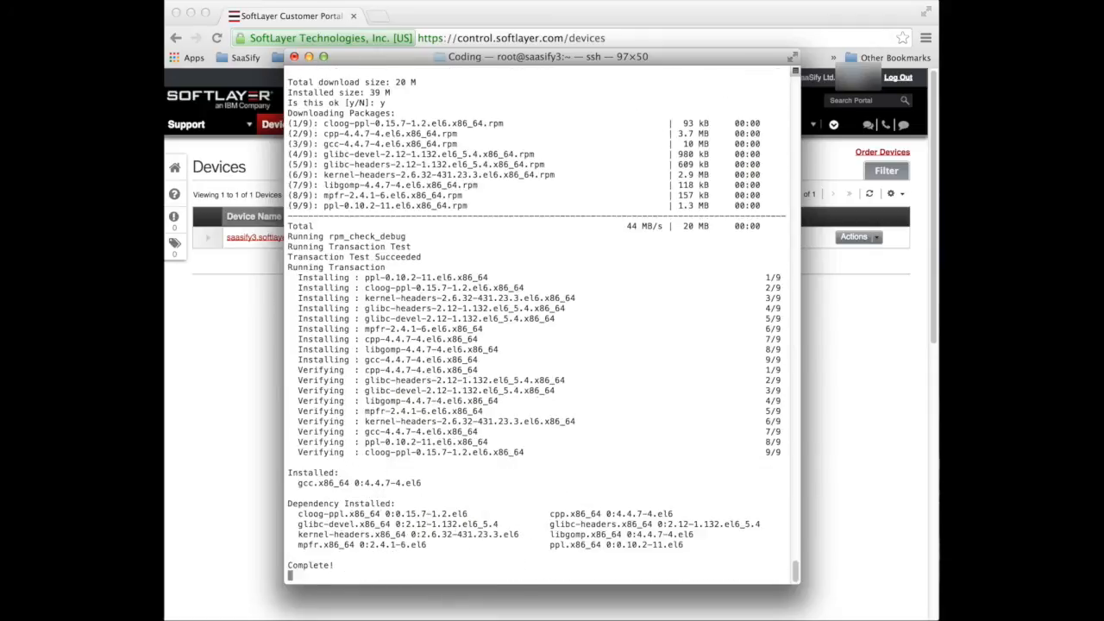
- Run yum clean all and yum update, then use pwd and cd to reach /root
type("yum clean all")
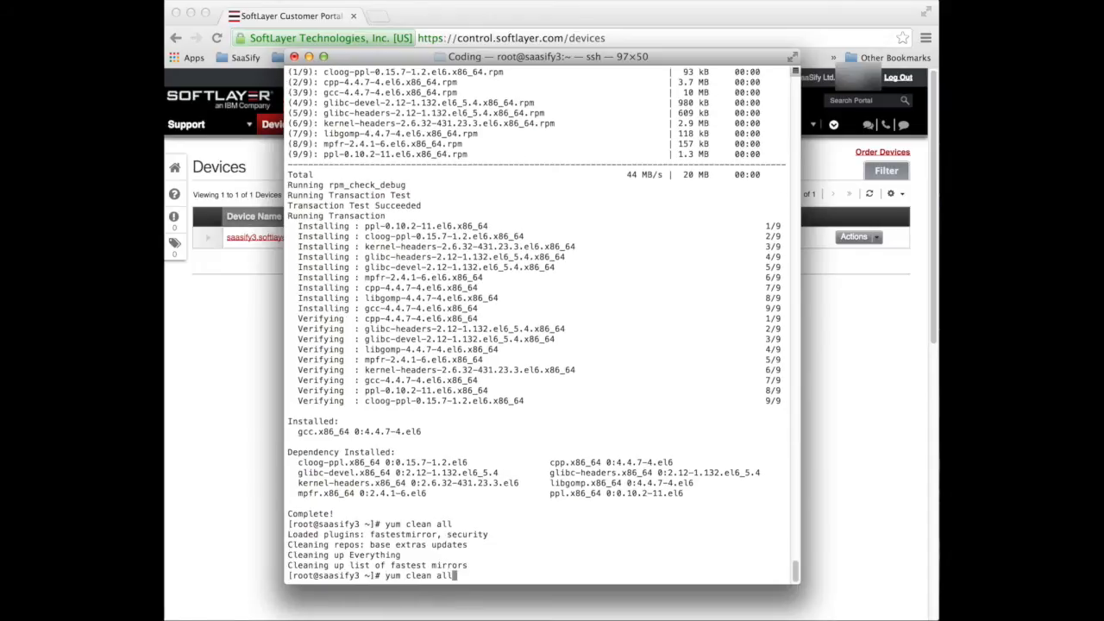
key("BackSpace")
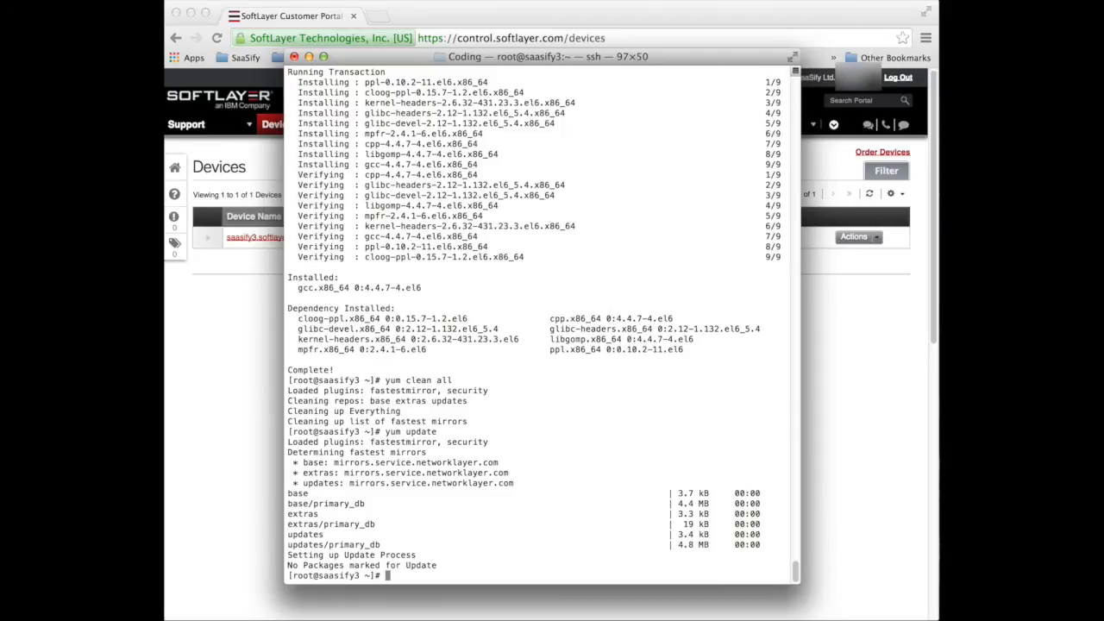
type("pwd")
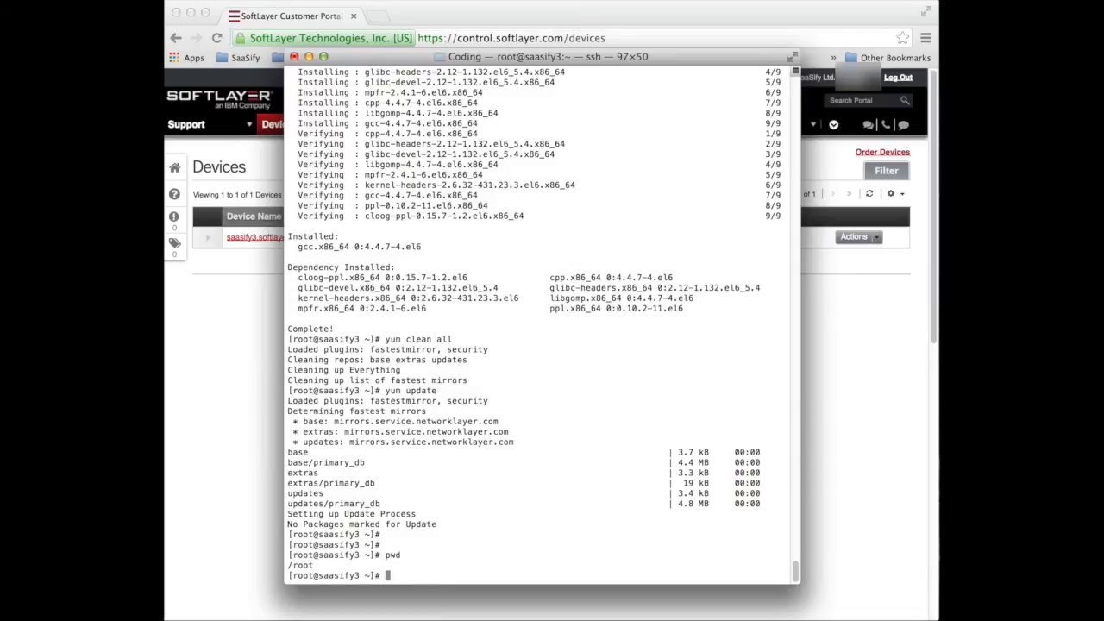
type("cd")
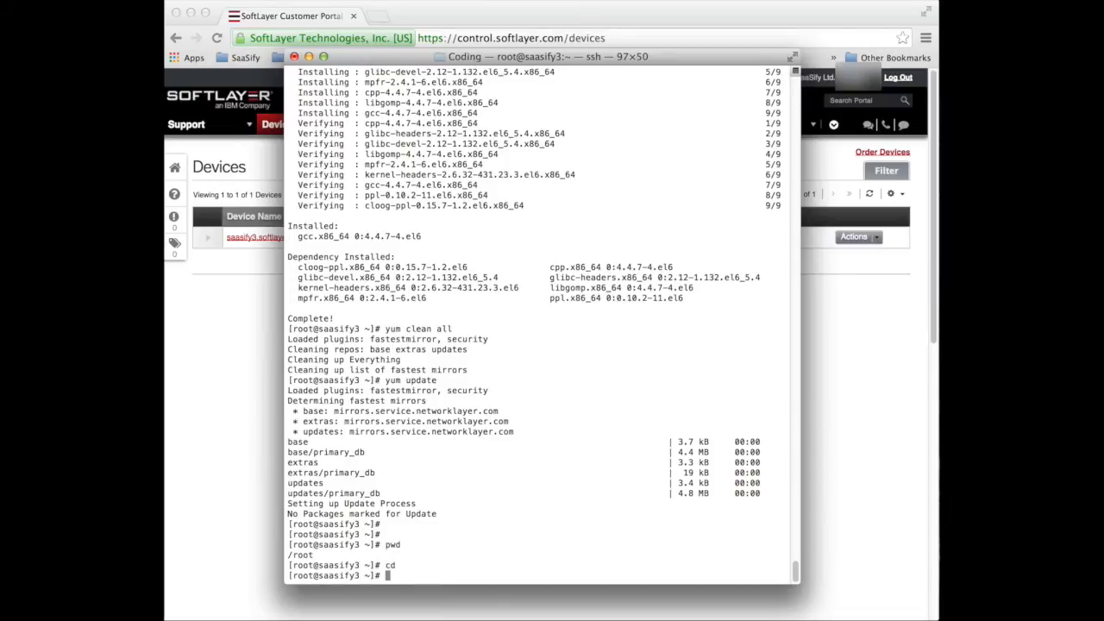
type("pwd")
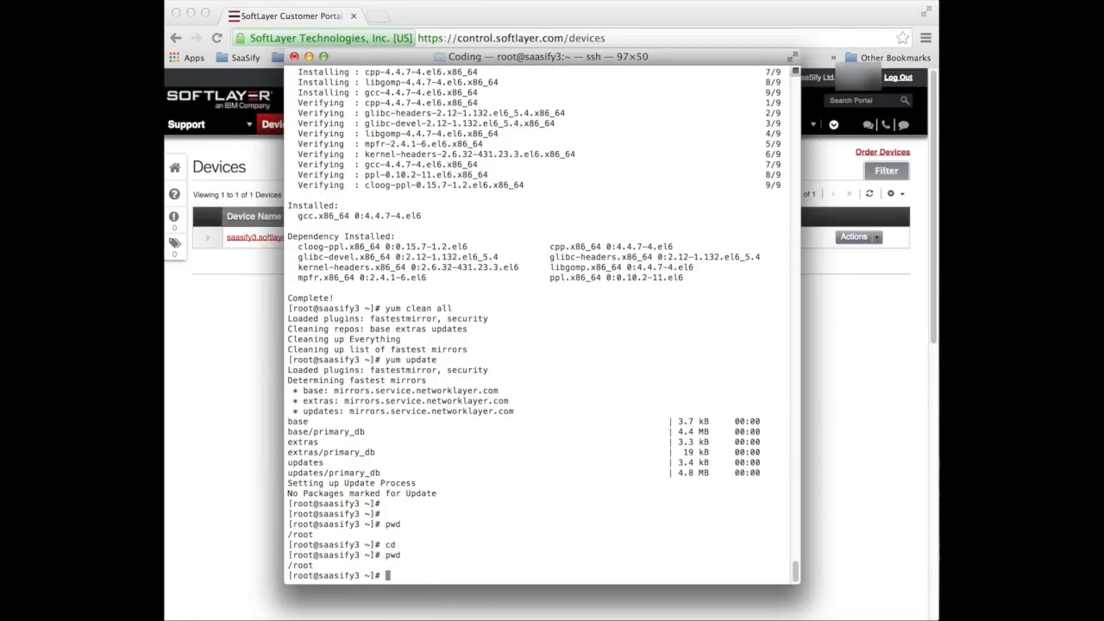
type("mkdir")
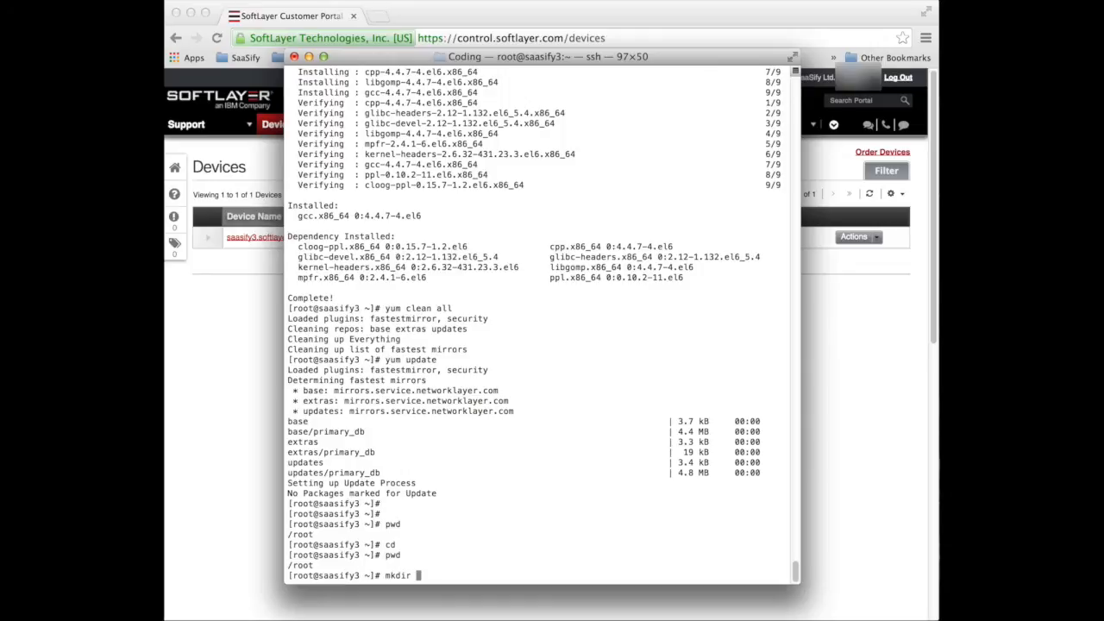
type("cd /tmp")
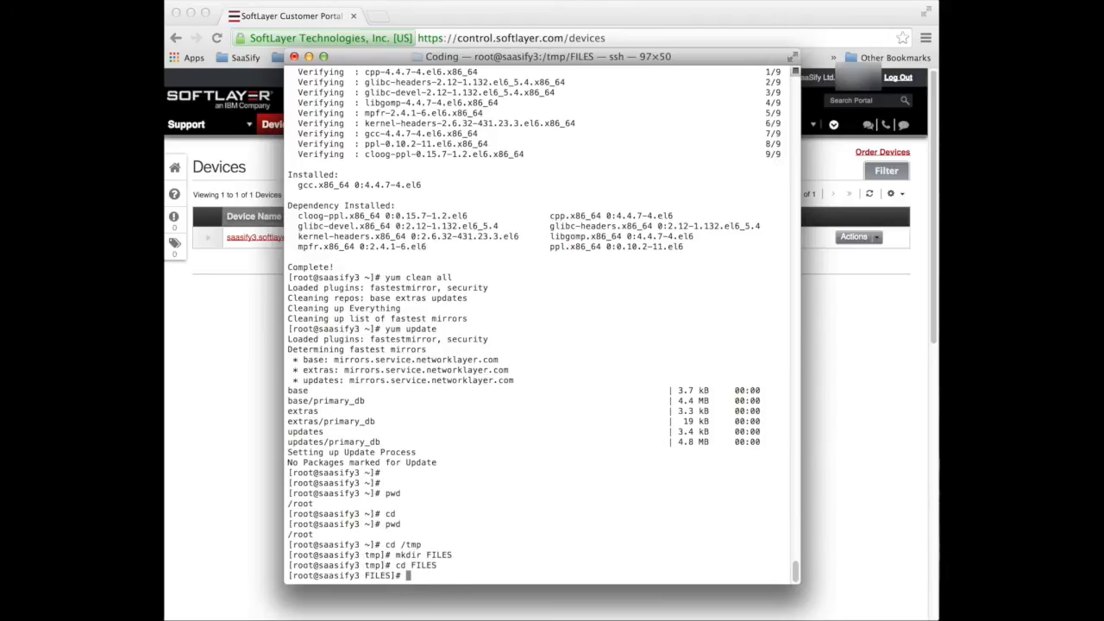
type("wget")
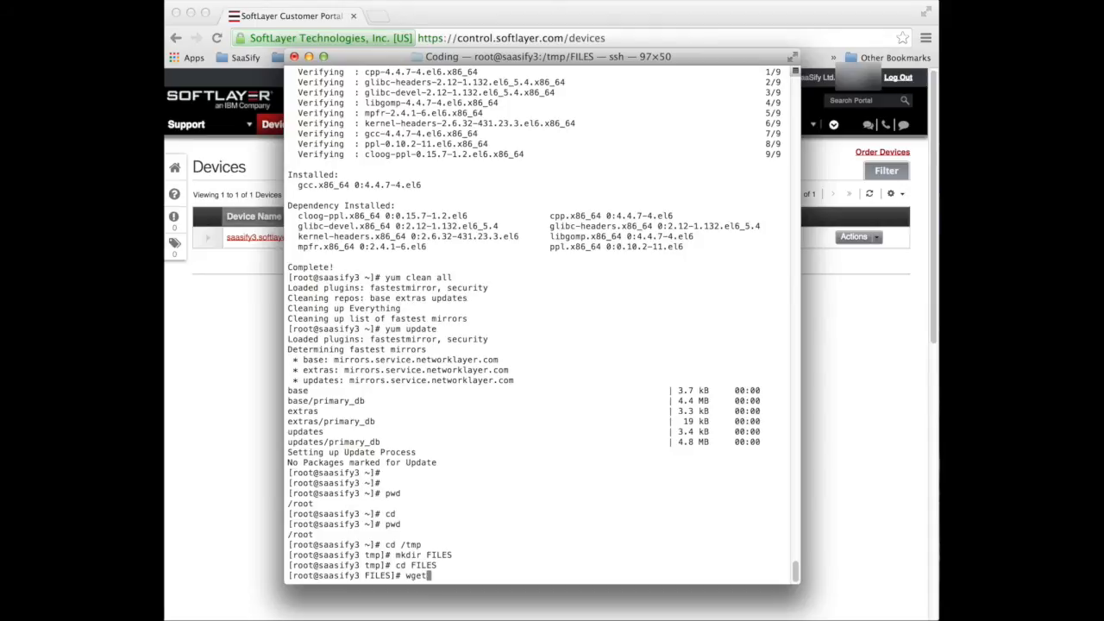
type("h")
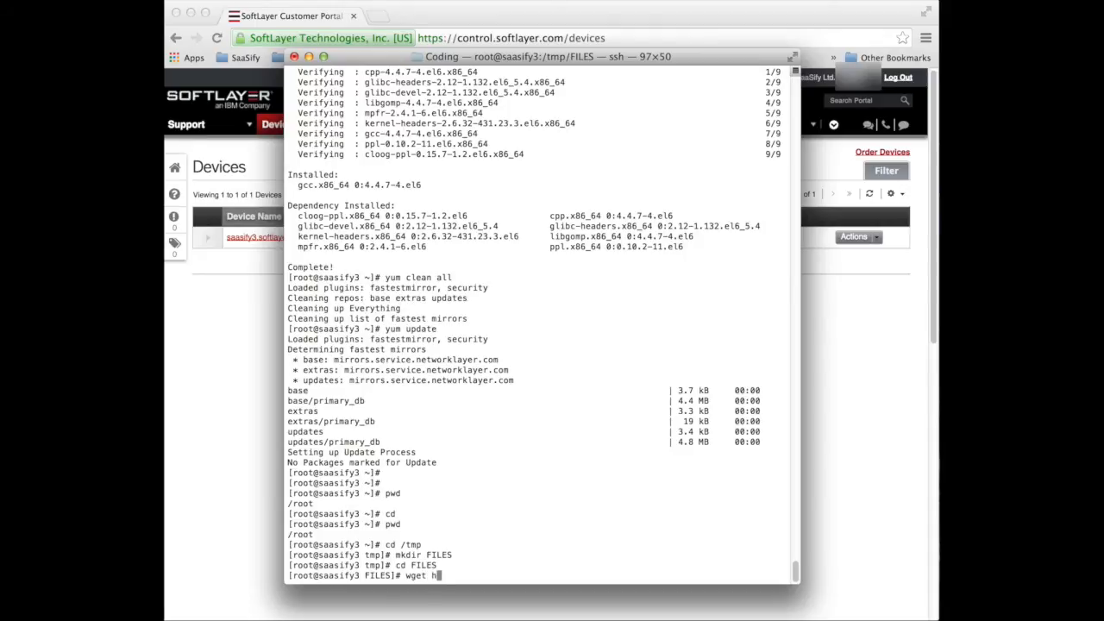
type("ttps:")
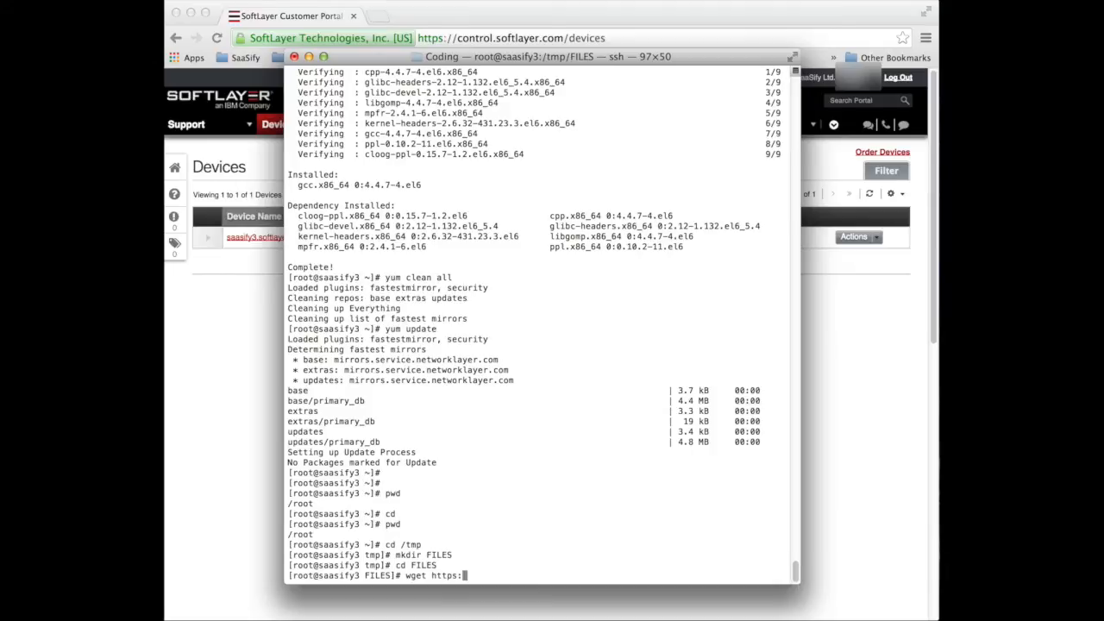
type("//git")
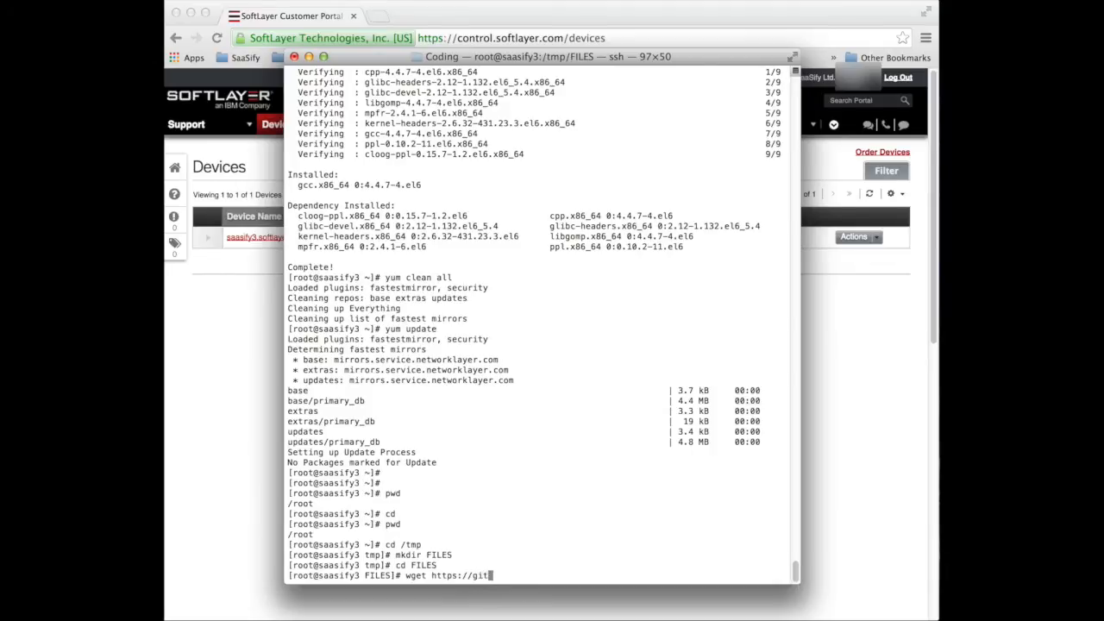
type("hub.")
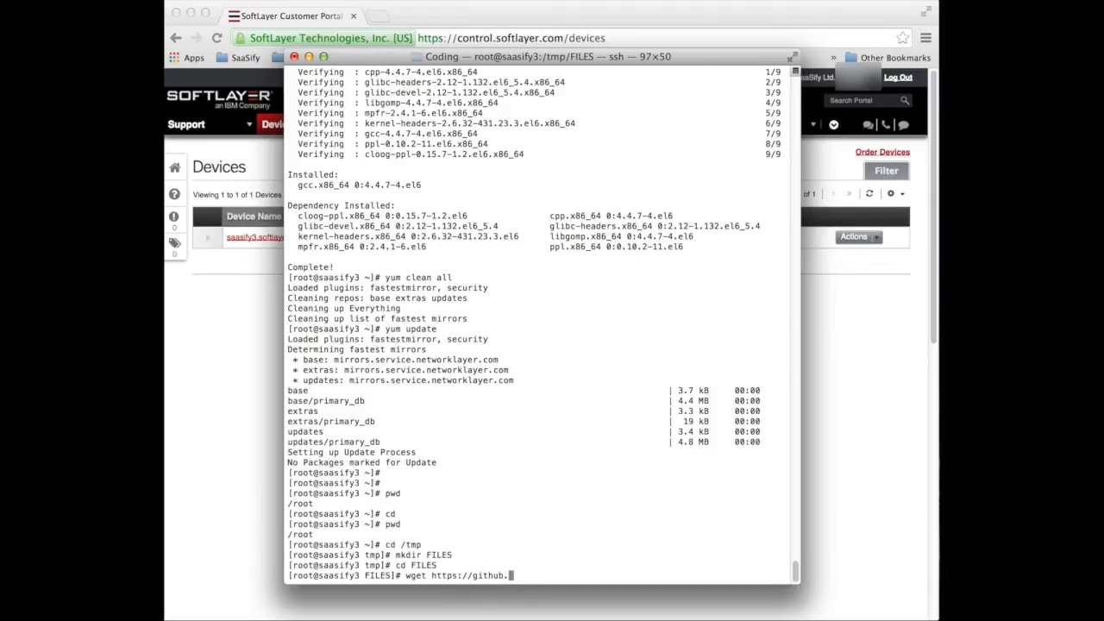
type("com")
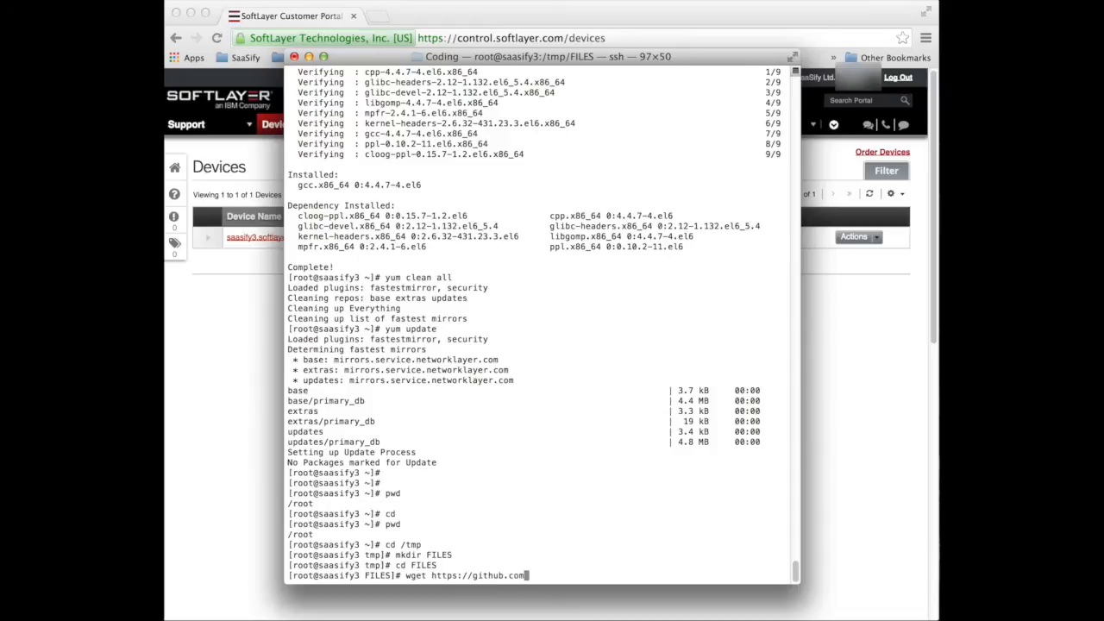
type("redbo/c")
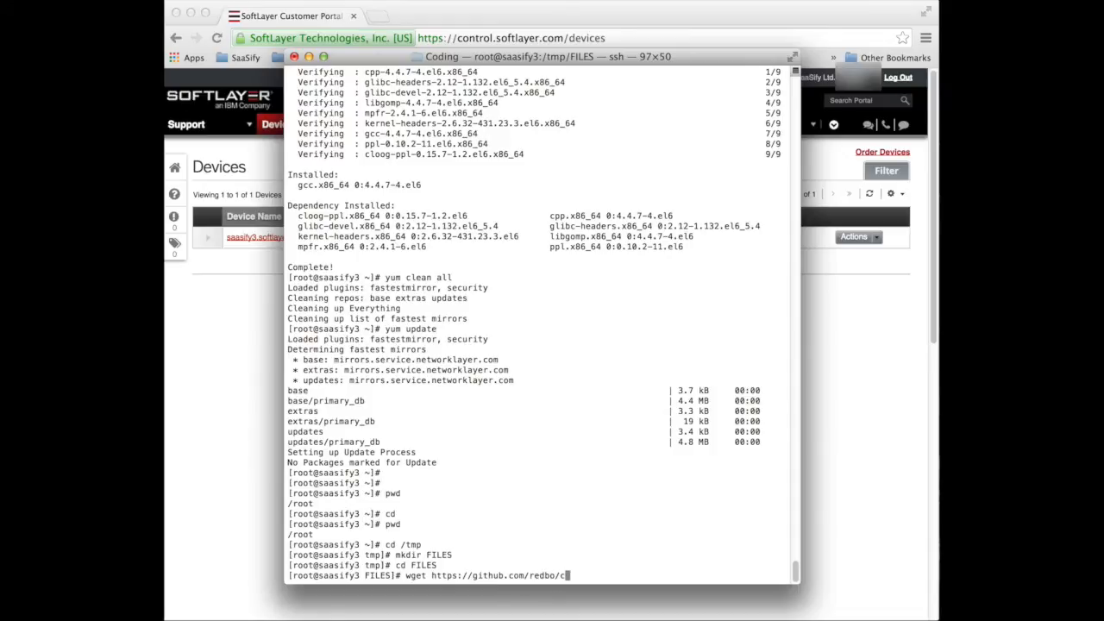
type("loudfuse")
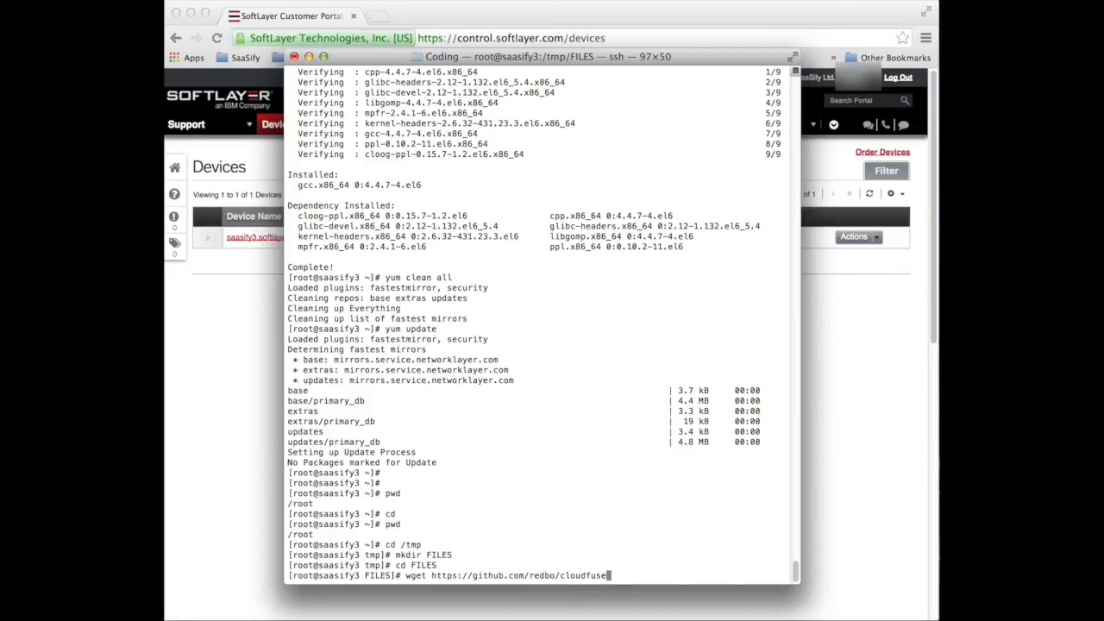
type("/tarb")
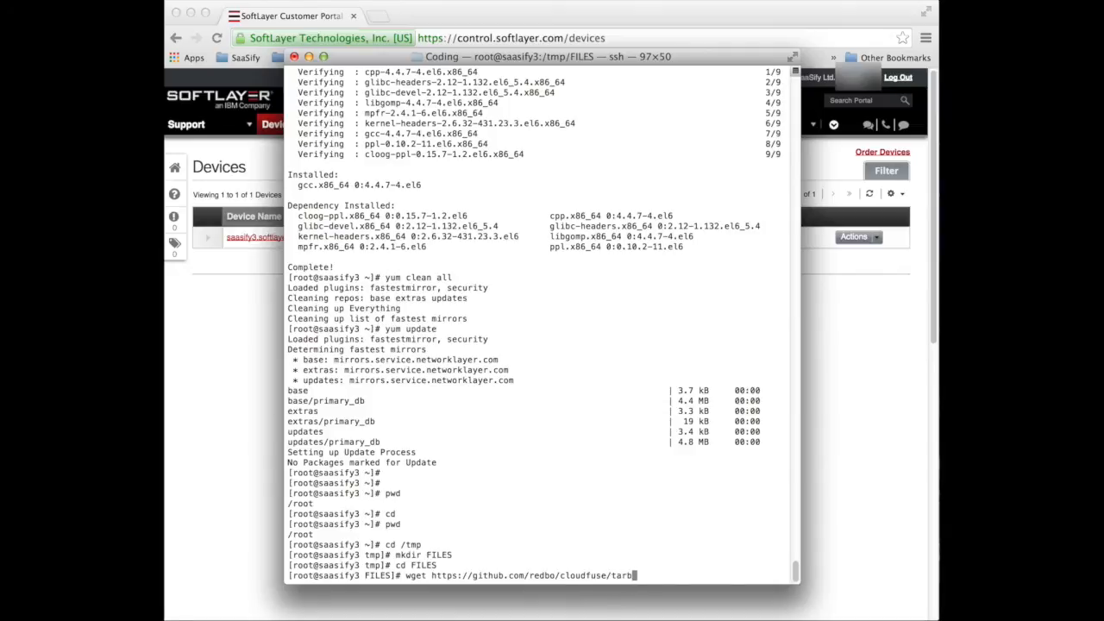
type("/master")
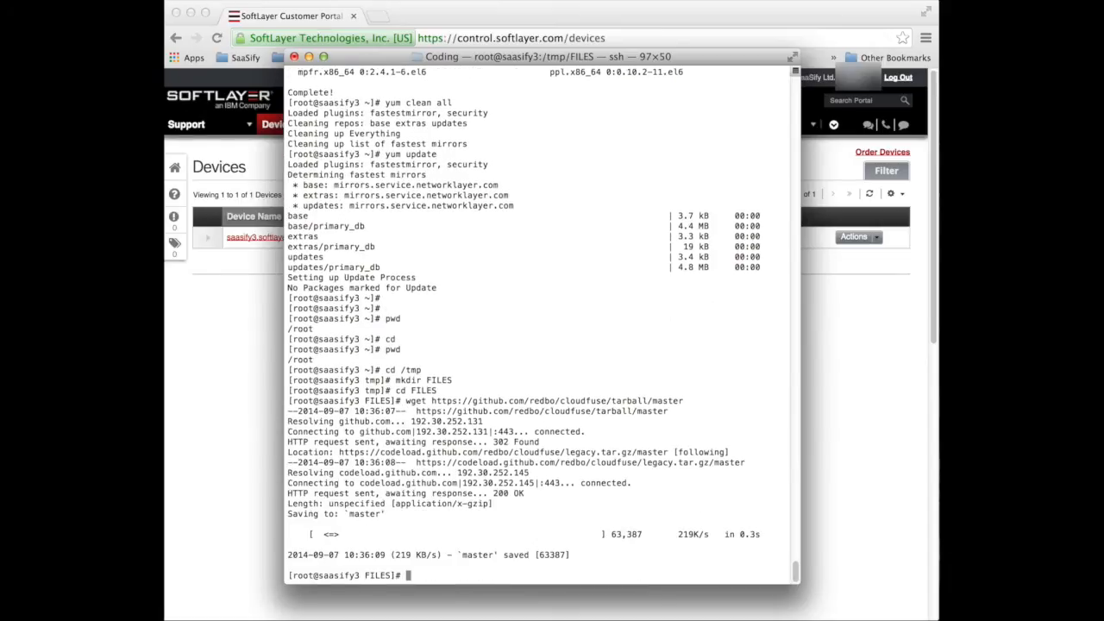
- Extract the master archive with tar -xzvf and enter redbo-cloudfuse-21358f1
type("ls")
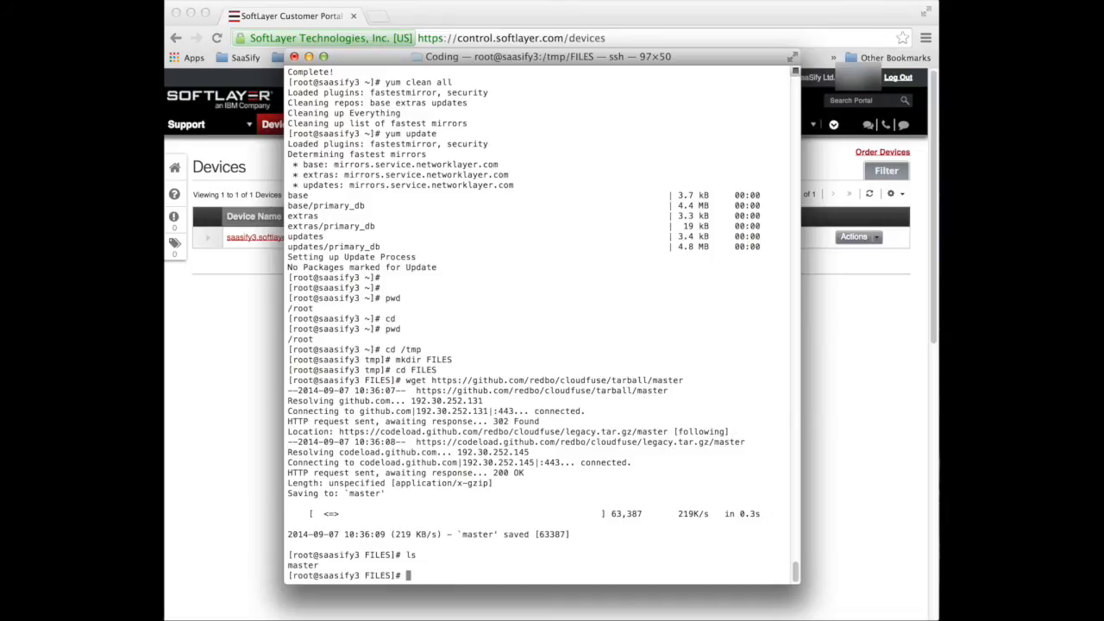
type("tar -")
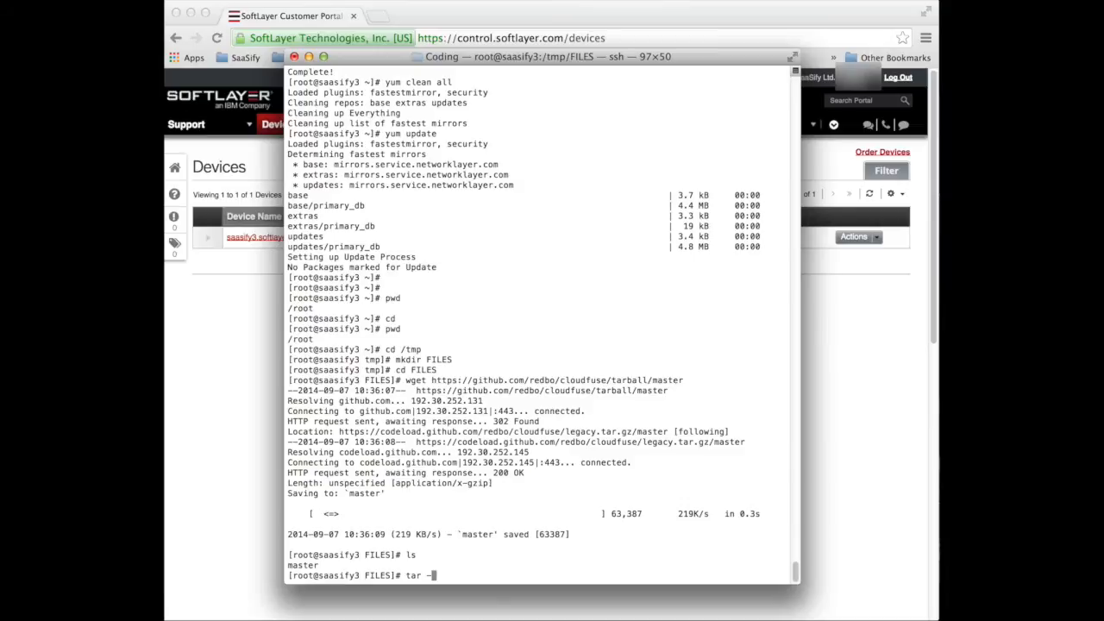
type("xz")
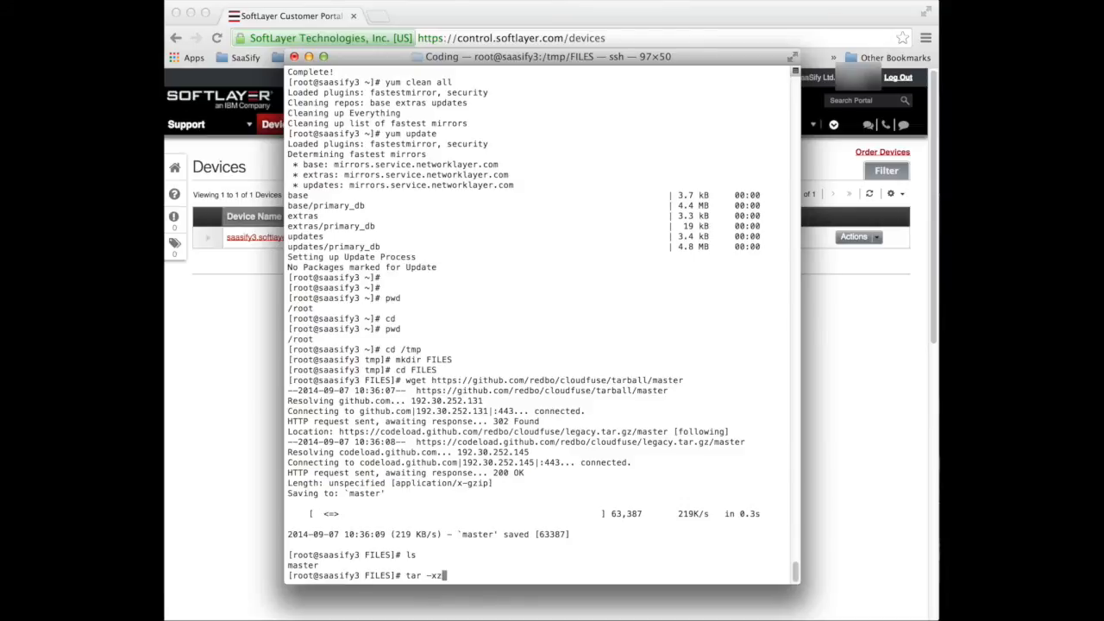
type("vf master")
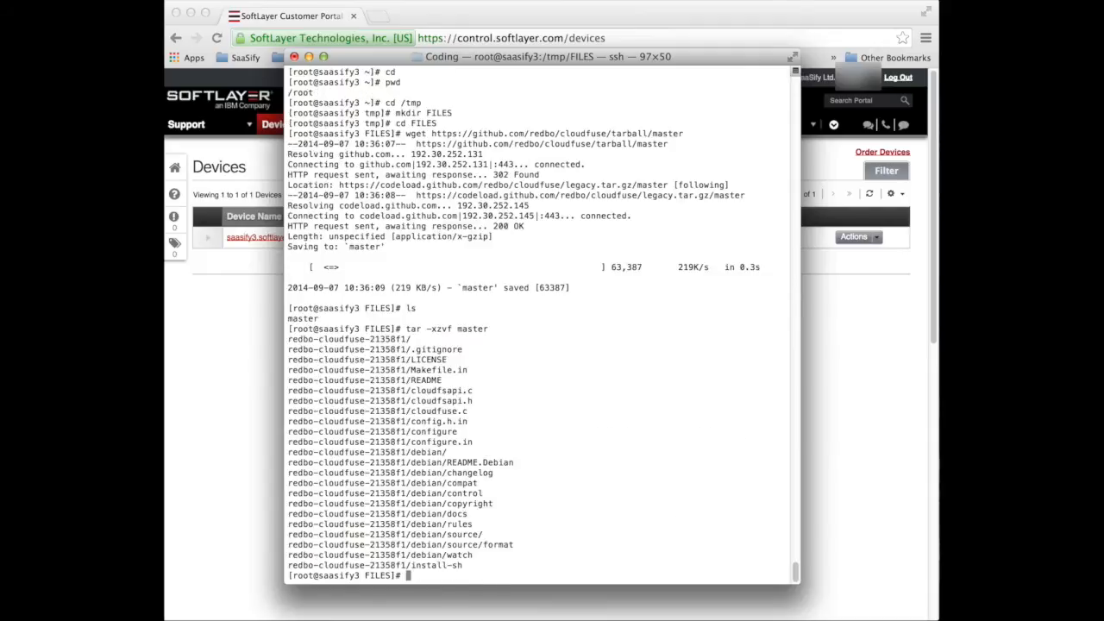
type("cd redbo-cloudfuse-21358f1/")
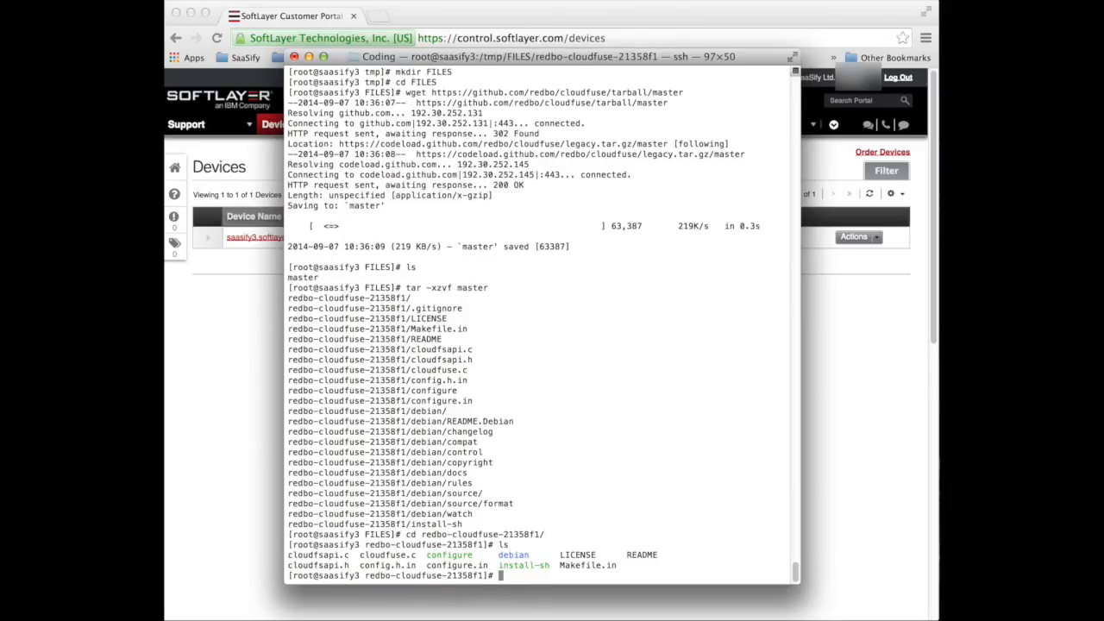
type("./co")
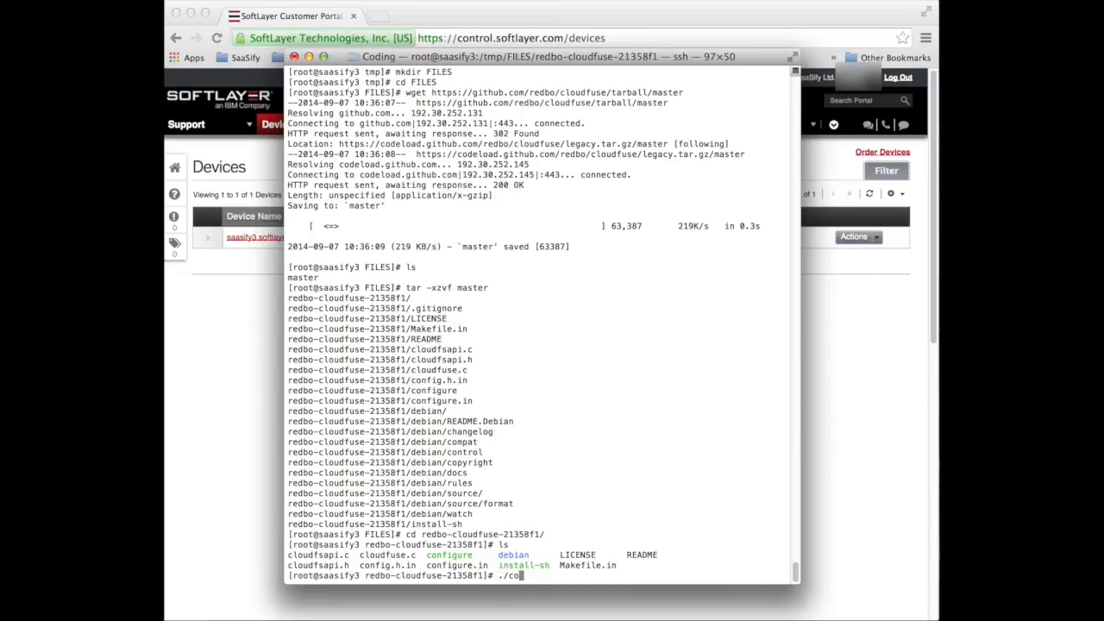
- Build CloudFuse with ./configure and make, then install it with make install
type("nfigure")
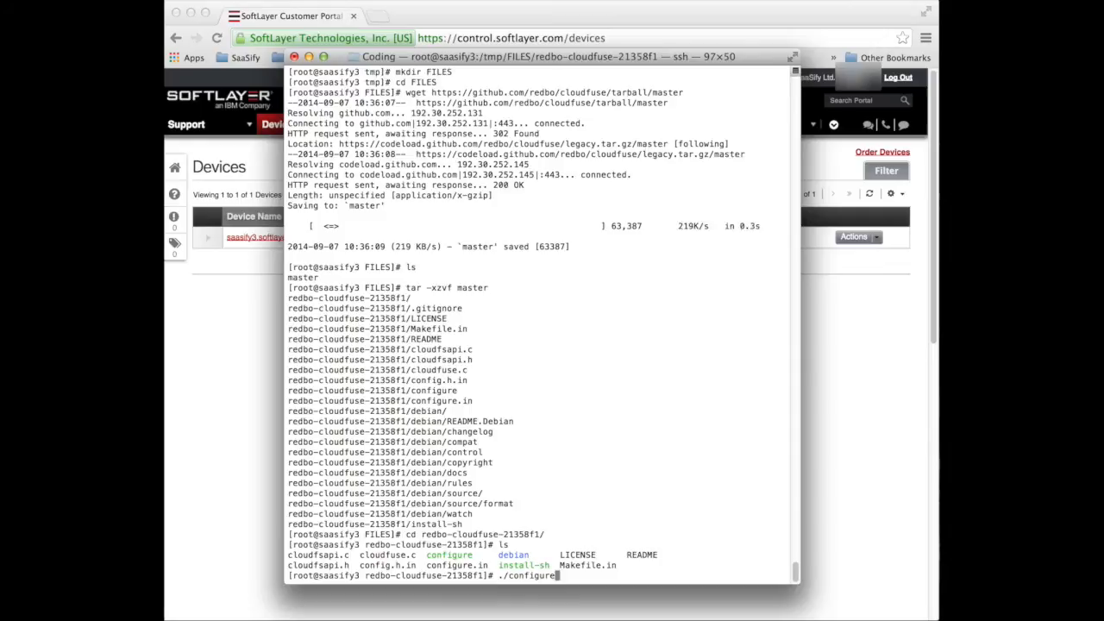
key("Return")
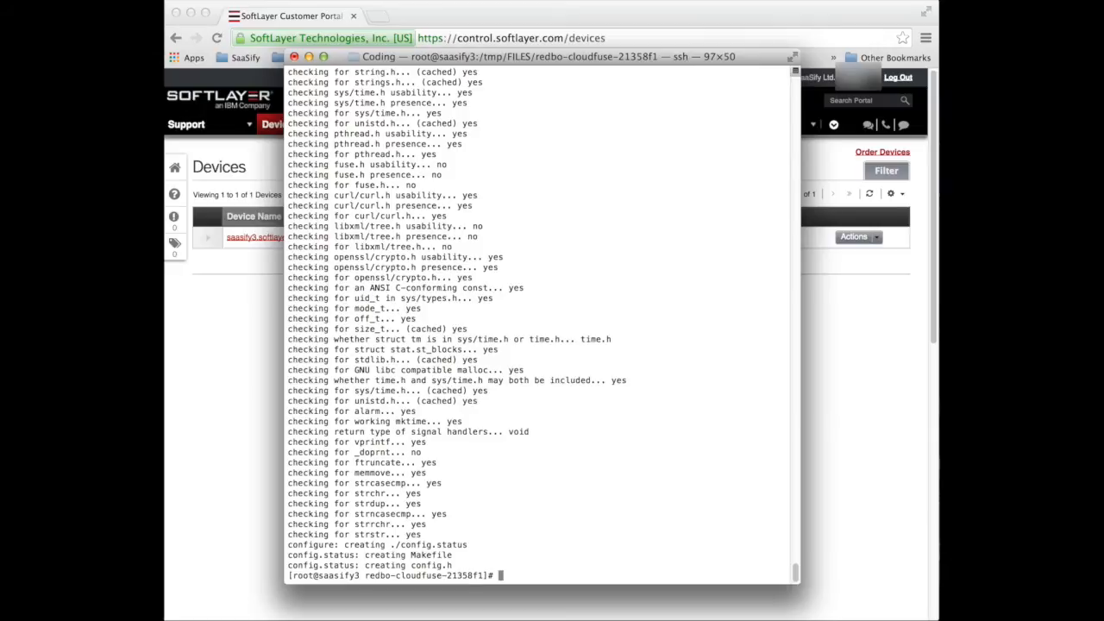
mouse_move(472, 282)
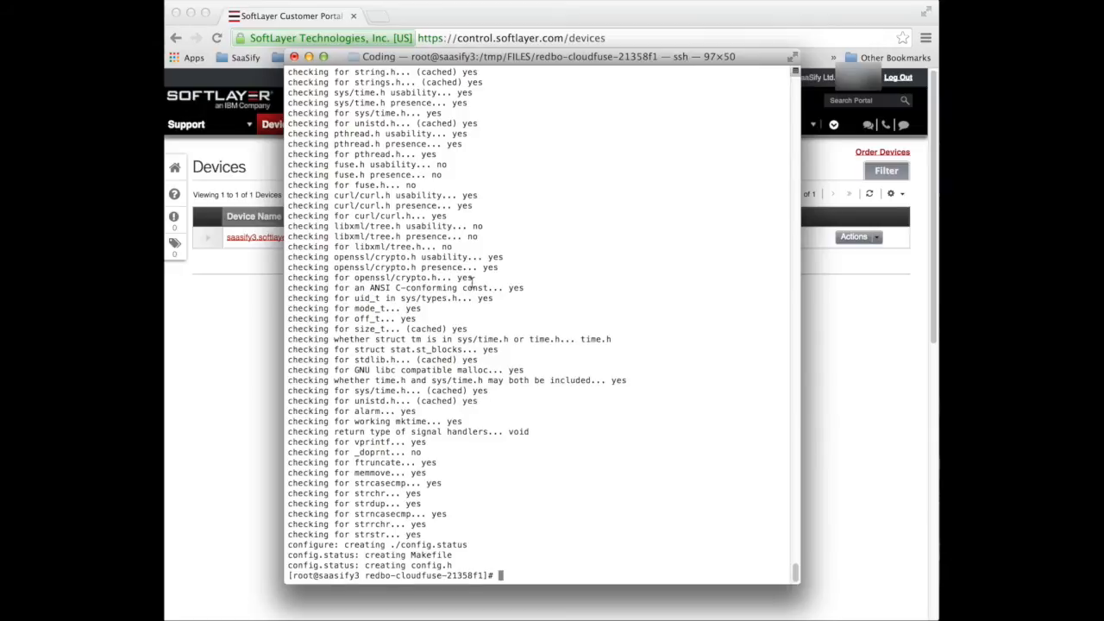
mouse_move(367, 259)
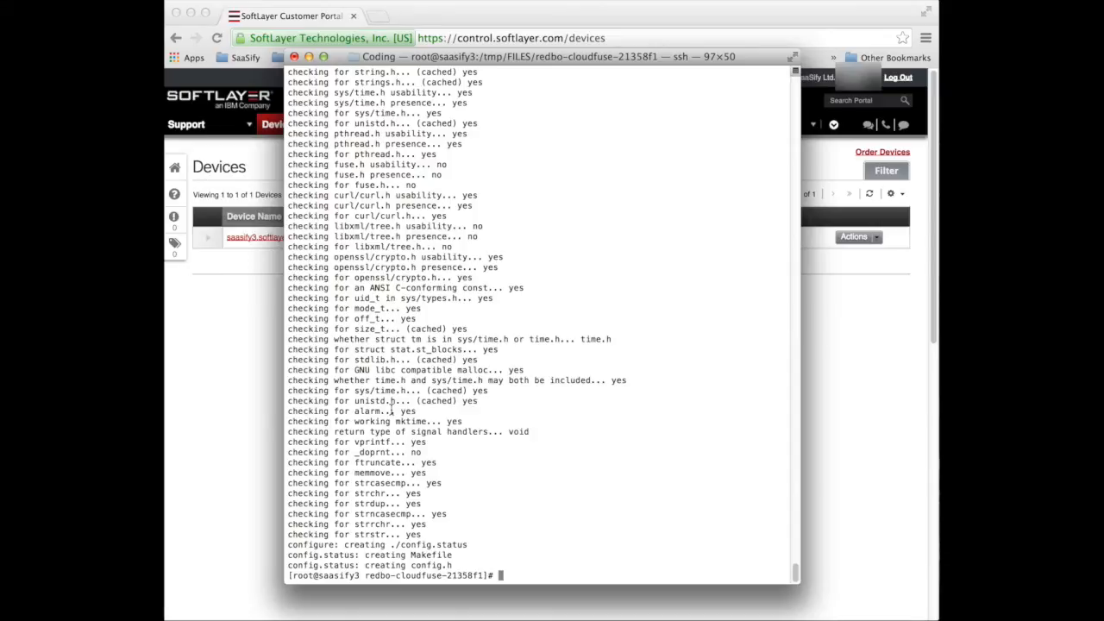
type("make")
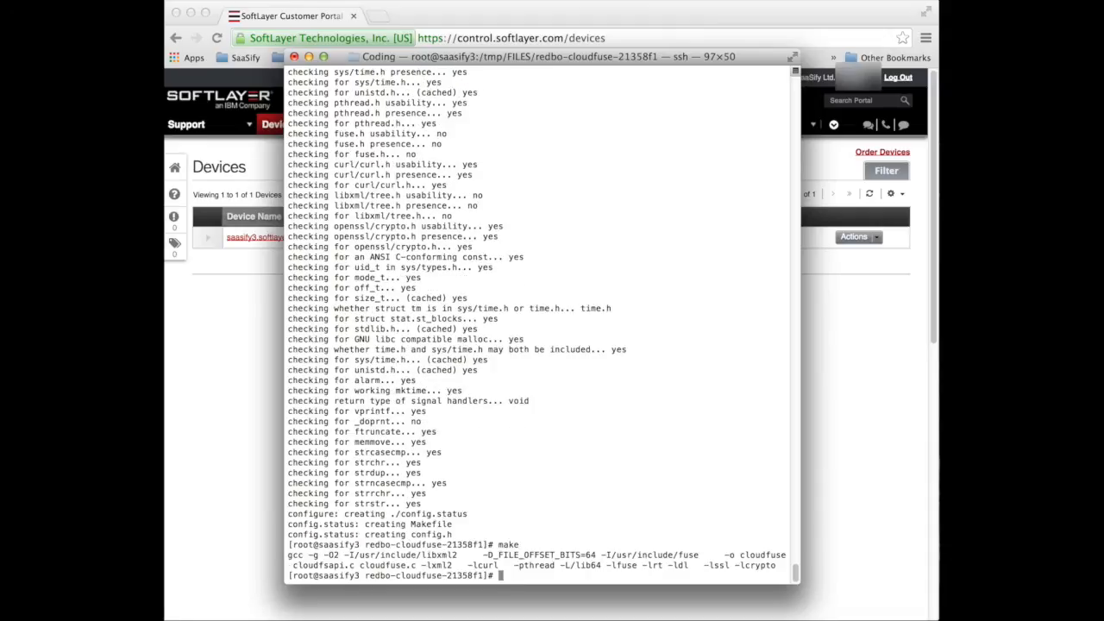
type("make")
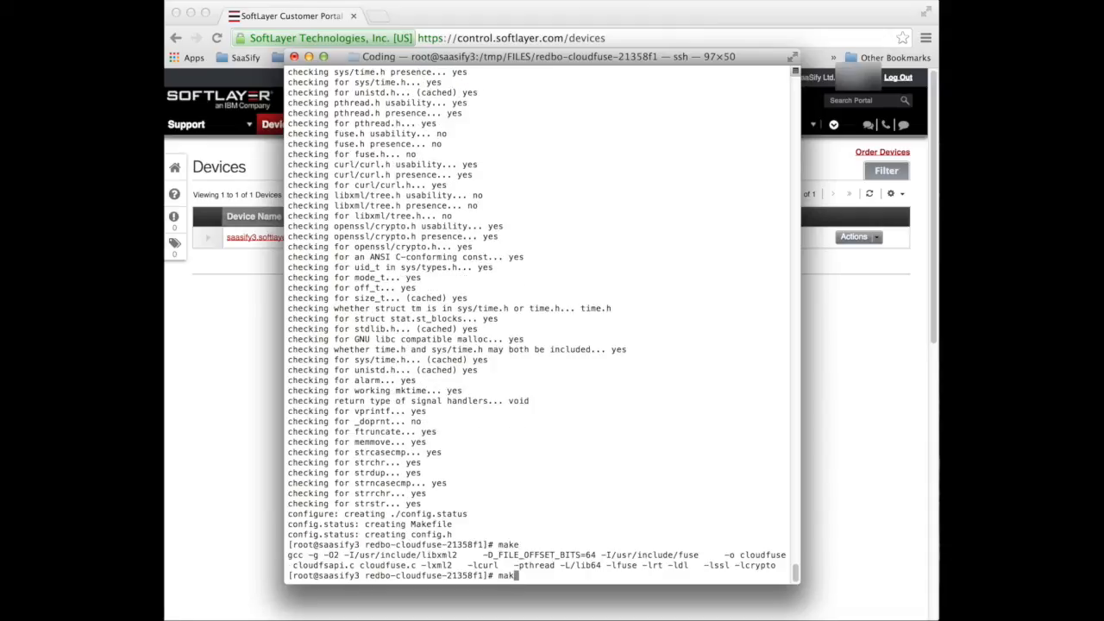
type("install")
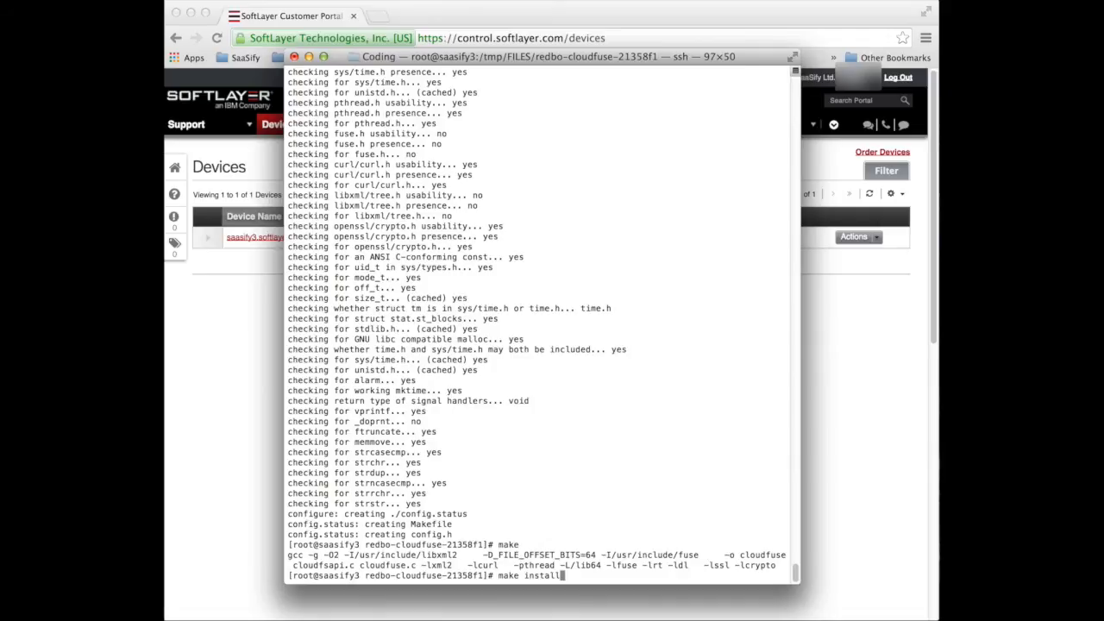
key("Return")
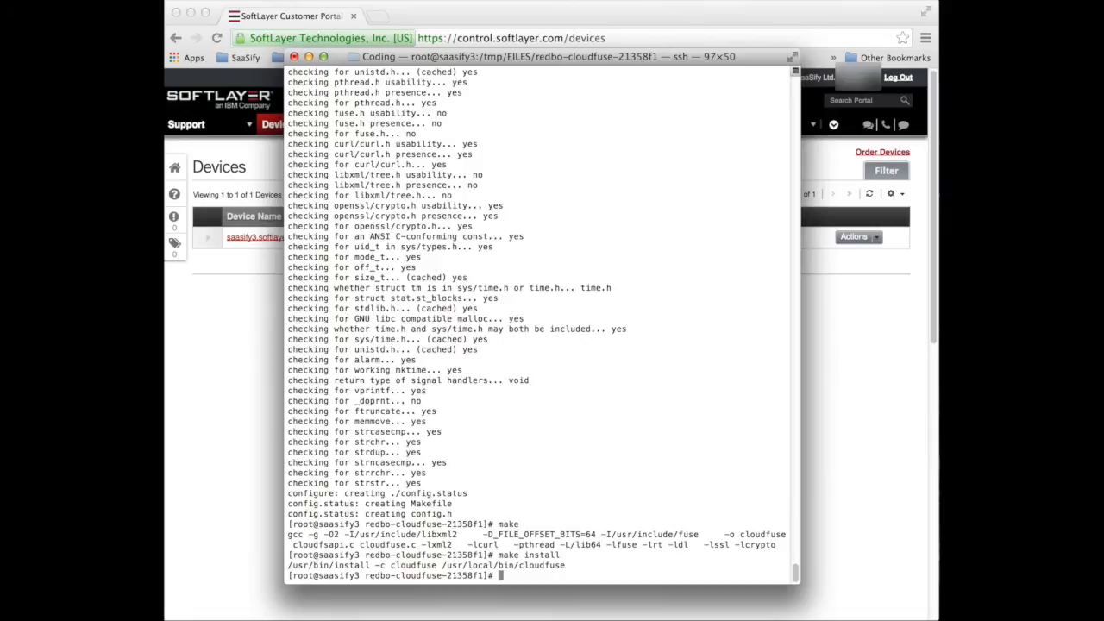
- Return to the root directory and begin an echo "username=" credentials command
type("cd /")
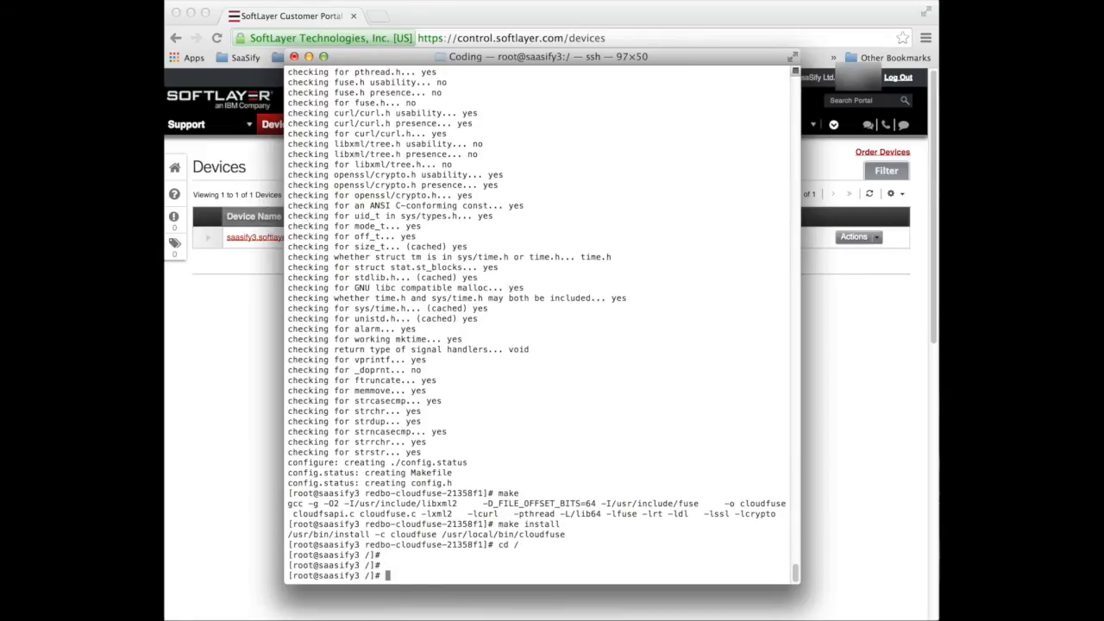
type("ec")
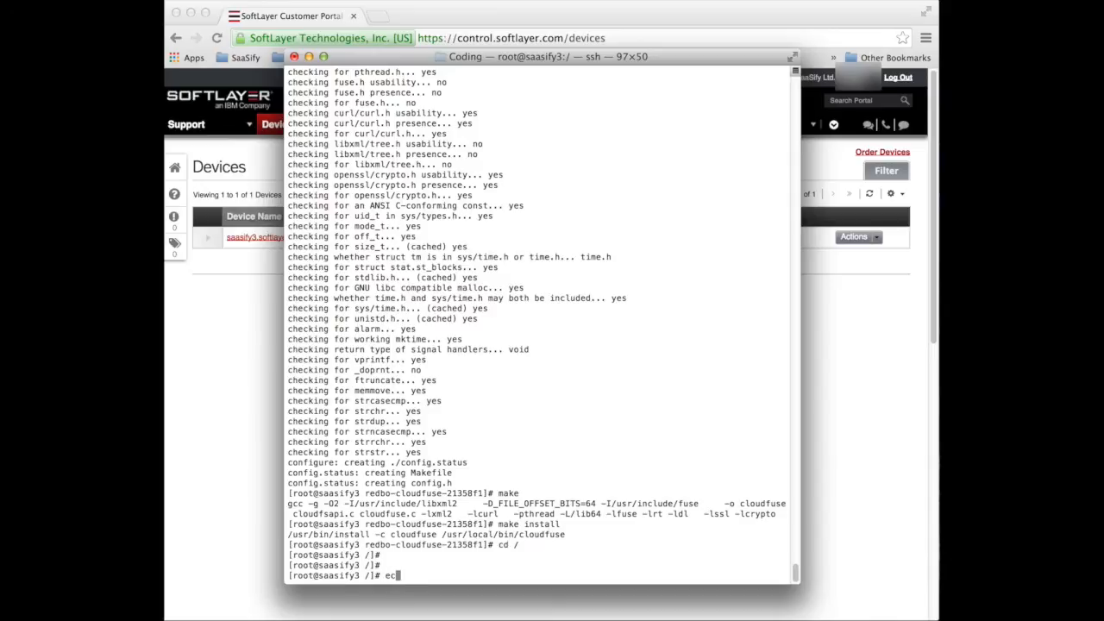
type("ho")
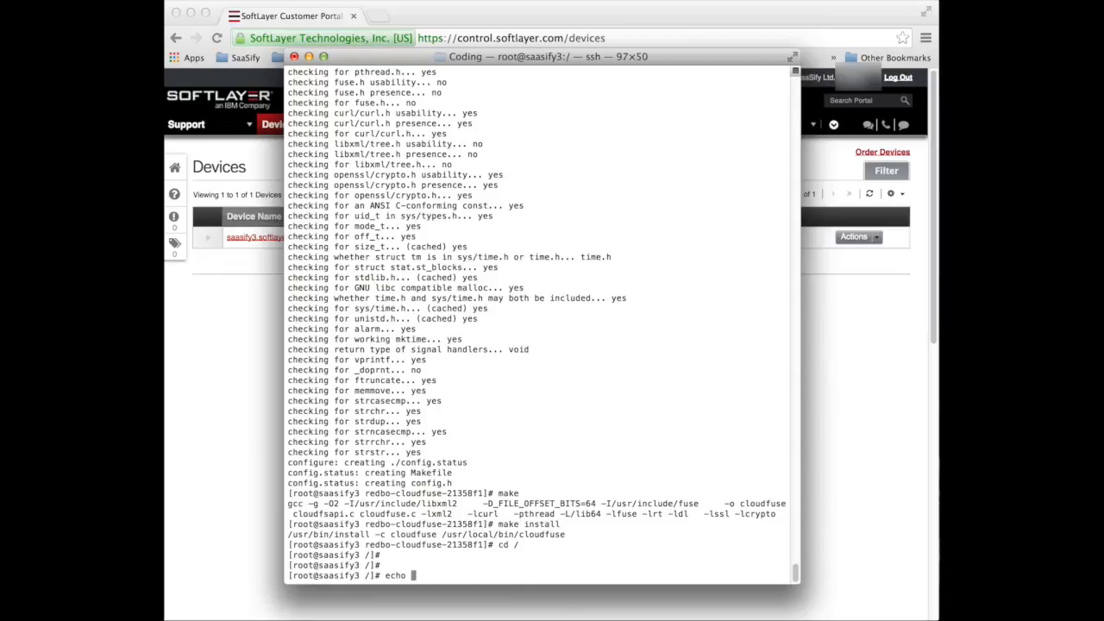
type("\"us")
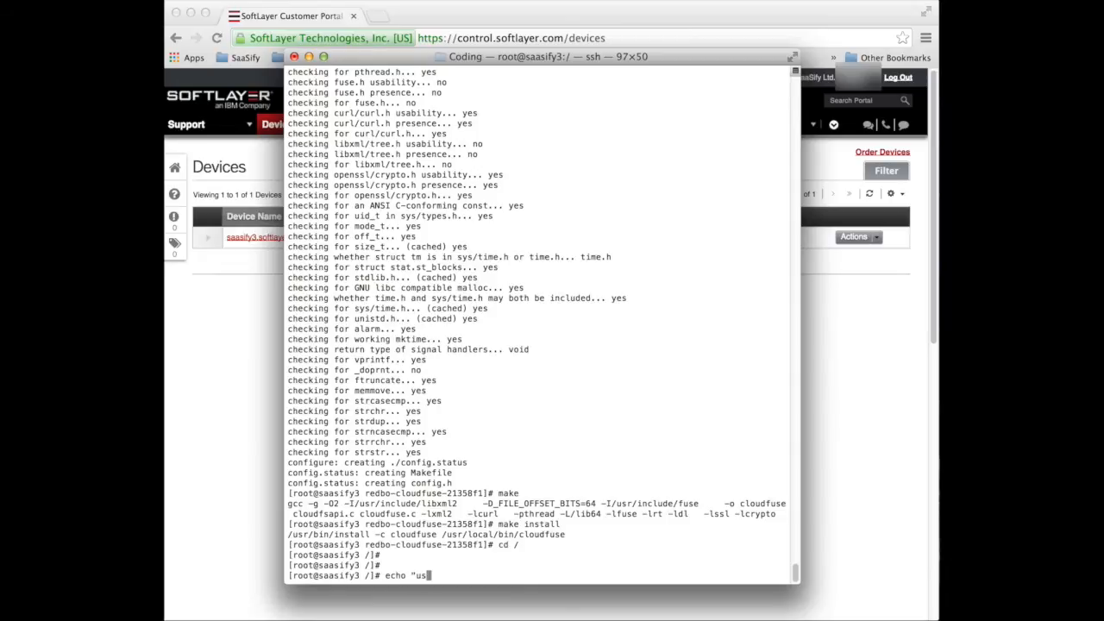
type("ername")
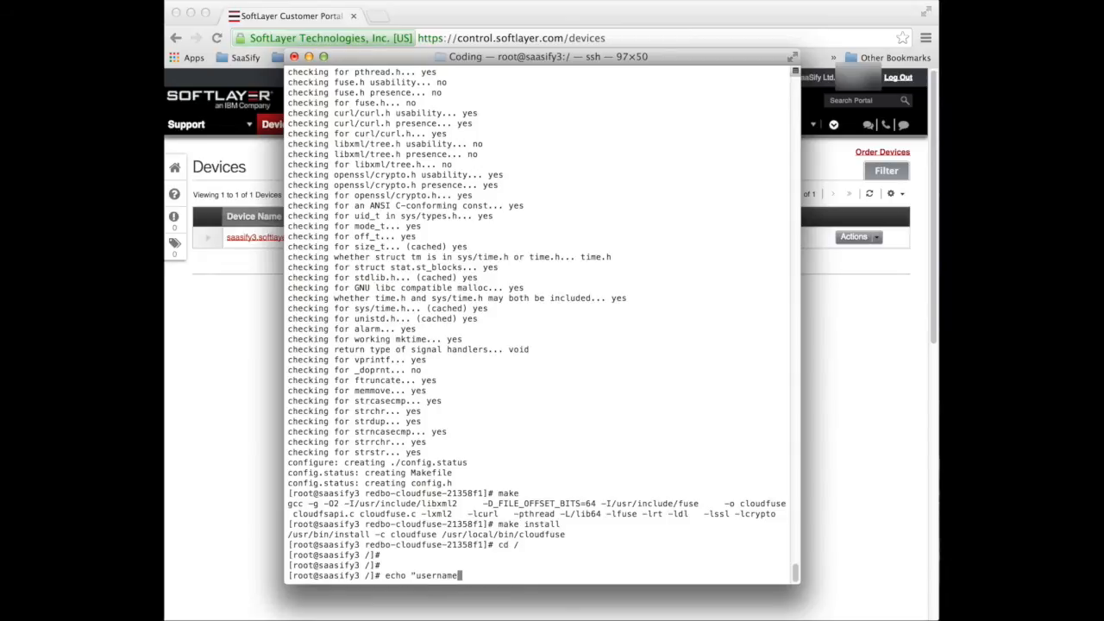
type("=")
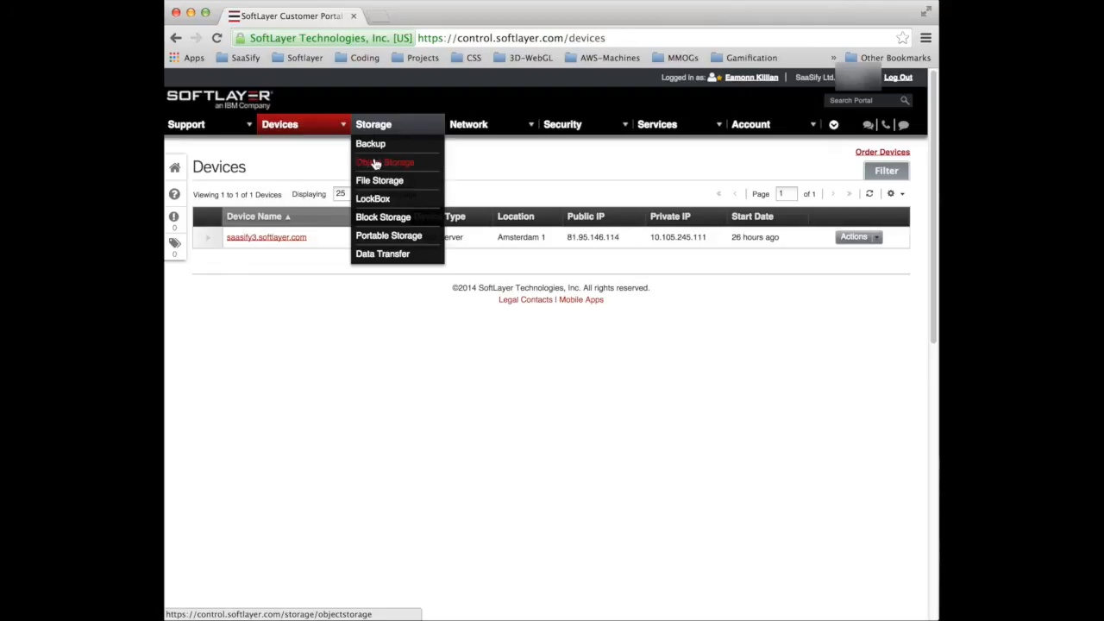
- Open Object Storage, select the Dallas 5 cluster, and view its account credentials
left_click(385, 162)
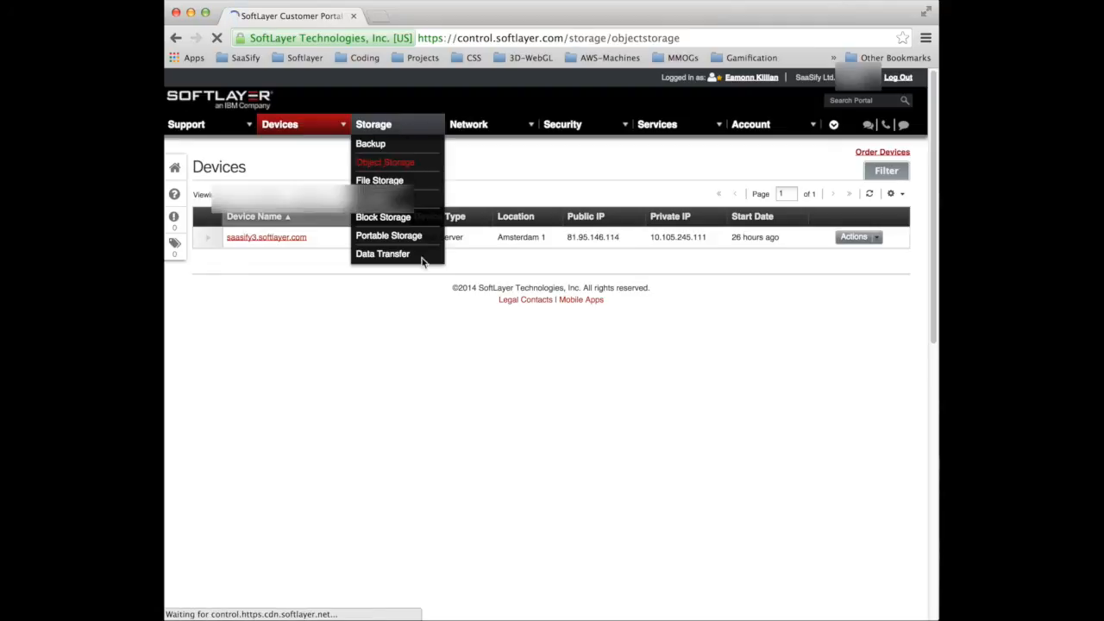
left_click(385, 163)
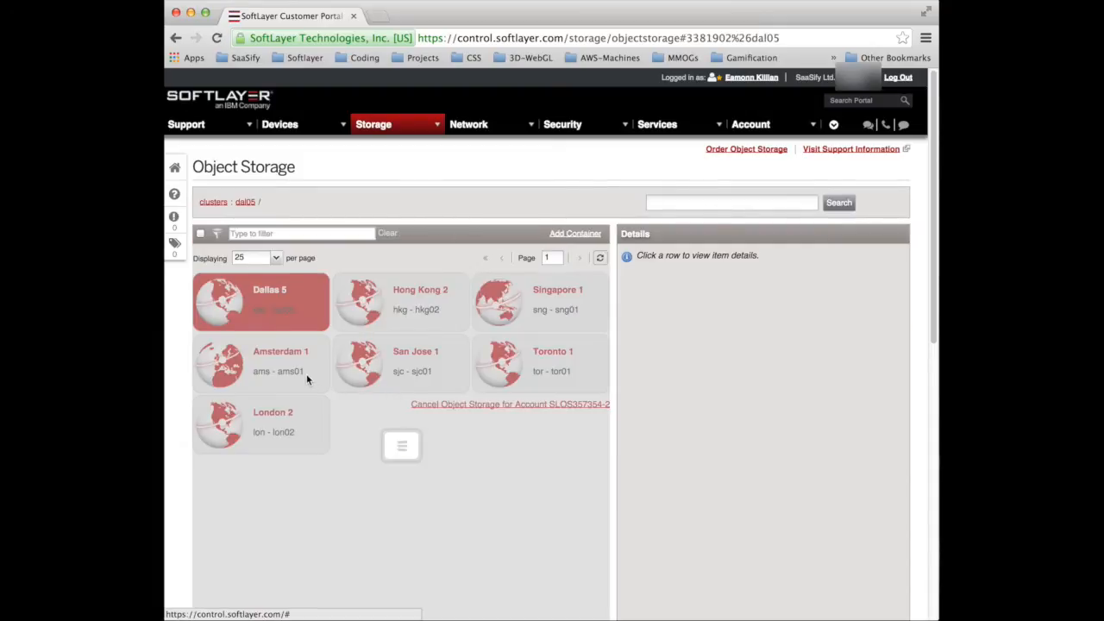
left_click(261, 302)
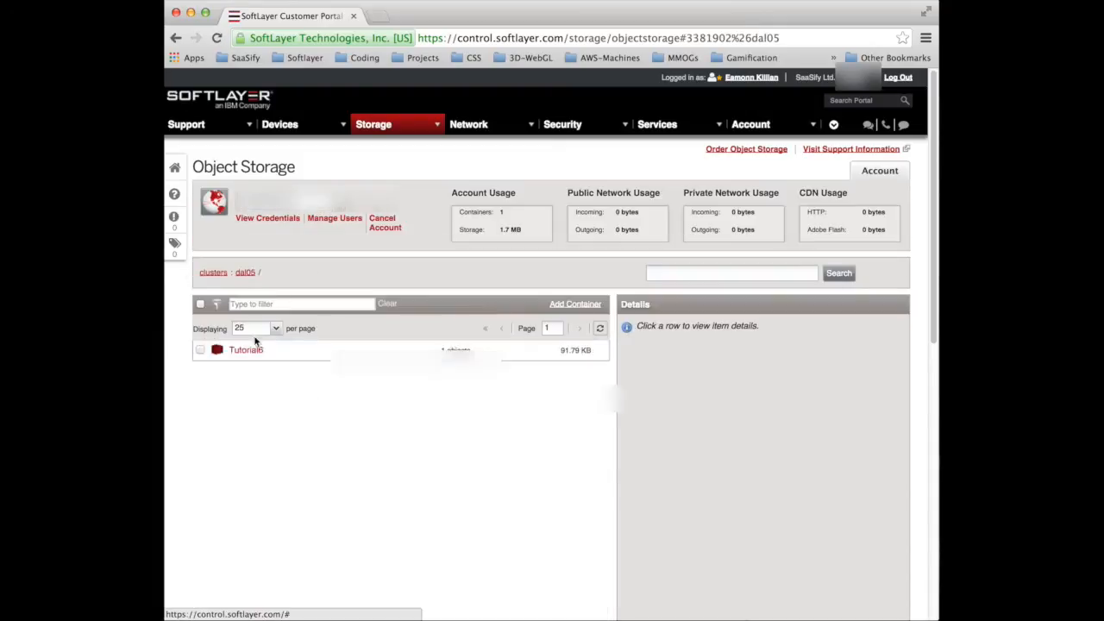
left_click(268, 218)
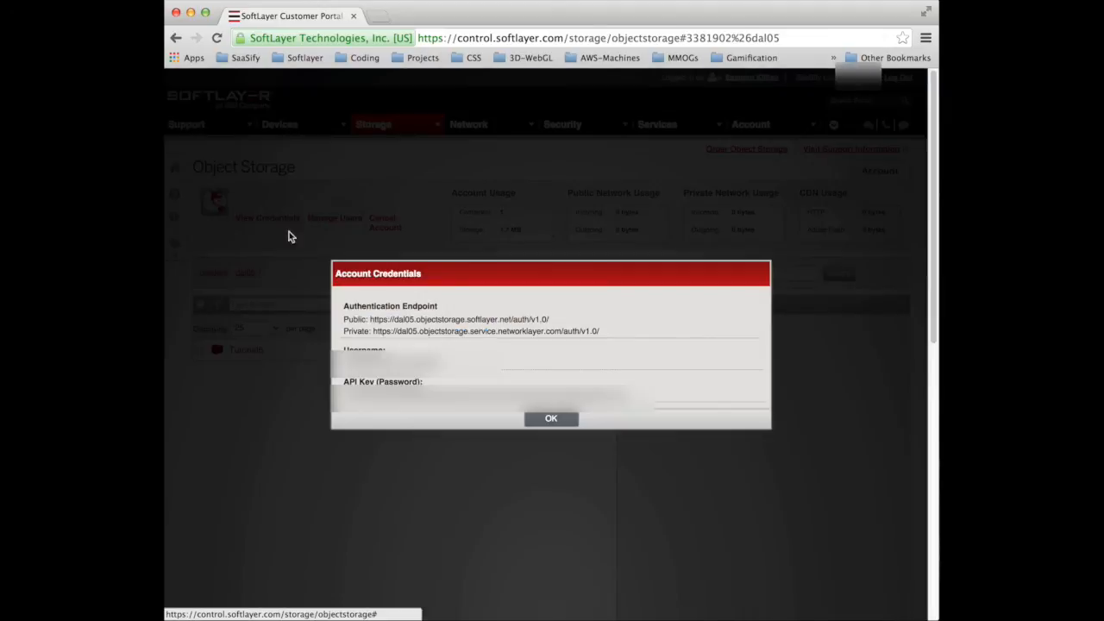
mouse_move(521, 359)
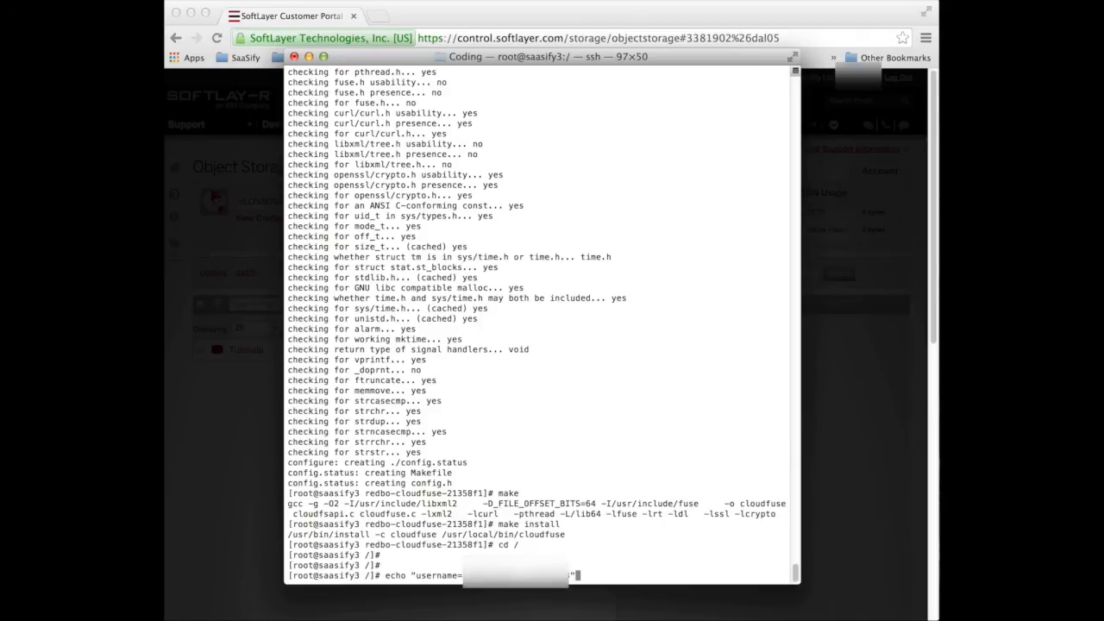
- Write the username and api_key lines into a new .cloudfuse file using echo
type("> .")
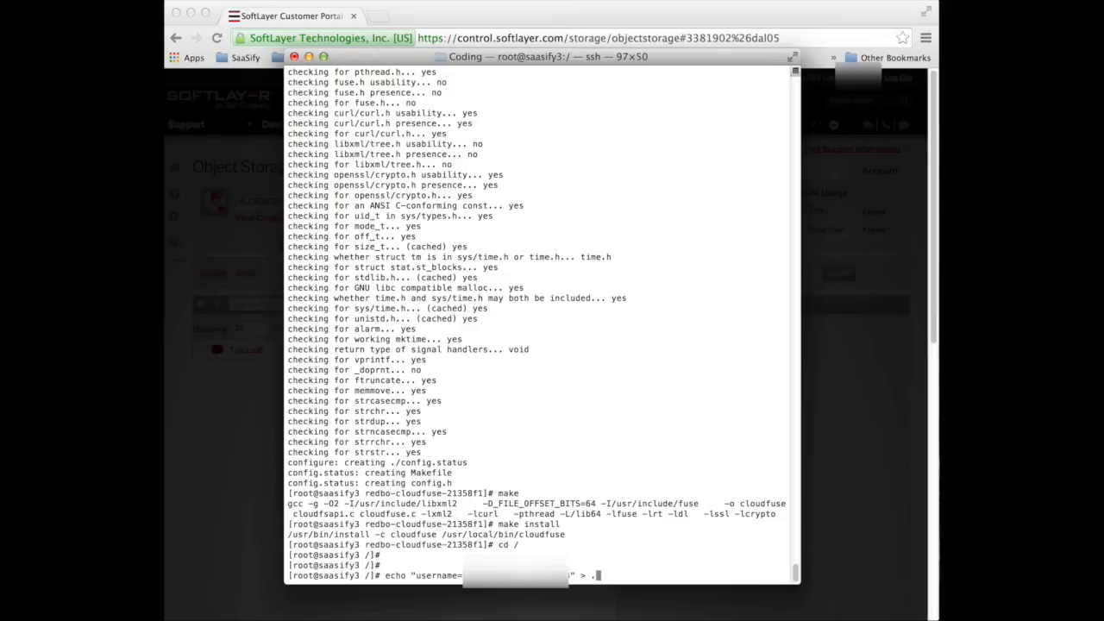
type(".cloudfus")
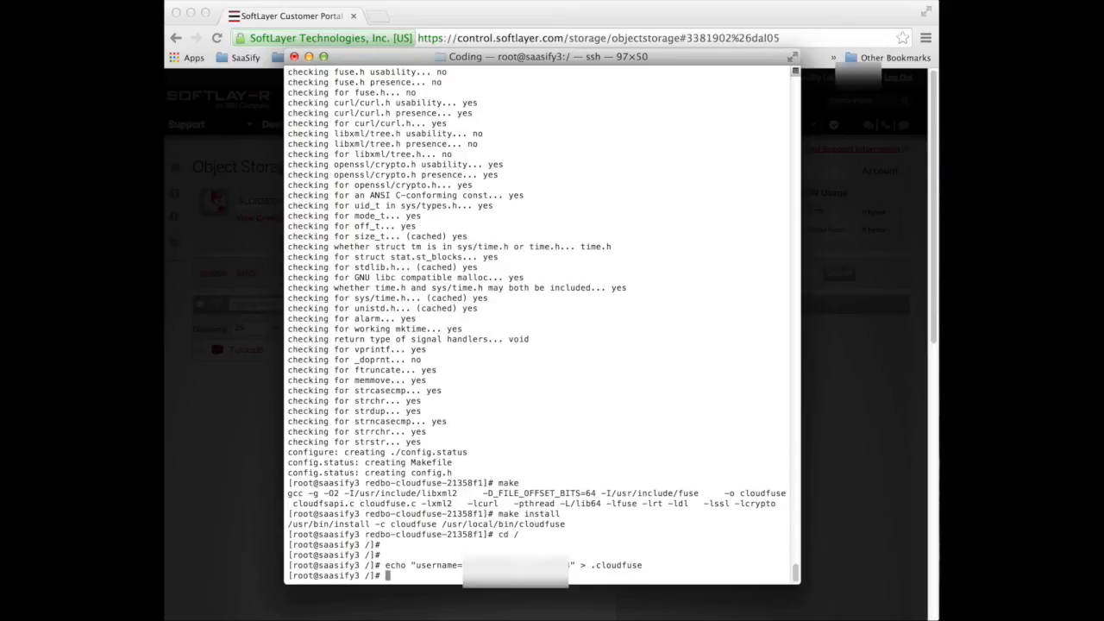
type("echo \"")
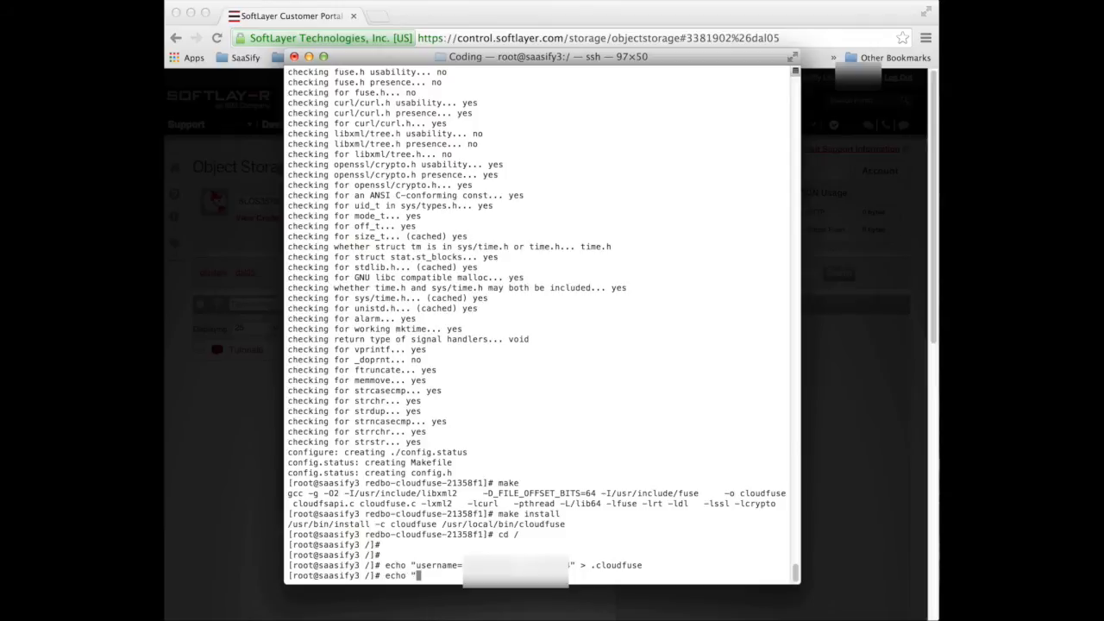
type("api-")
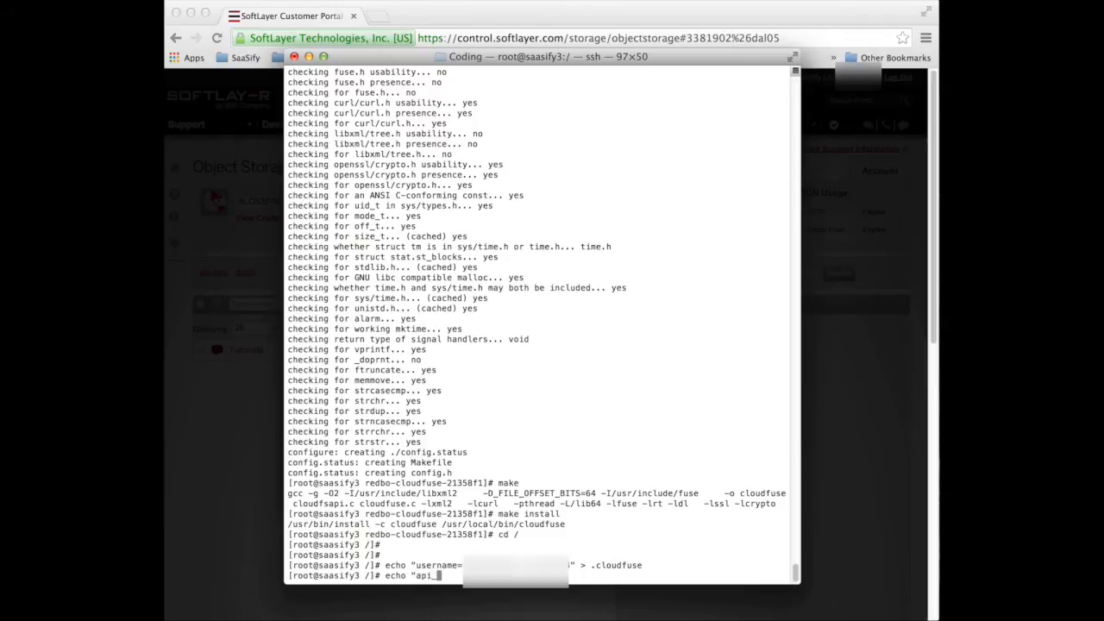
type("key")
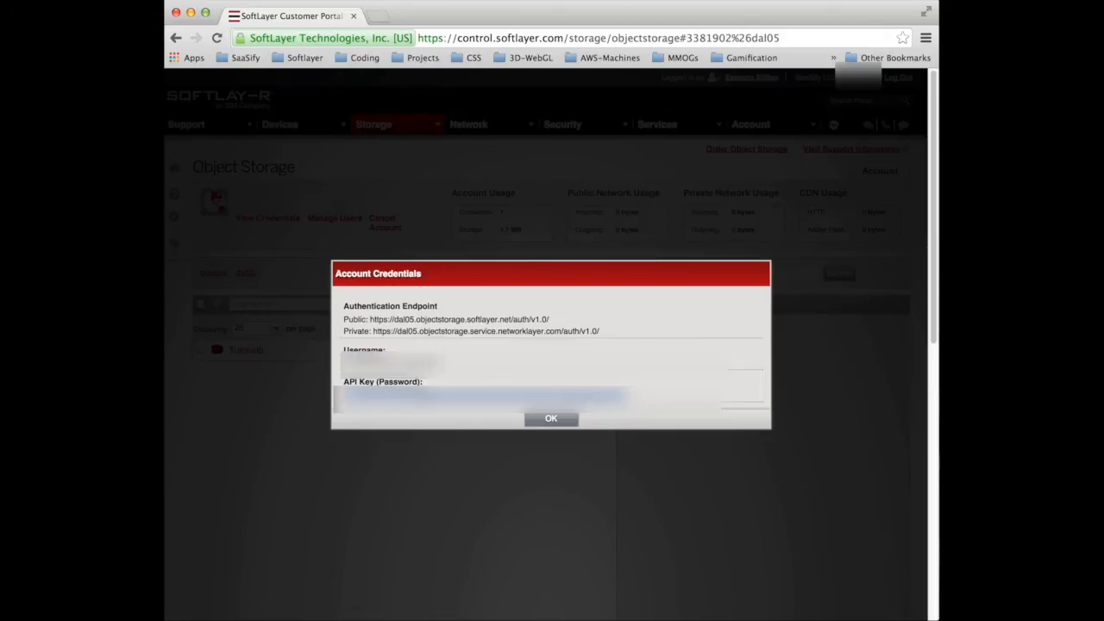
mouse_move(504, 582)
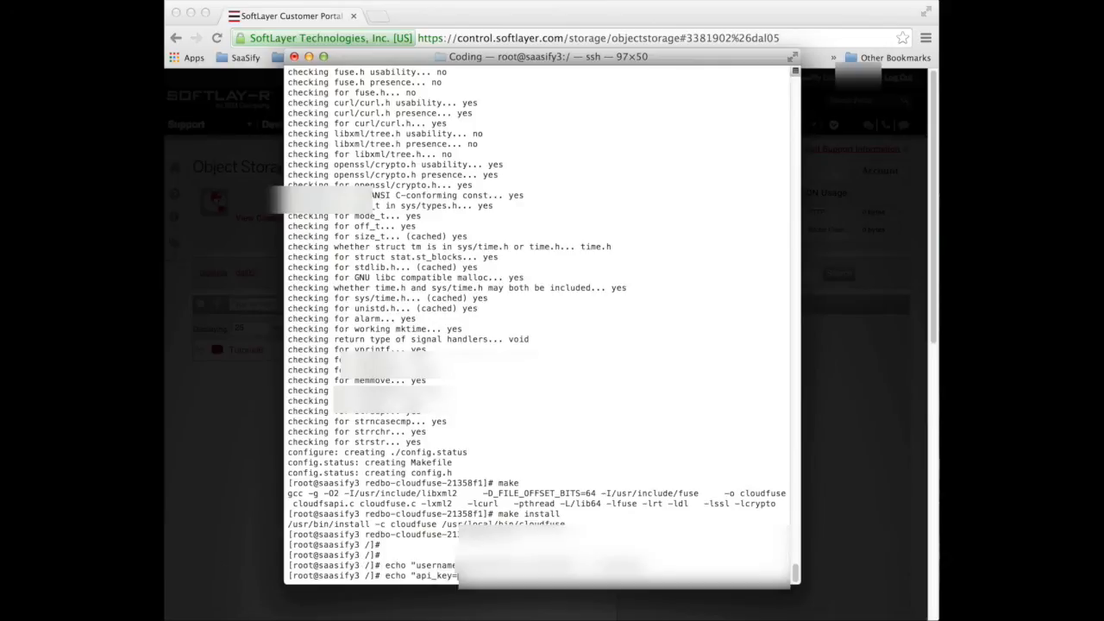
mouse_move(521, 434)
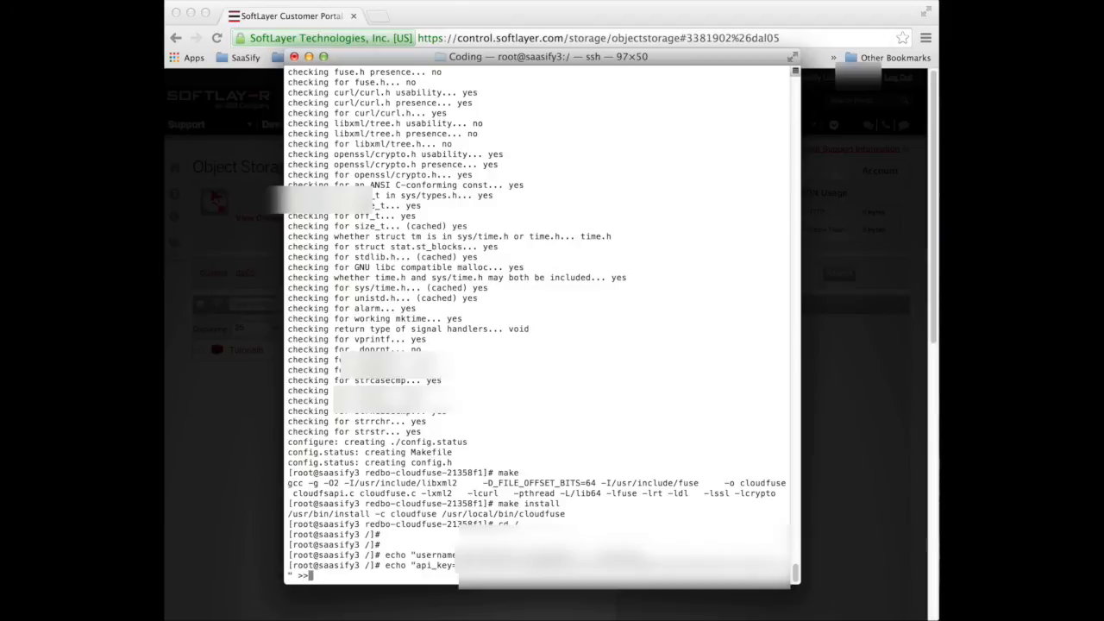
type(".cloudfuse")
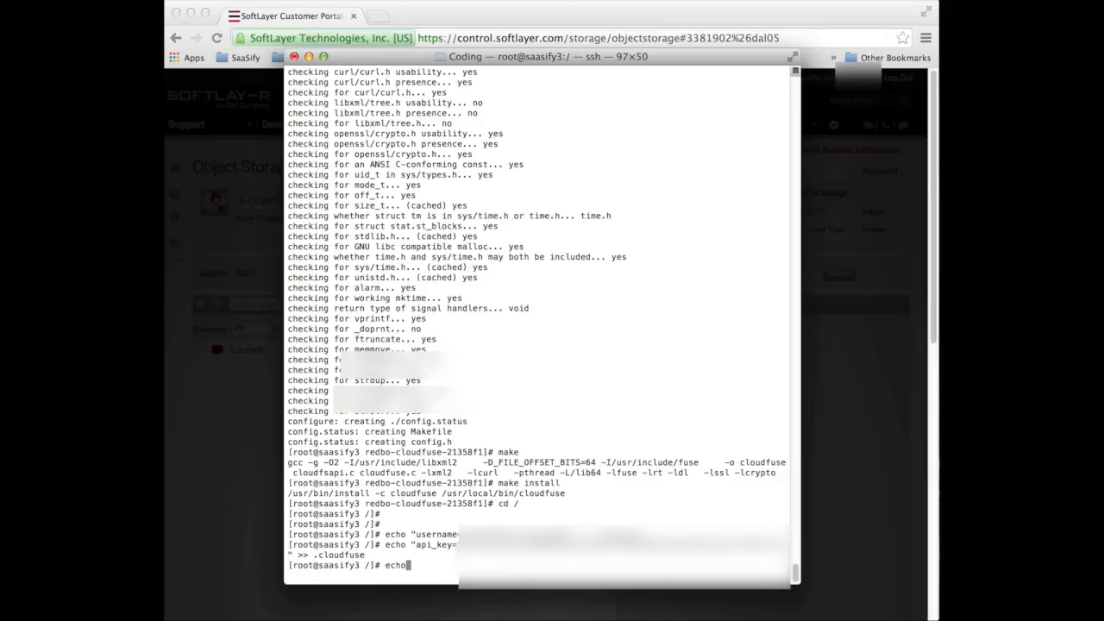
- Append the dal05 authurl to .cloudfuse and display its contents with more
type("\"")
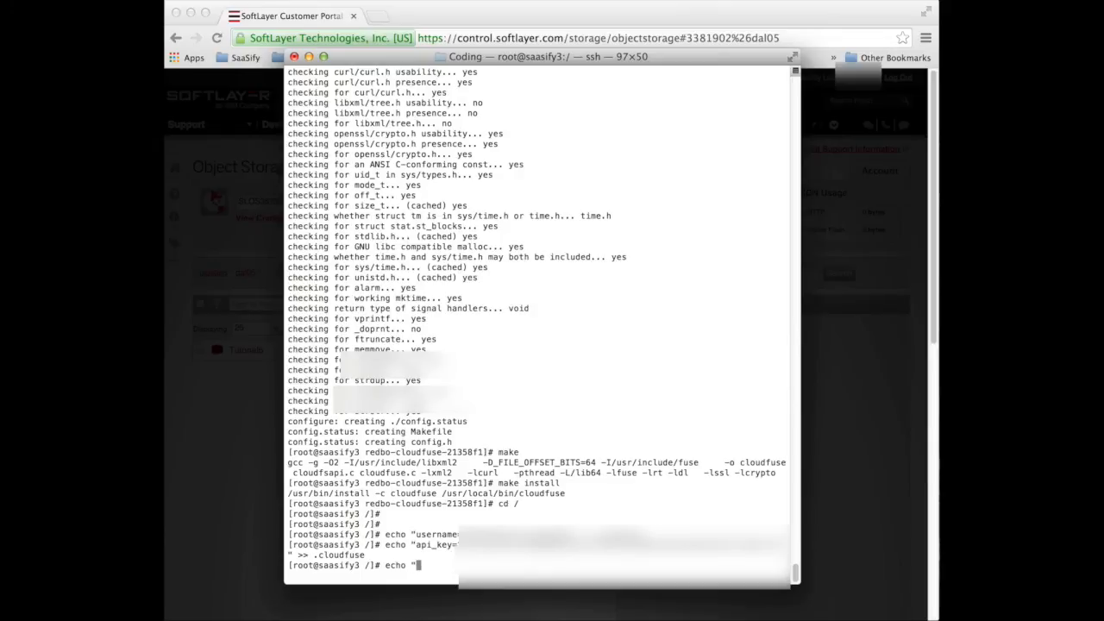
type("authurl=https://dal05.objectstorage.softlayer.net/auth/v1.0/\" >> .cloudfuse")
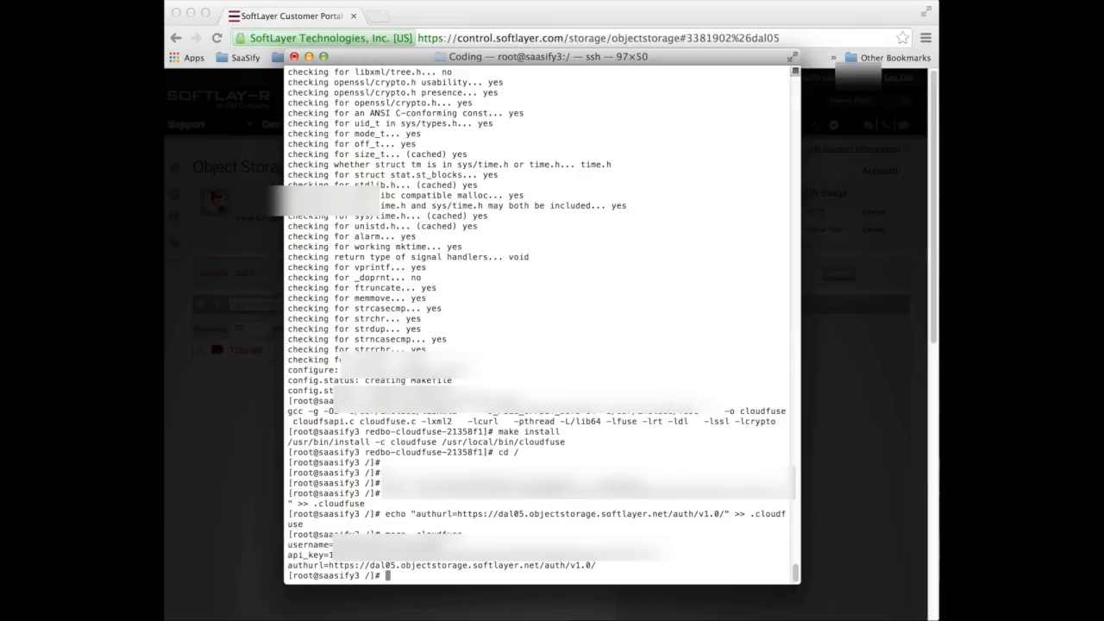
- After cloudfuse /mnt fails, move .cloudfuse to /root, remount /mnt, and verify with mount
type("cloudfuse")
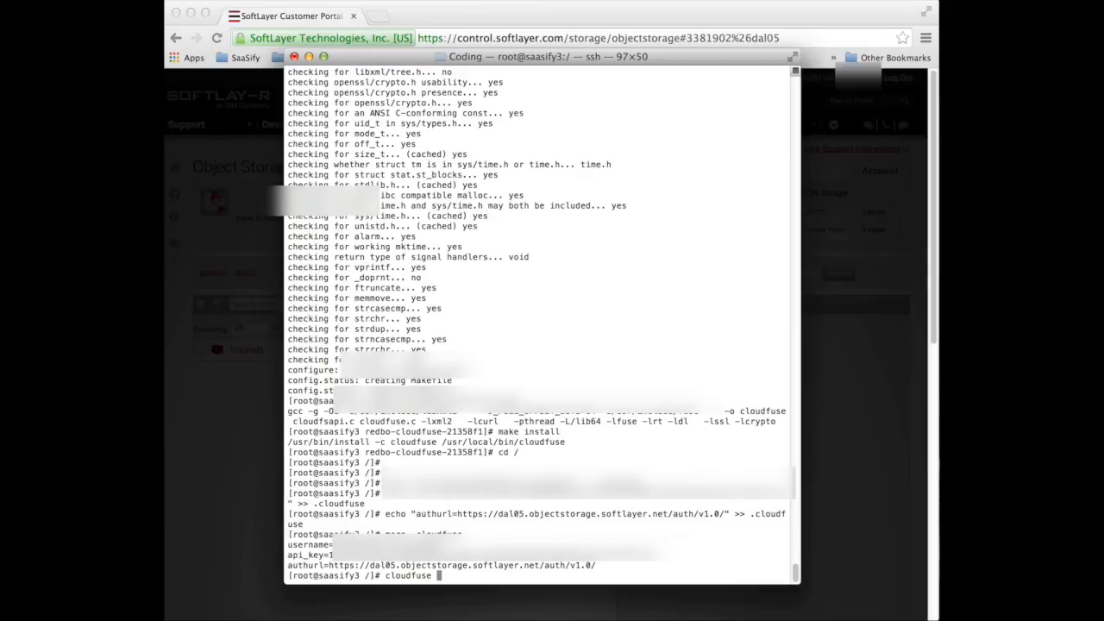
type("/mnt")
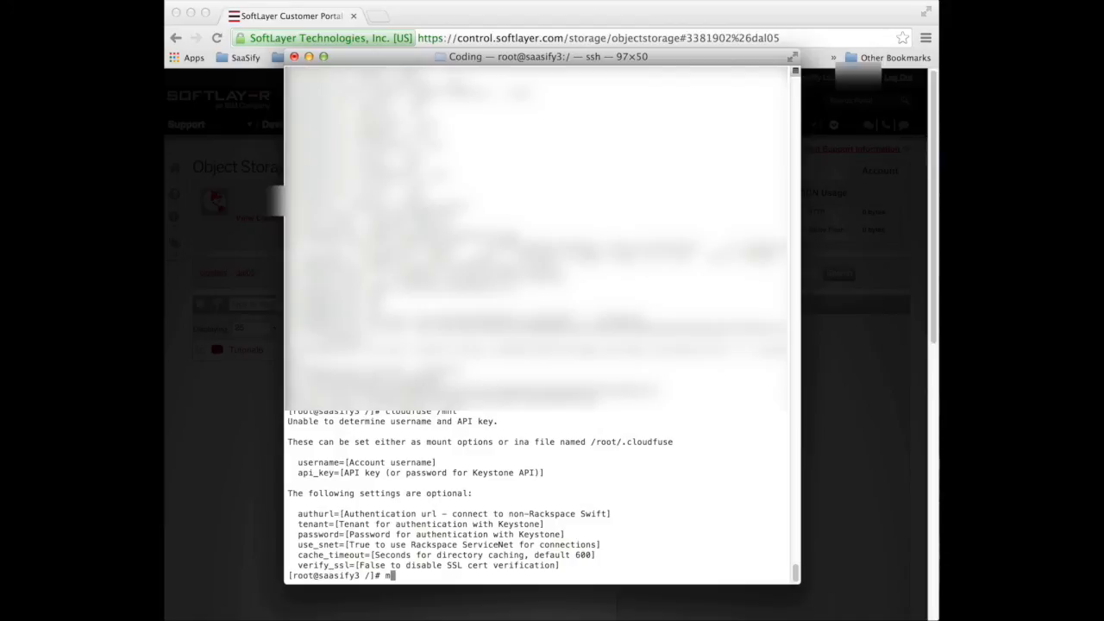
type("v .")
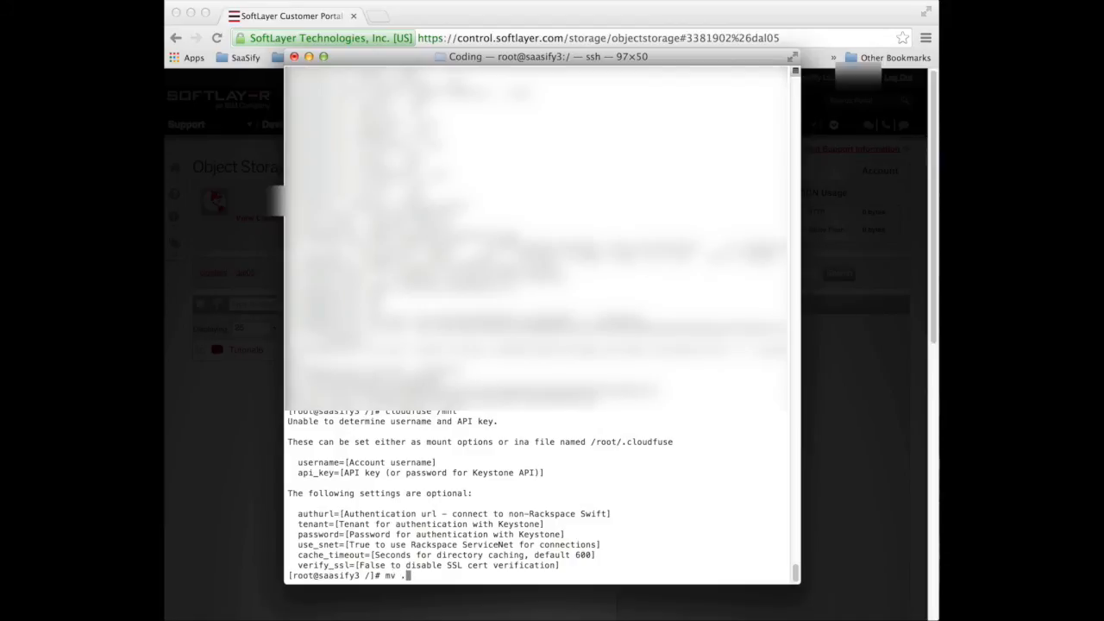
type("cloudfuse /root/")
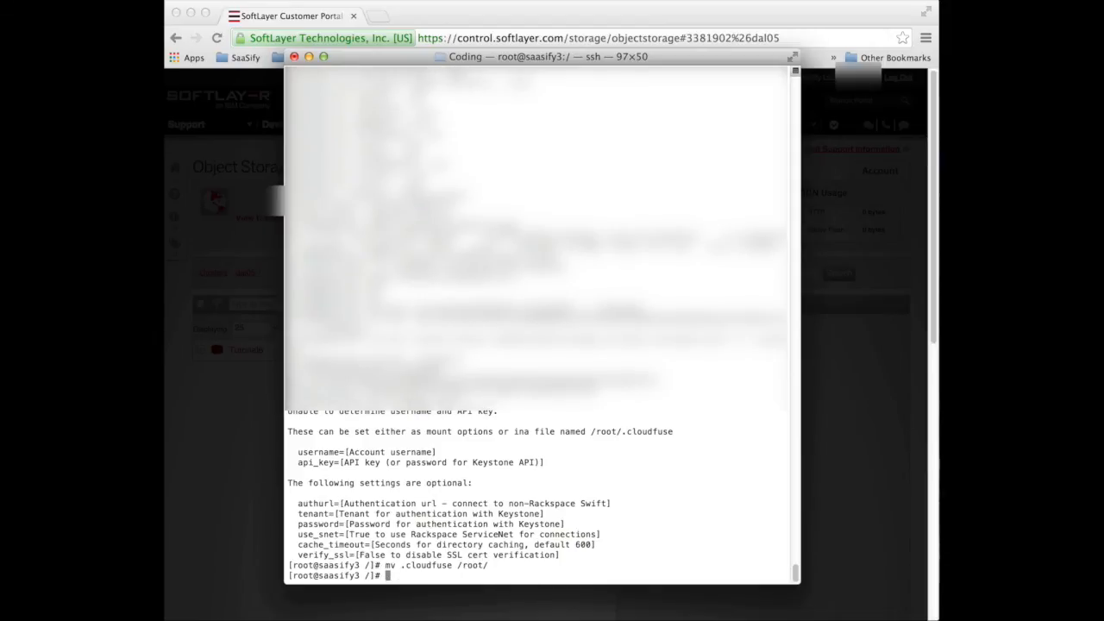
type("cloudfuse /mnt")
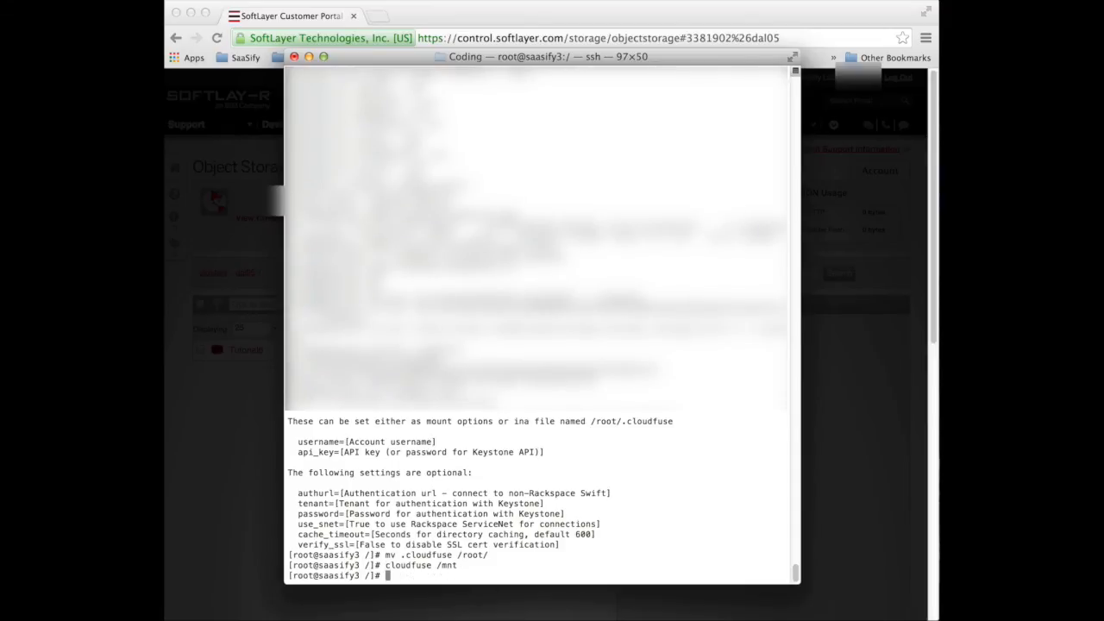
type("mount")
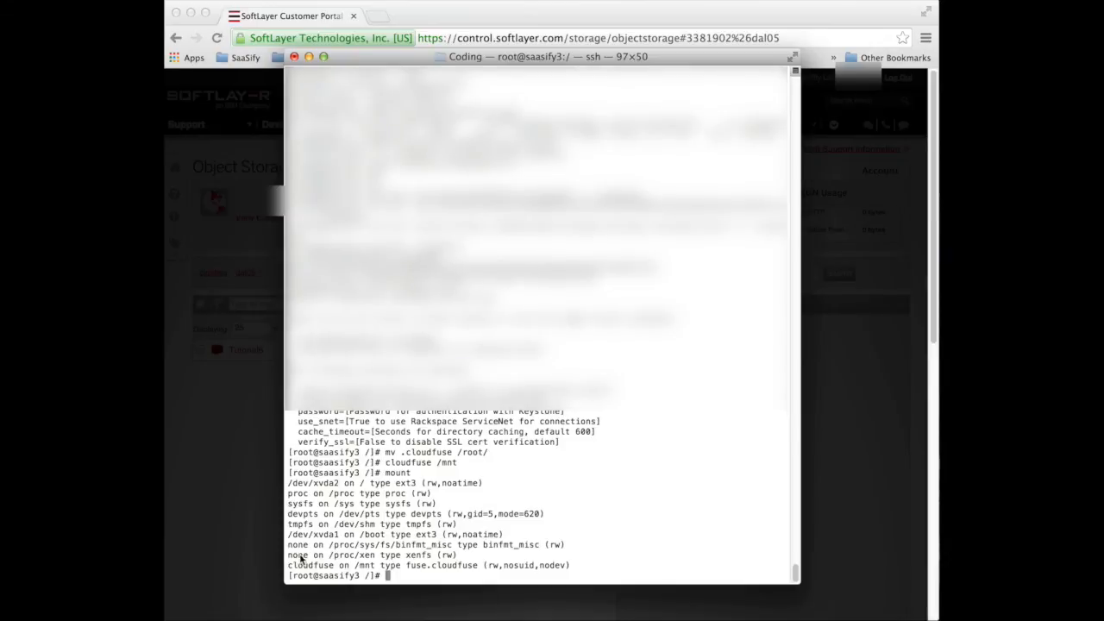
mouse_move(661, 471)
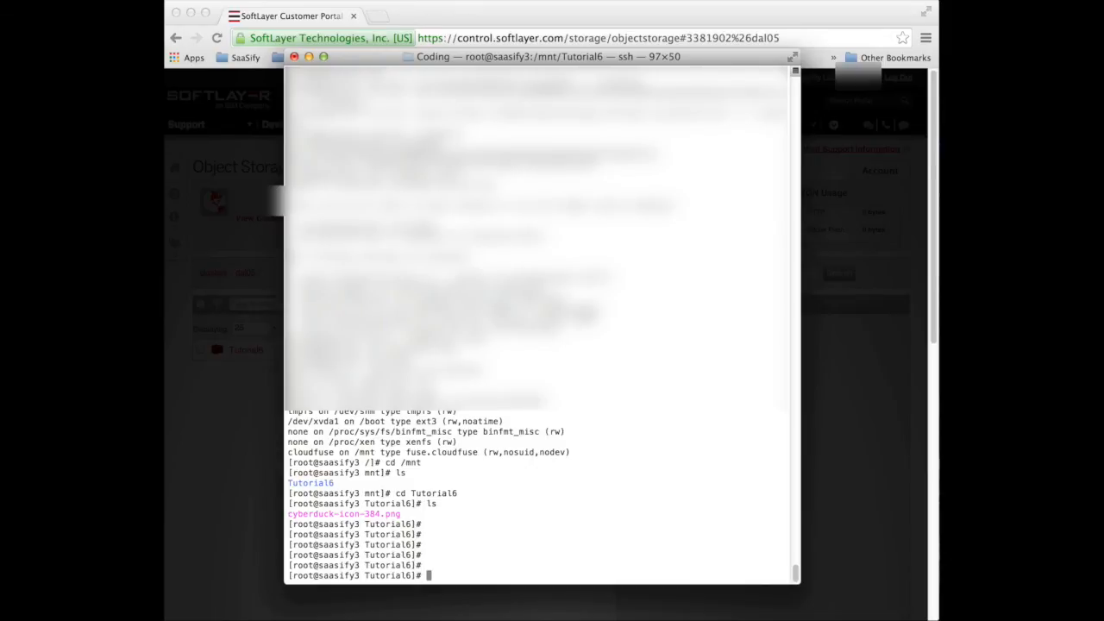
- Create ejk.txt in /root with vi containing the text 'Hey'
type("cd")
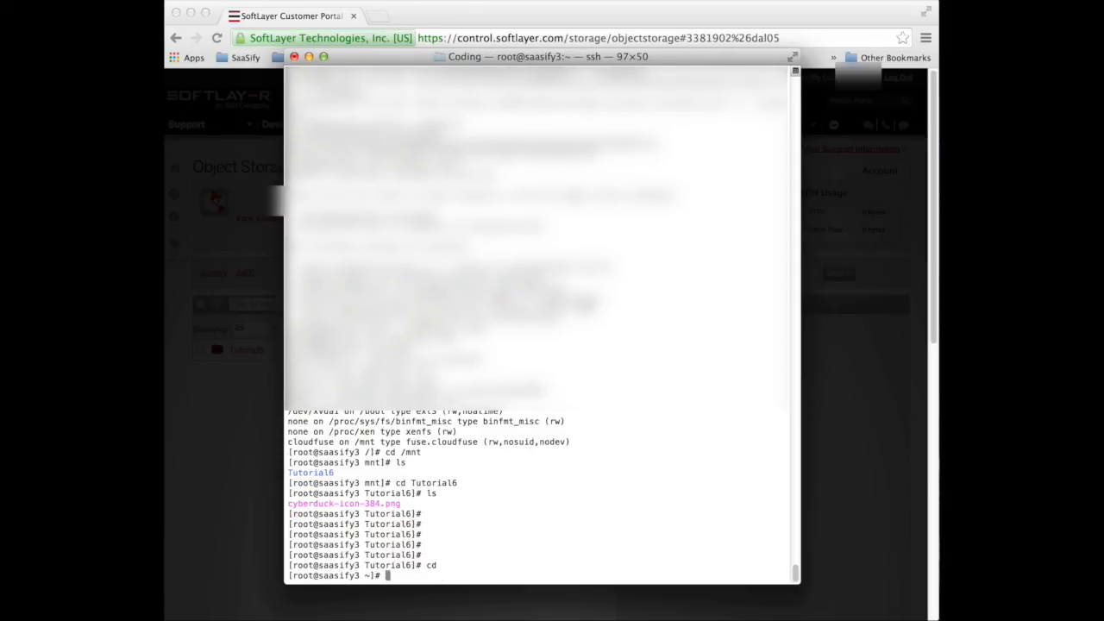
type("pwd")
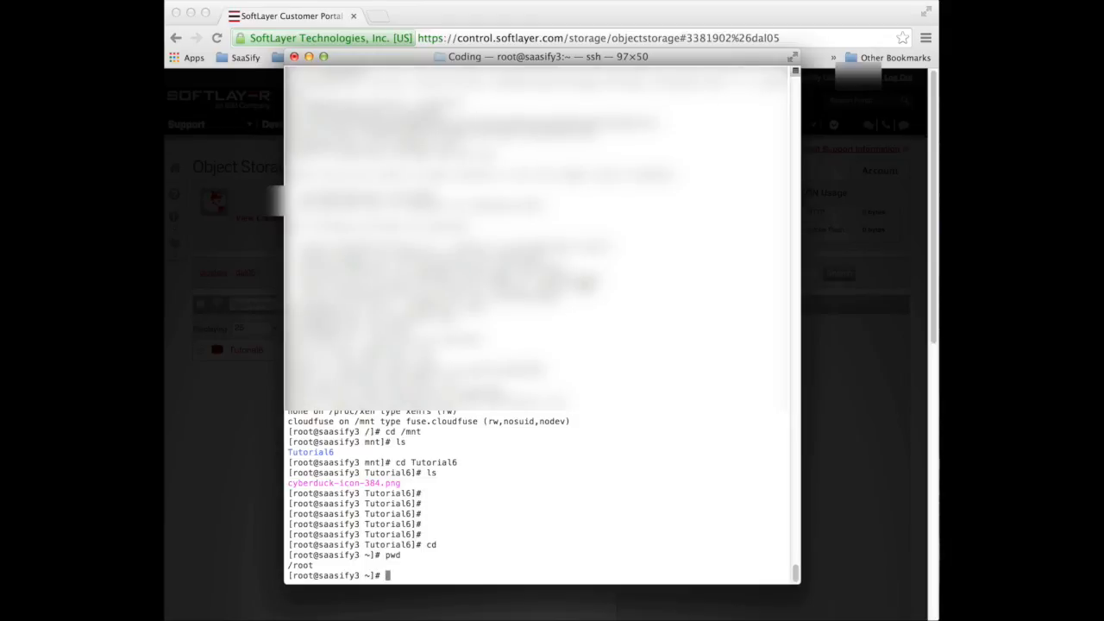
type("vi")
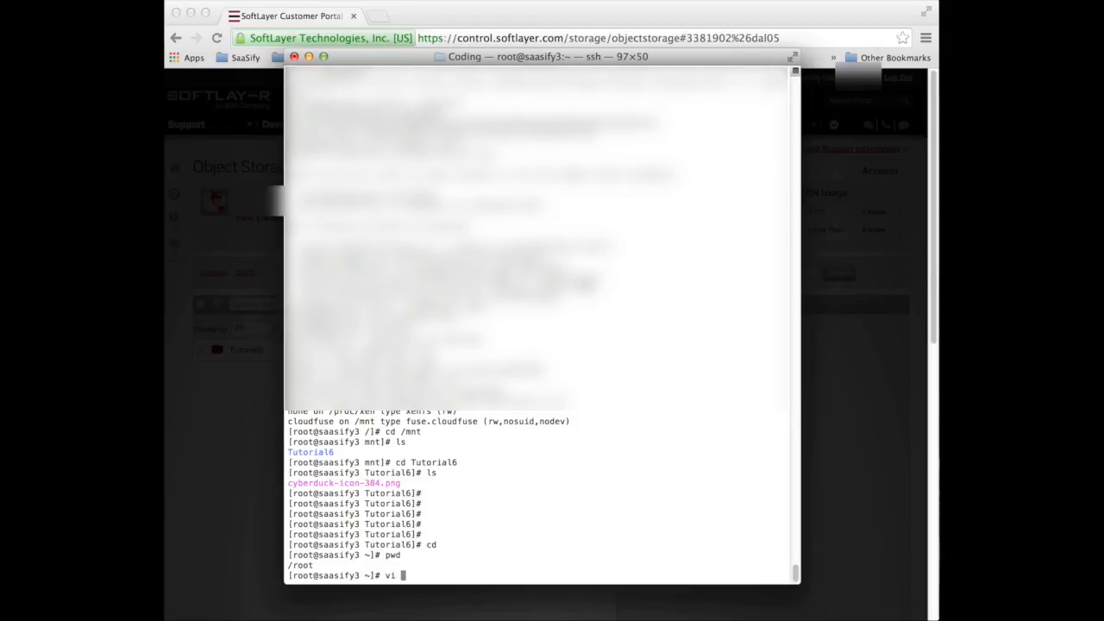
type("ejk")
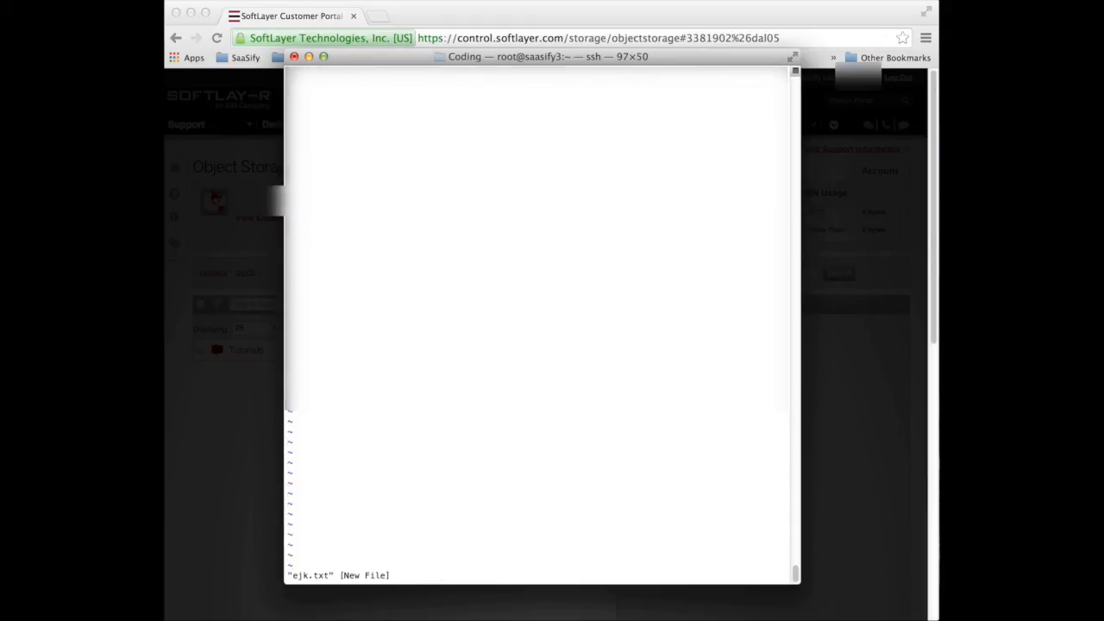
key("i")
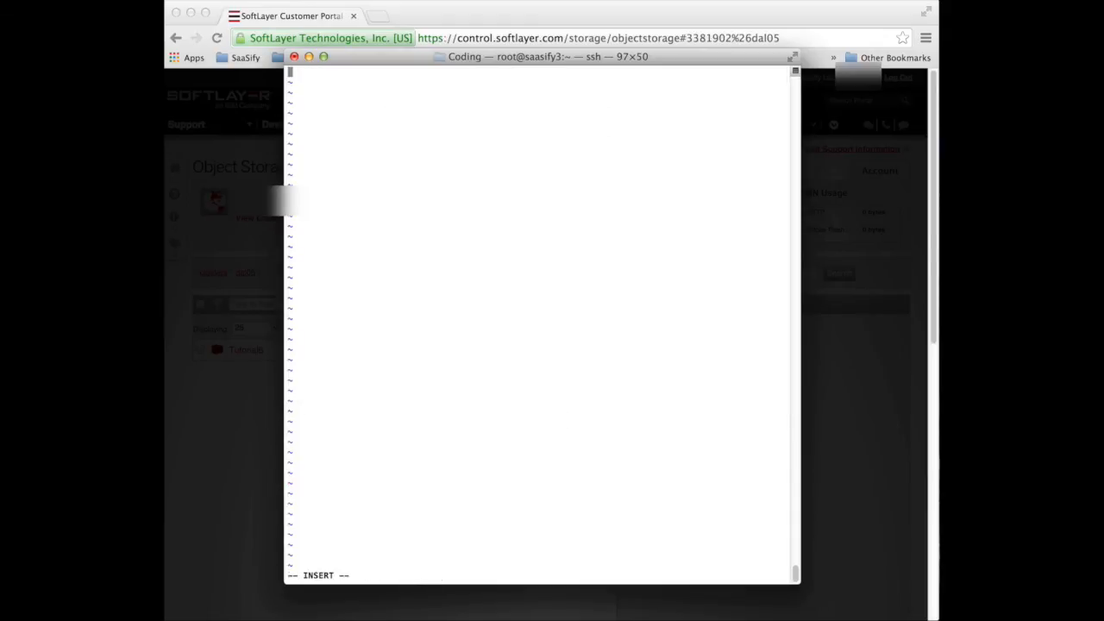
type("Hey")
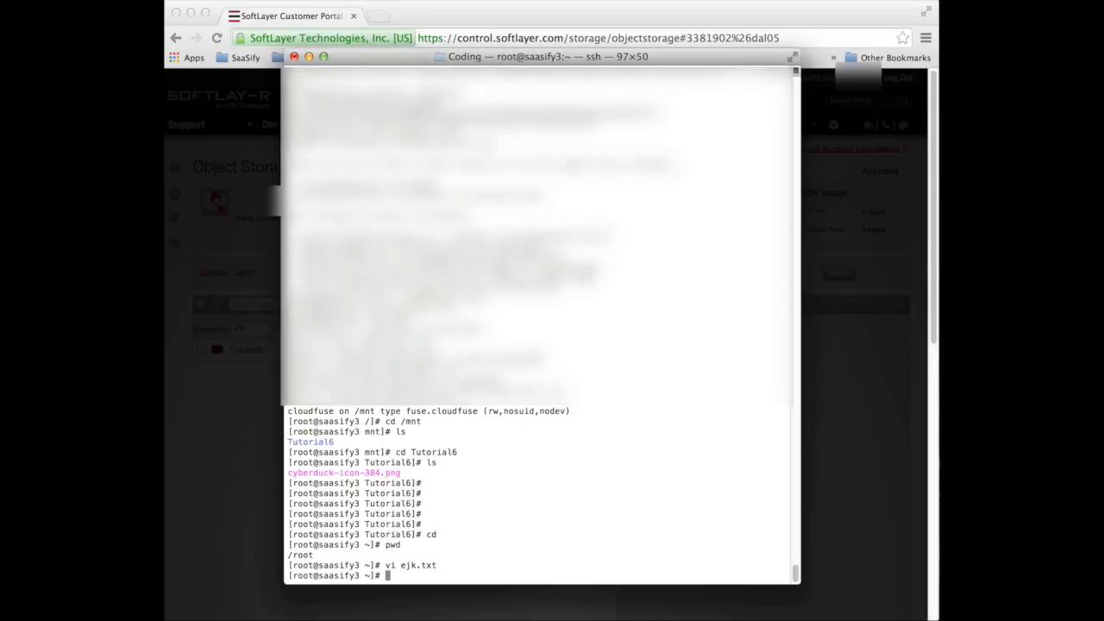
- Copy ejk.txt into /mnt/Tutorial6/
type("cp")
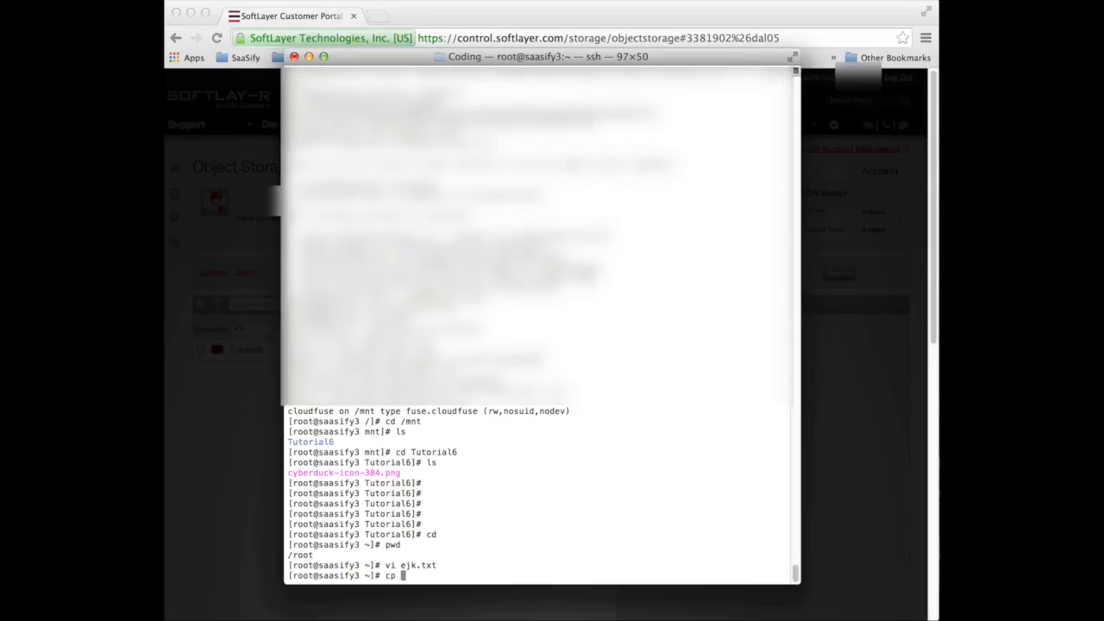
type("ejk.txt")
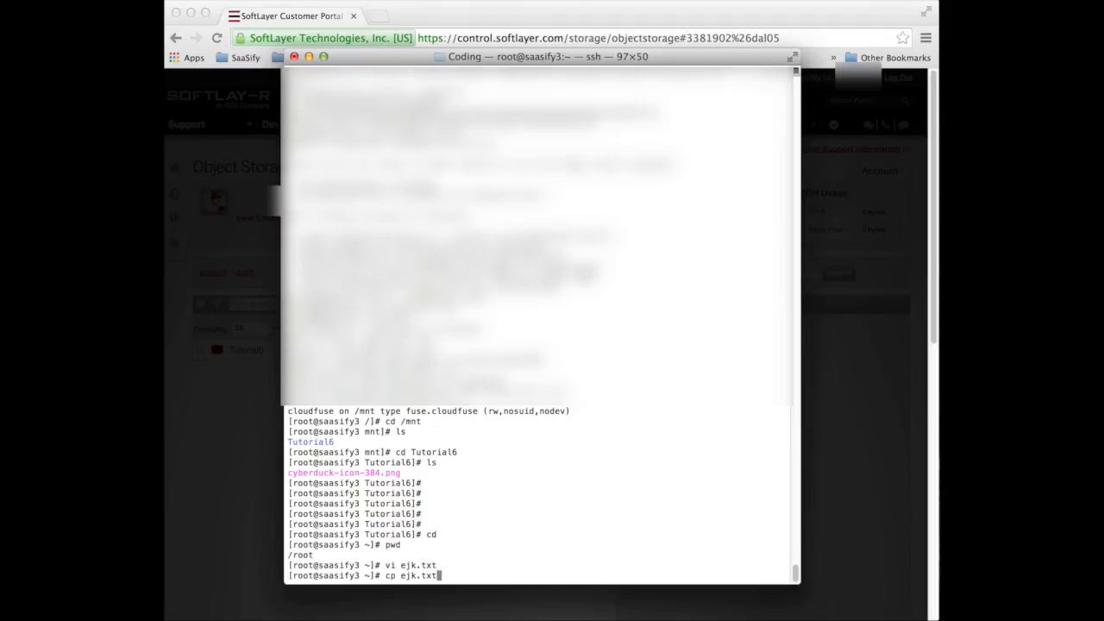
type("/mnt")
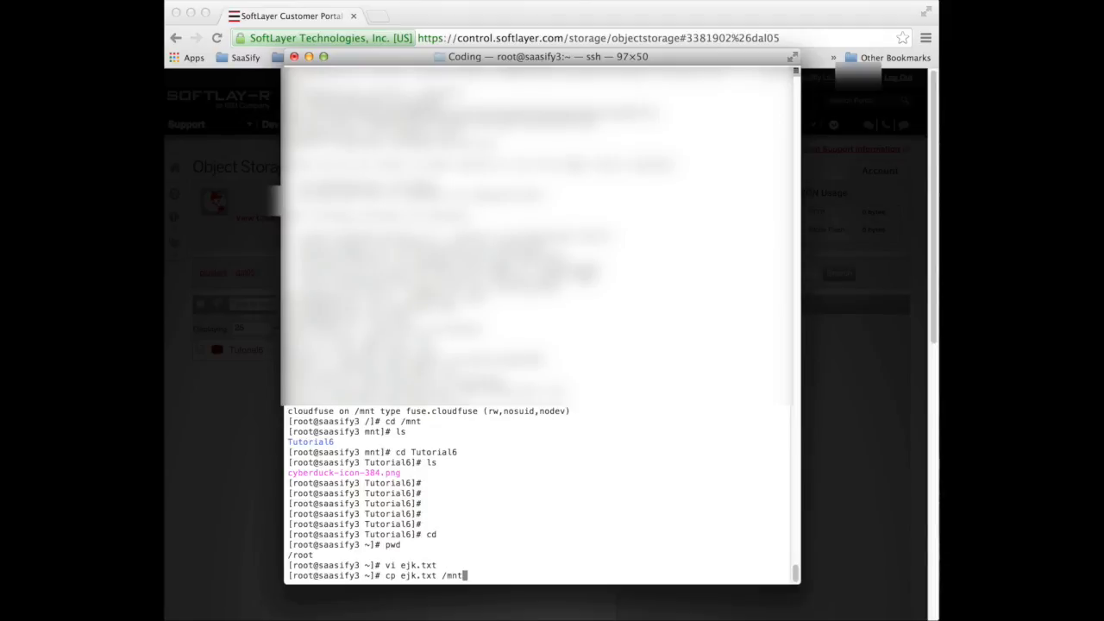
type("/Tutorial6/")
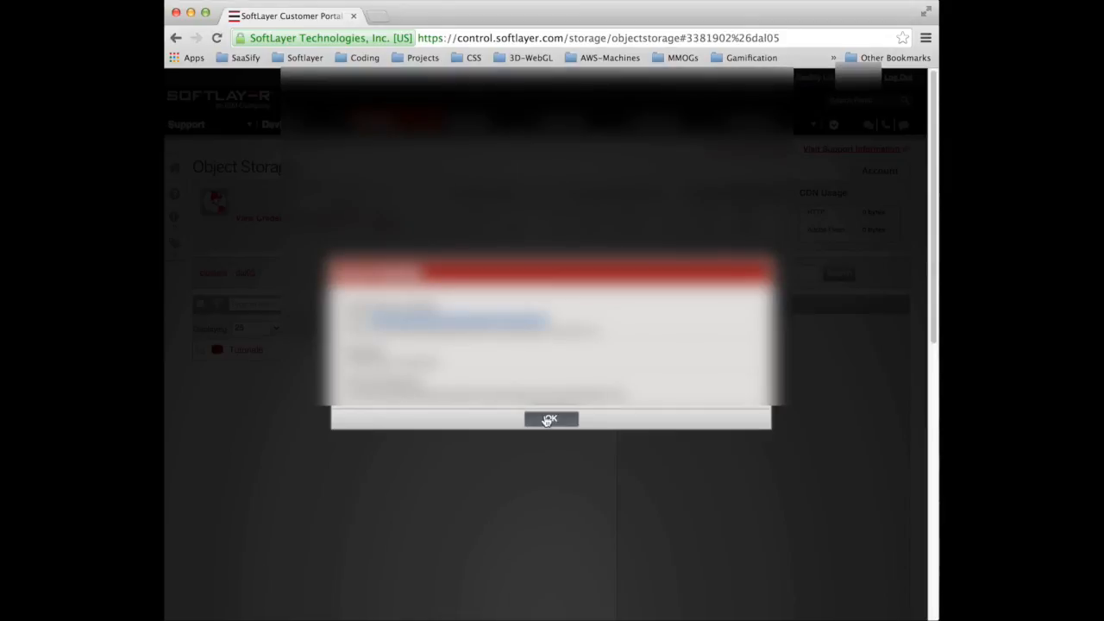
- Dismiss the Account Credentials dialog to return to the Dallas 5 Tutorial6 container listing
left_click(550, 420)
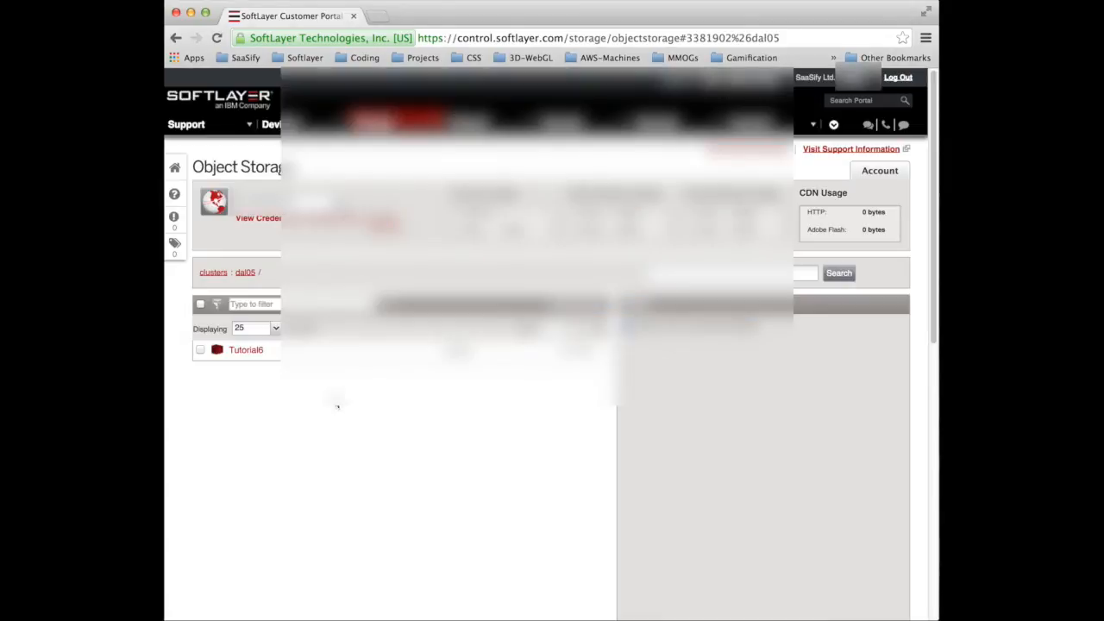